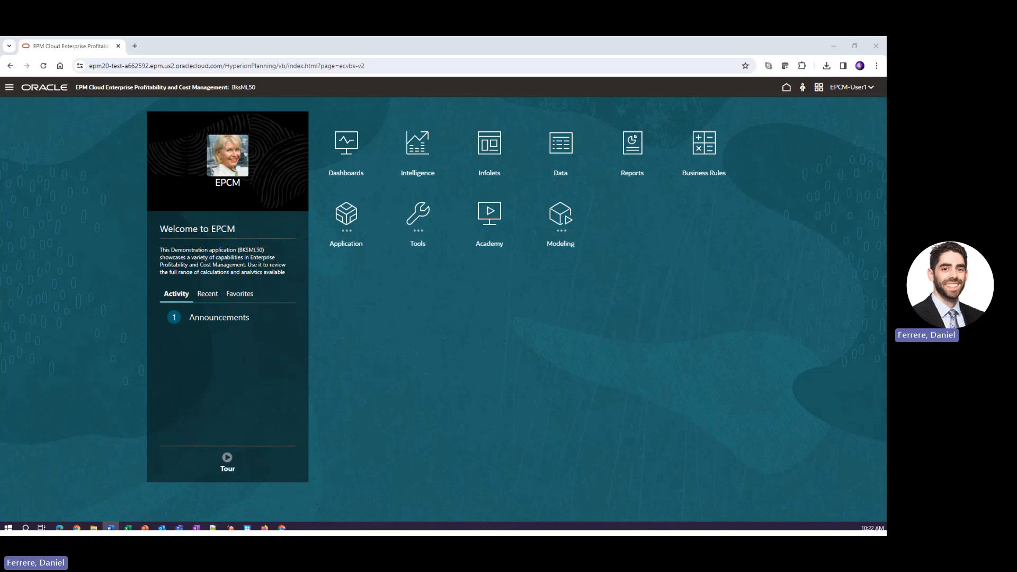
pyautogui.moveTo(71, 392)
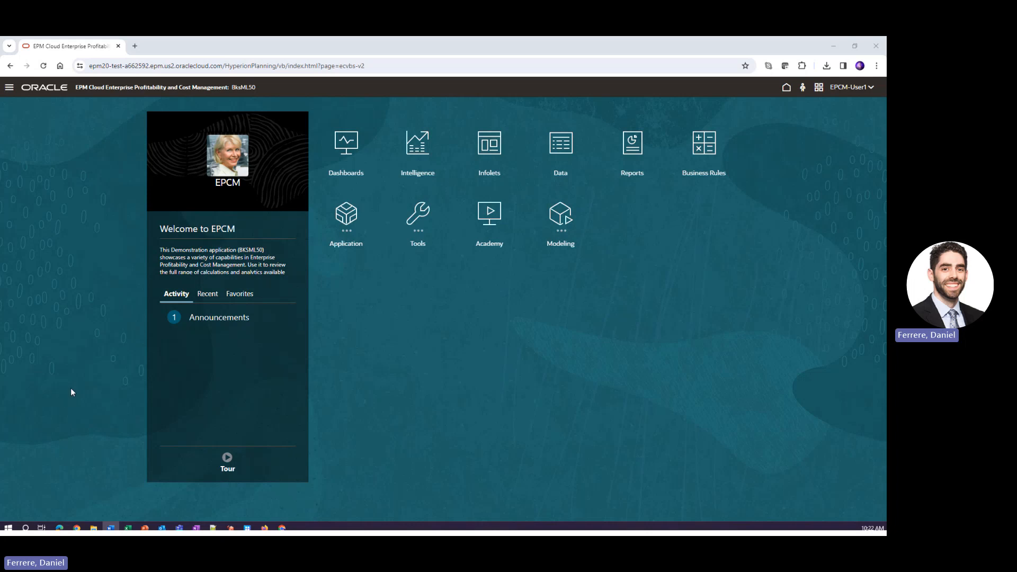
# Step: Open the Modeling Designer listing the 10 Actuals Allocation Process rule sets
pyautogui.click(9, 87)
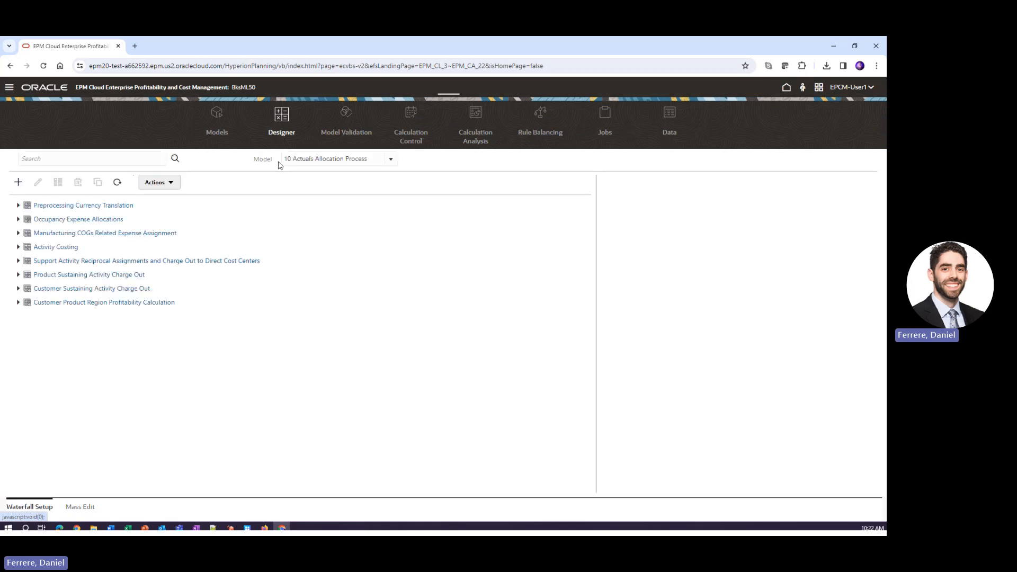
# Step: Keep the 10 Actuals Allocation Process model and show Rent and Utilities Reassignment details
pyautogui.click(389, 159)
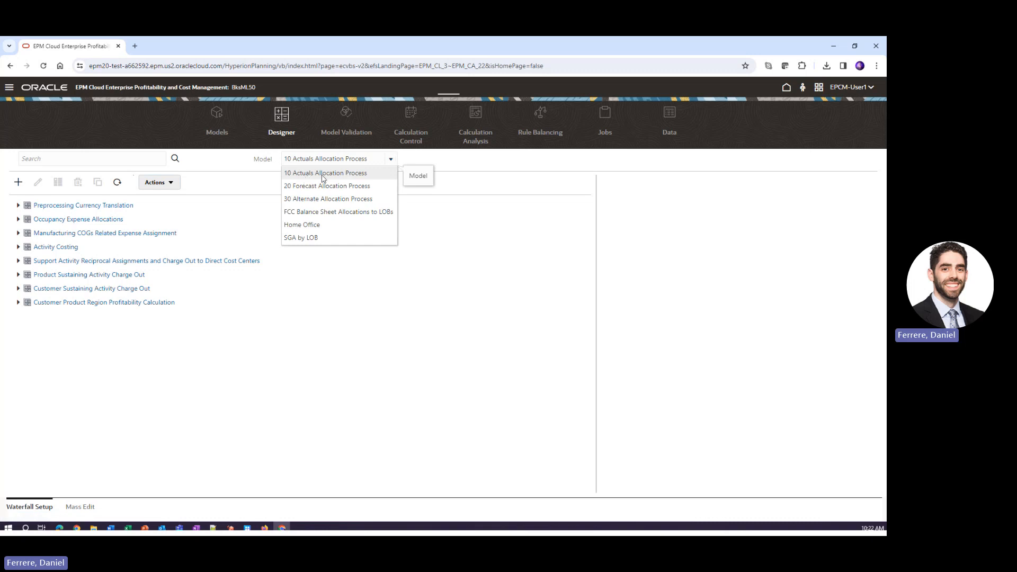
pyautogui.moveTo(317, 181)
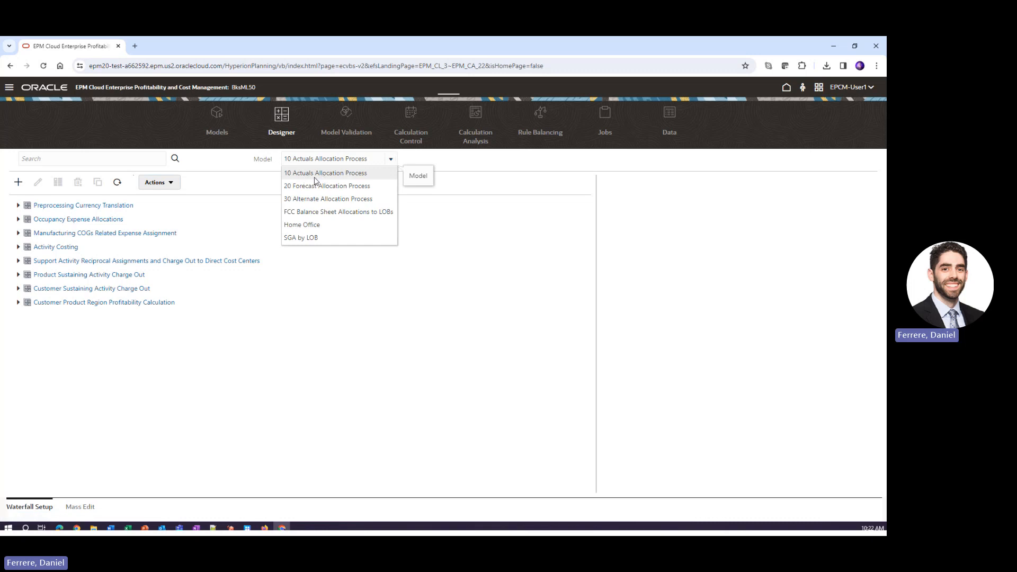
pyautogui.click(326, 172)
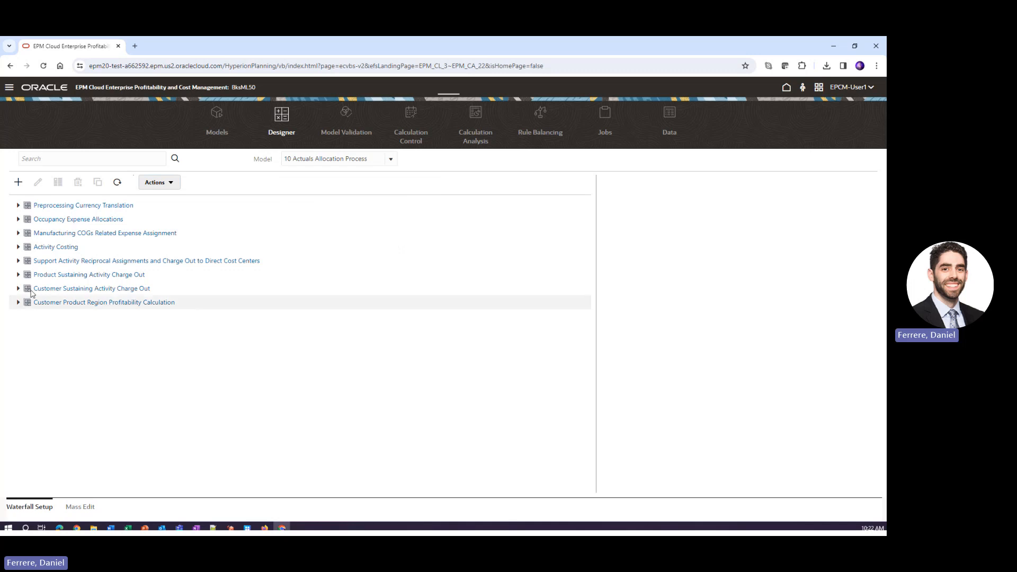
pyautogui.click(18, 219)
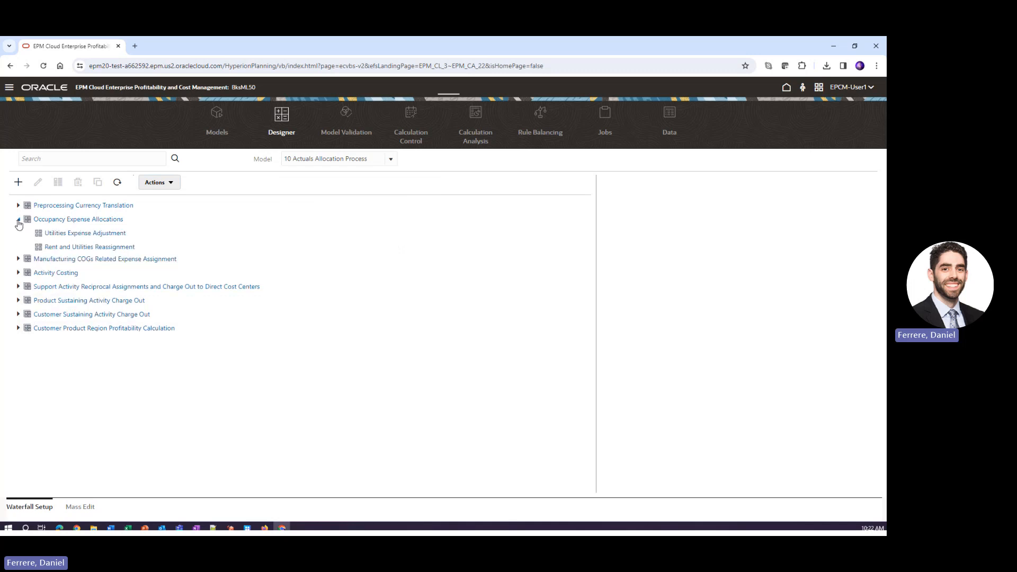
pyautogui.click(78, 218)
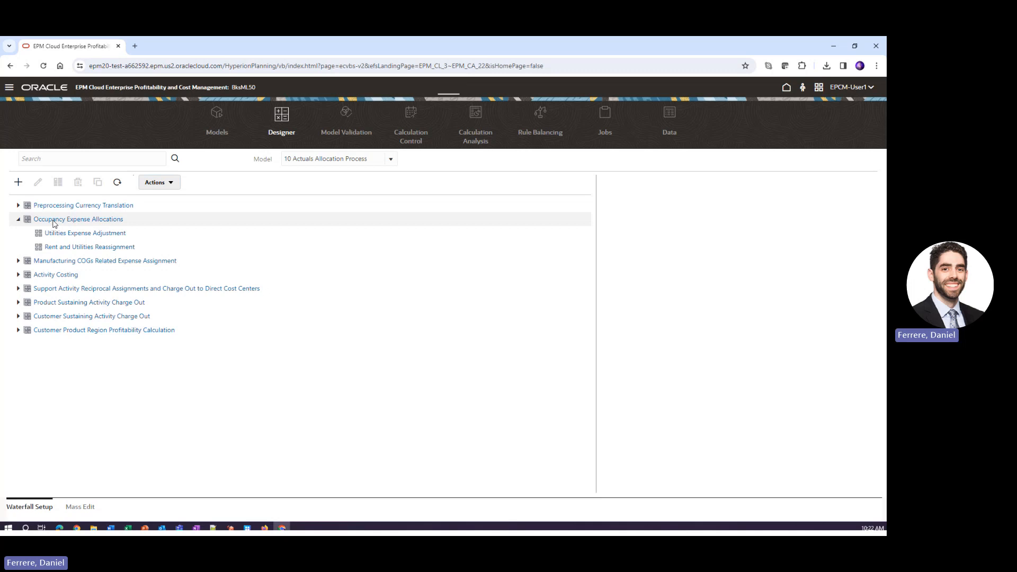
pyautogui.click(90, 246)
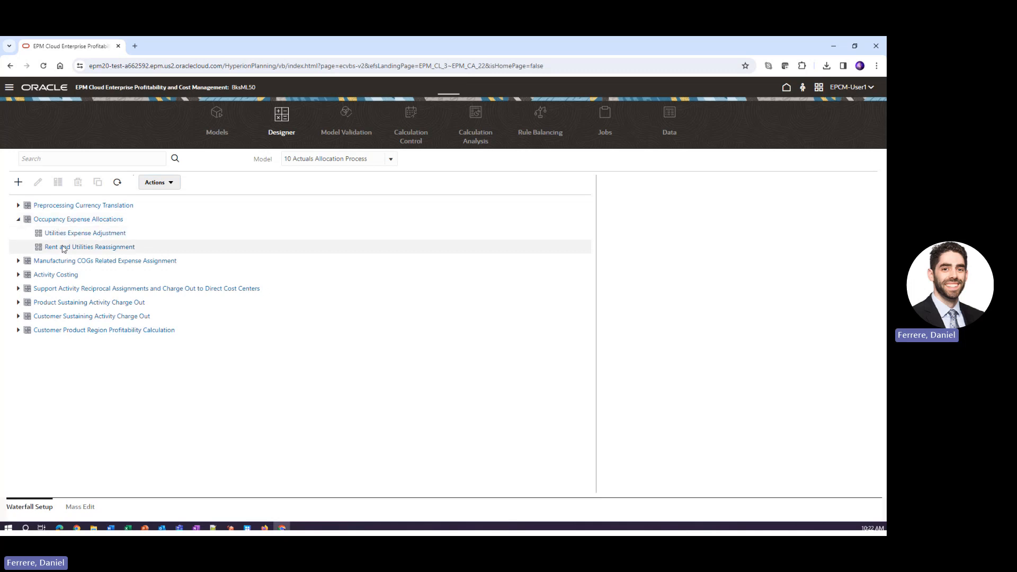
pyautogui.click(90, 246)
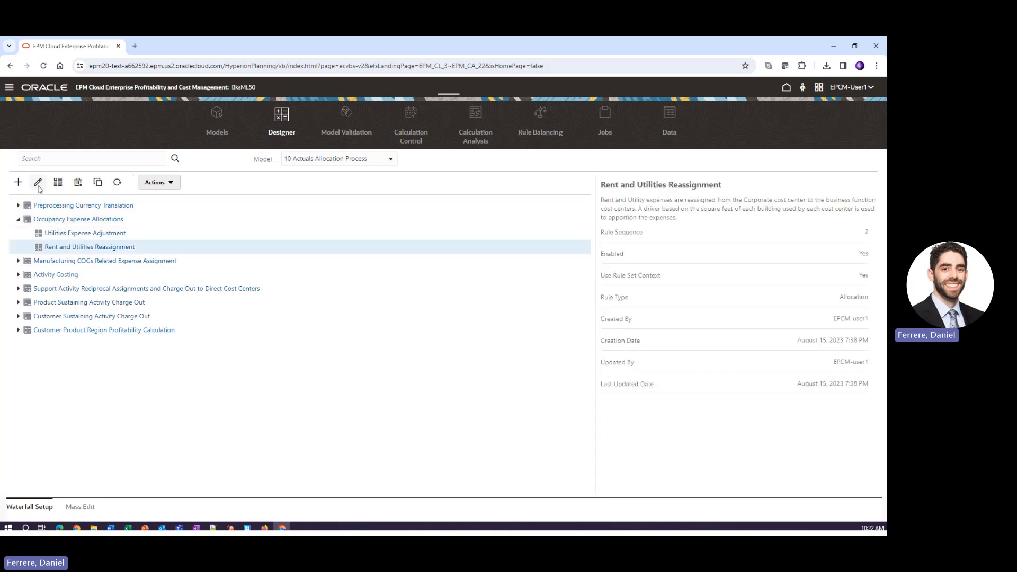
# Step: Edit Rent and Utilities Reassignment, reviewing sources, driver and offset posted to source location
pyautogui.click(38, 183)
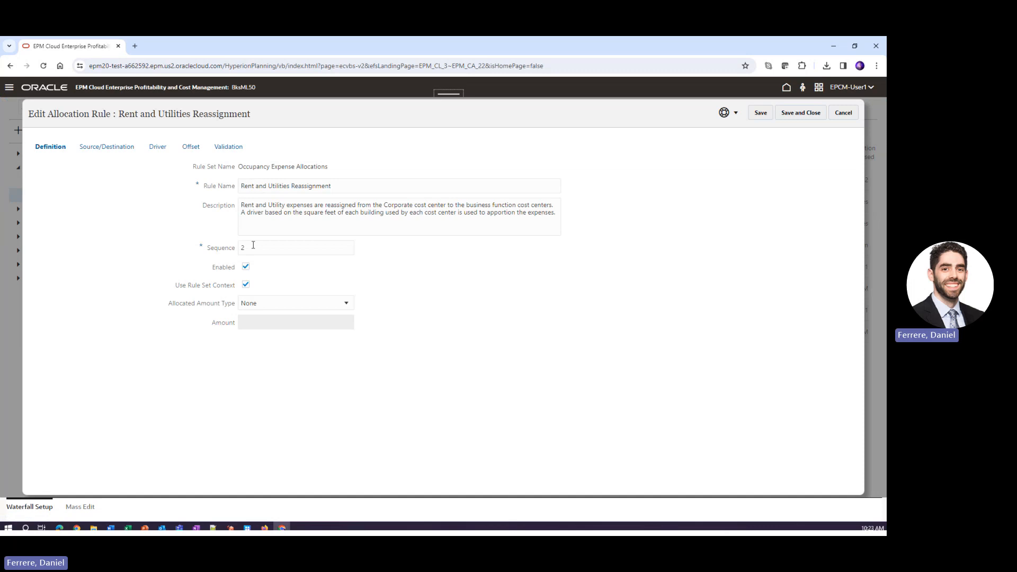
pyautogui.moveTo(248, 249)
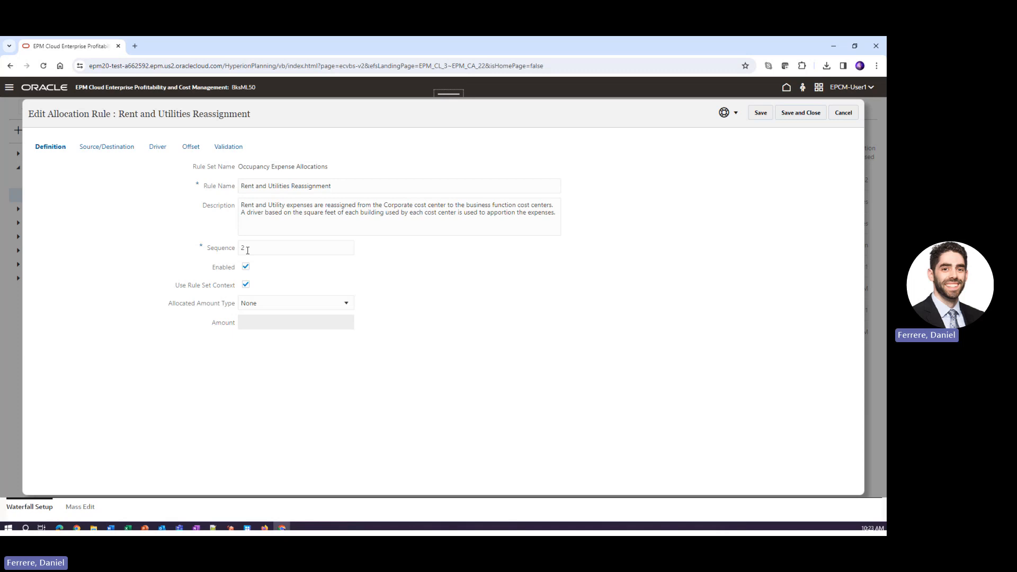
pyautogui.click(106, 146)
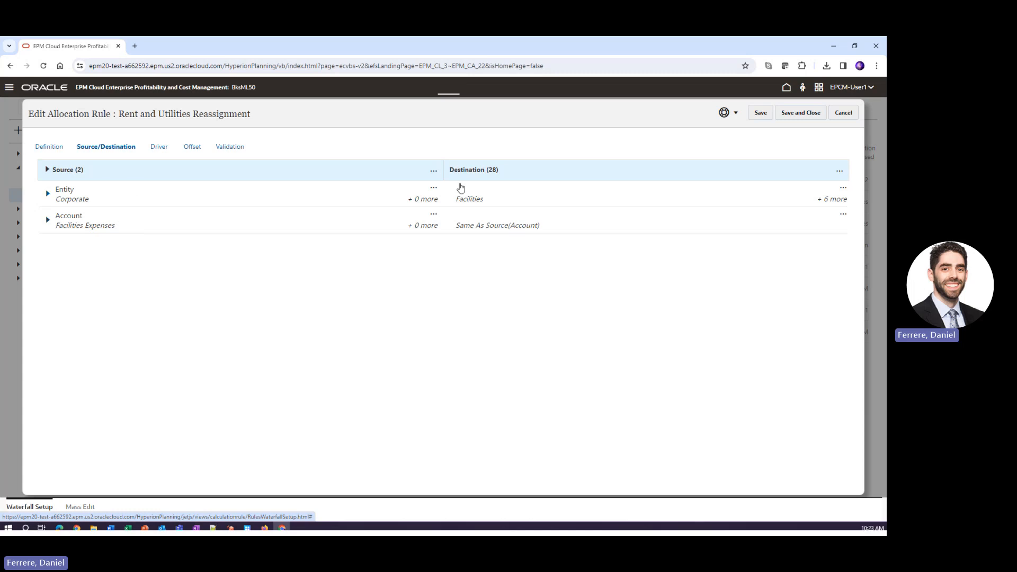
pyautogui.moveTo(492, 184)
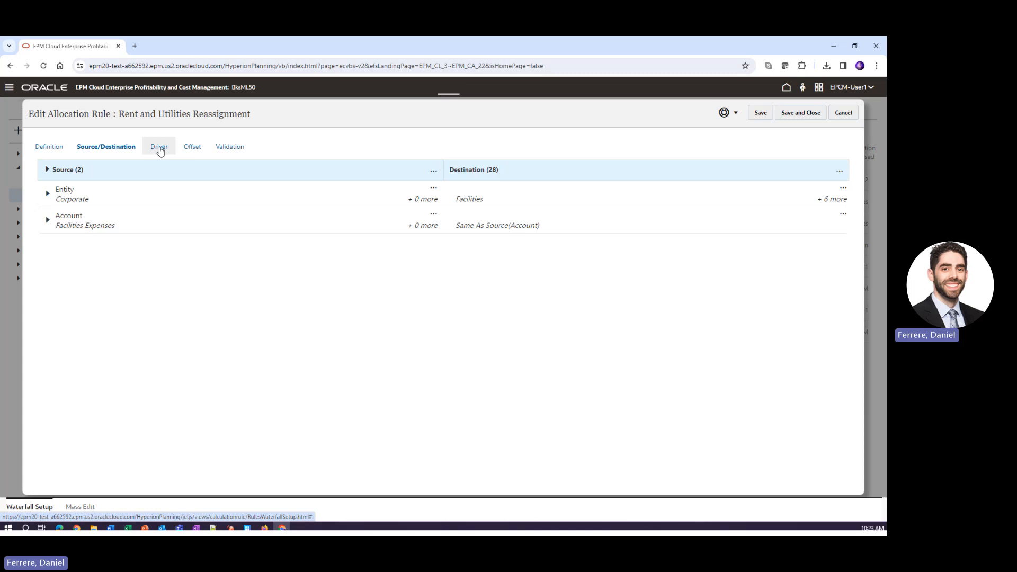
pyautogui.click(158, 146)
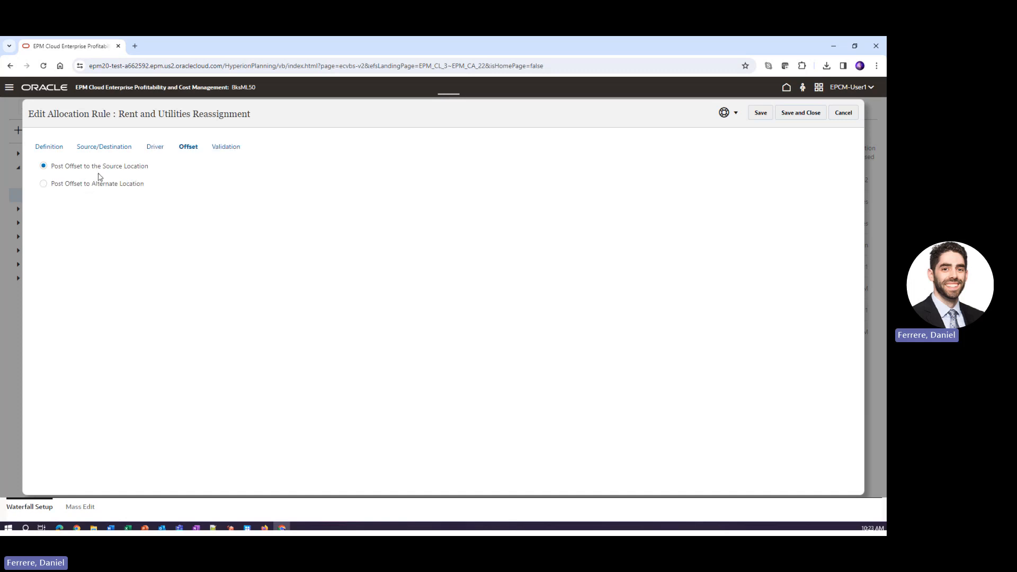
pyautogui.moveTo(43, 166)
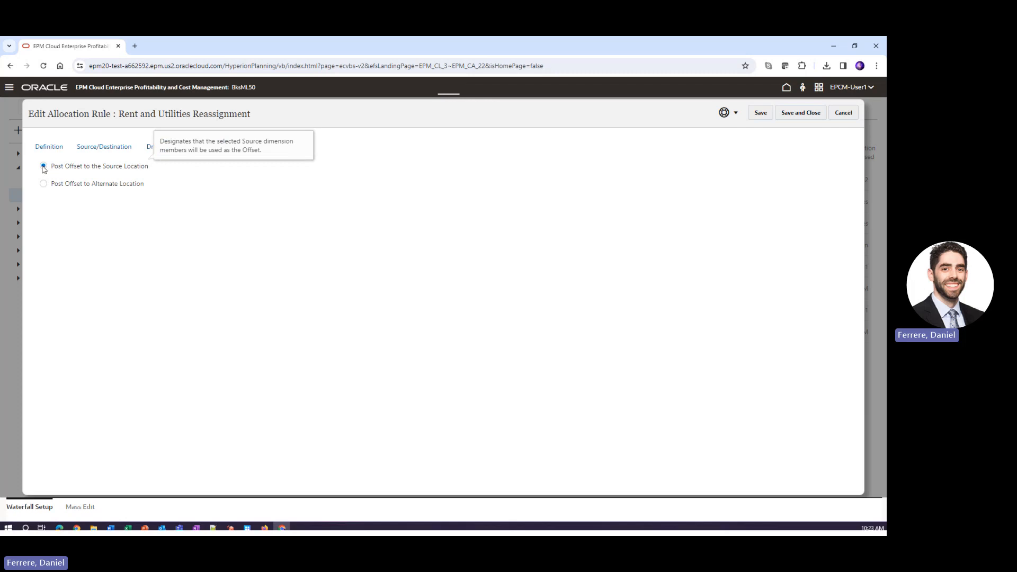
pyautogui.click(43, 166)
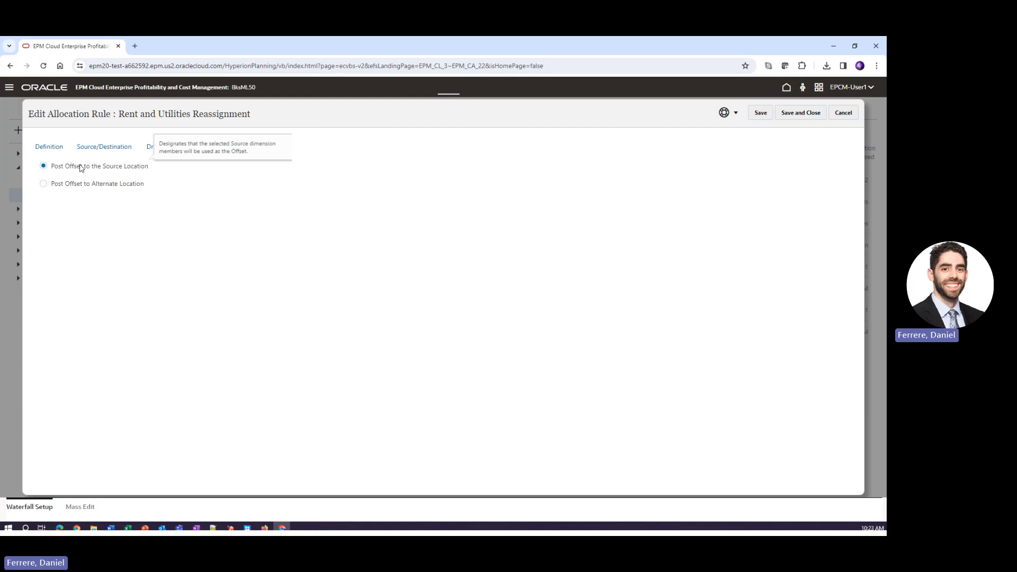
pyautogui.click(43, 183)
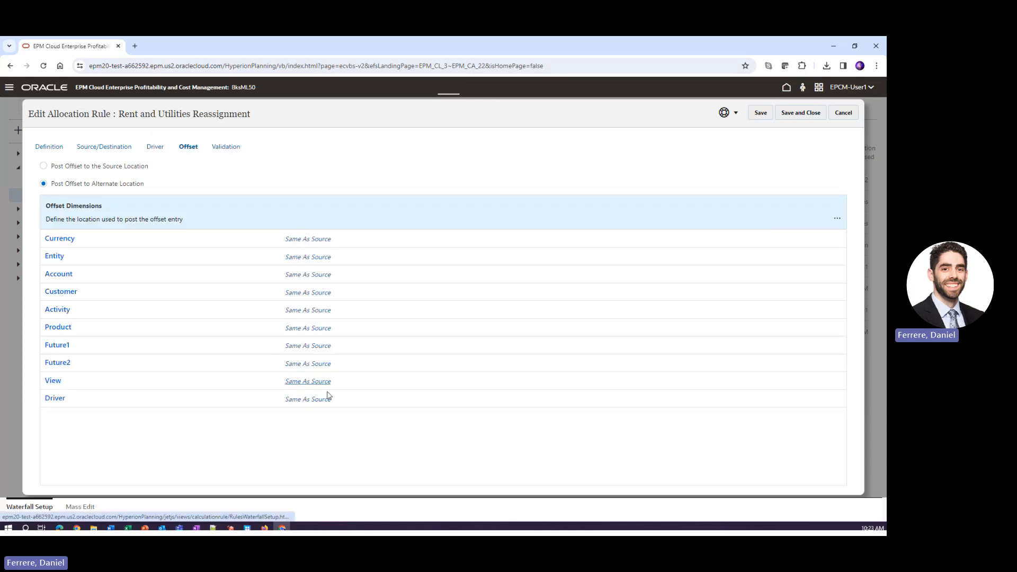
pyautogui.click(105, 147)
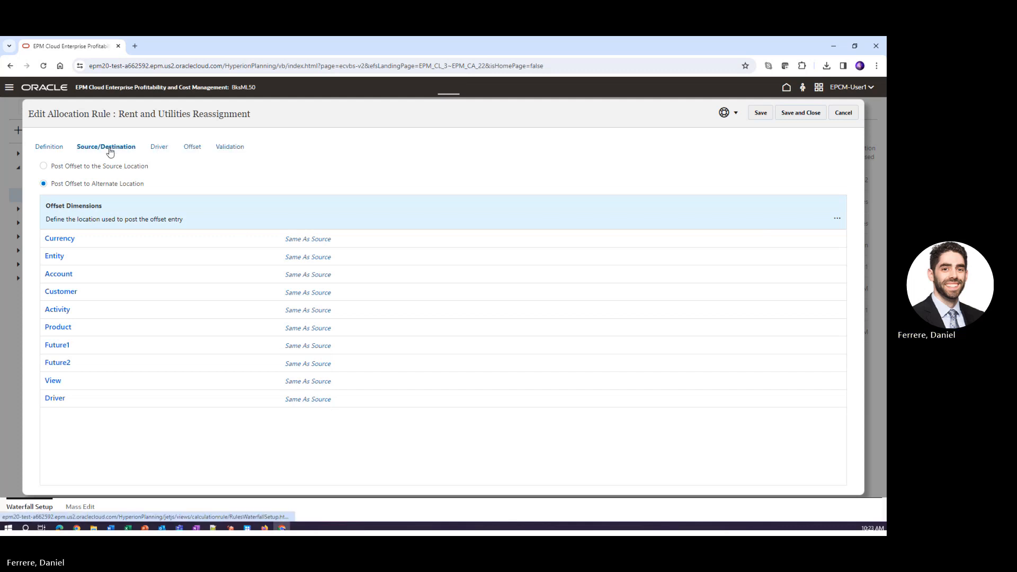
pyautogui.click(106, 146)
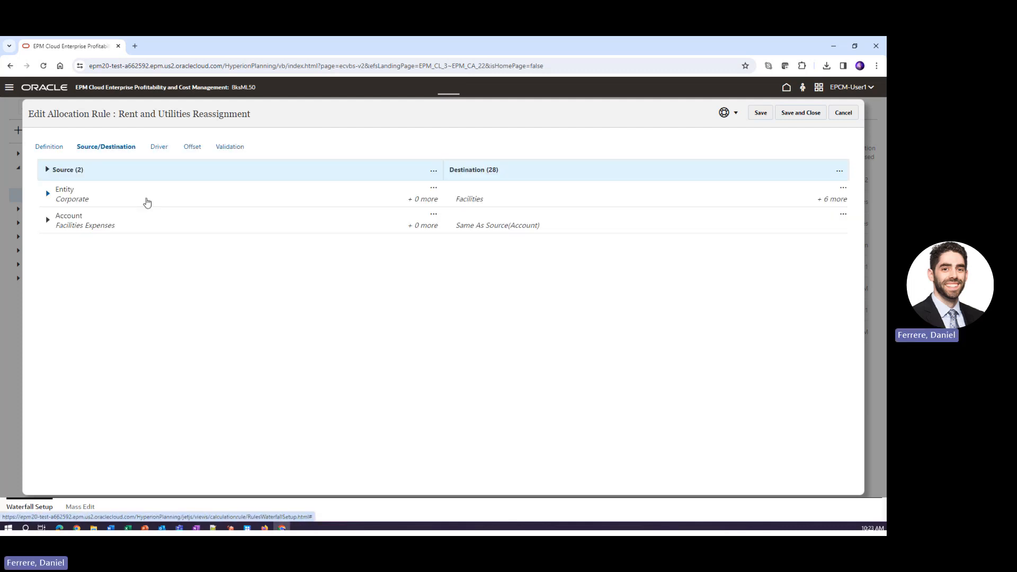
pyautogui.moveTo(106, 221)
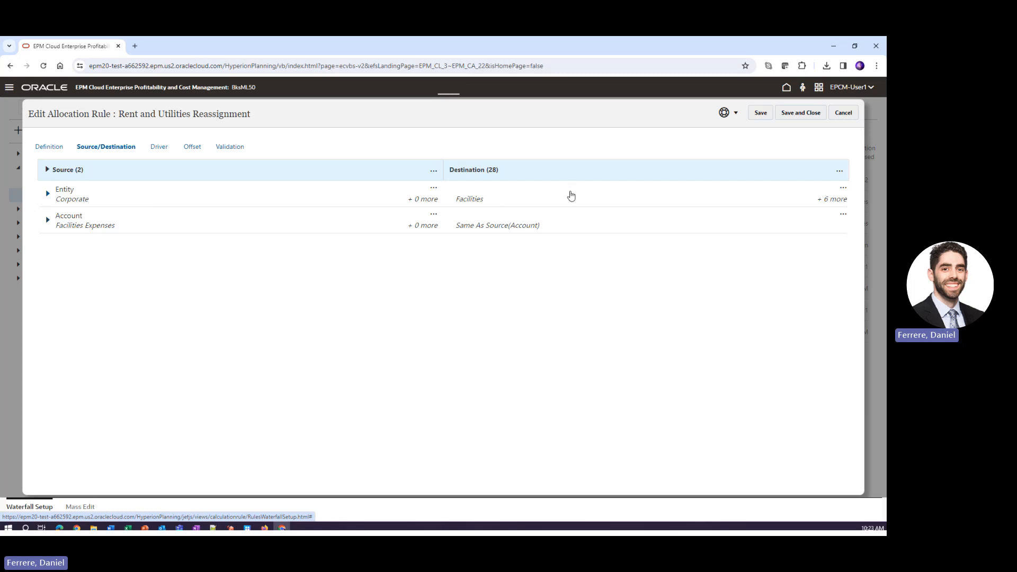
pyautogui.click(46, 192)
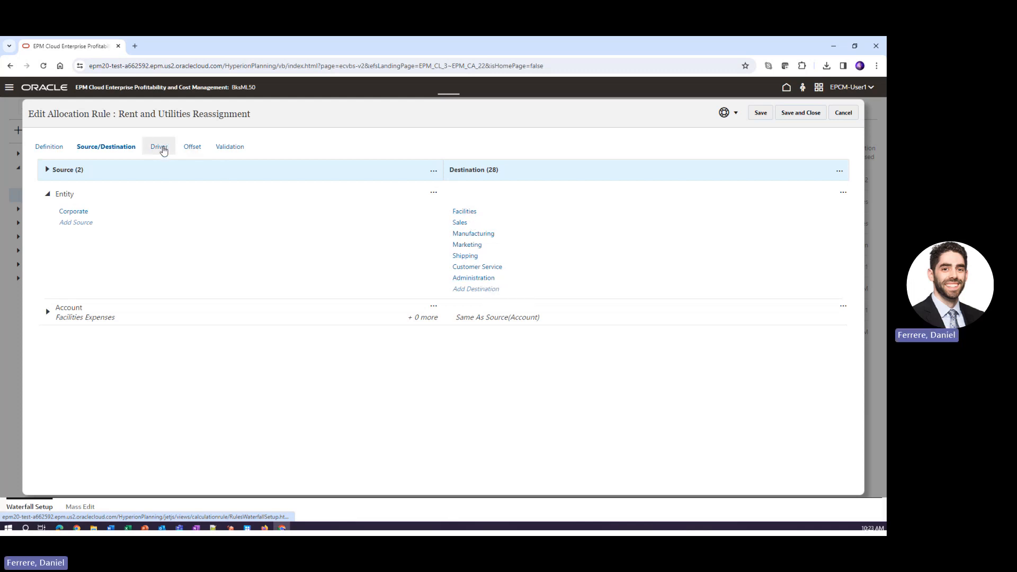
pyautogui.click(159, 146)
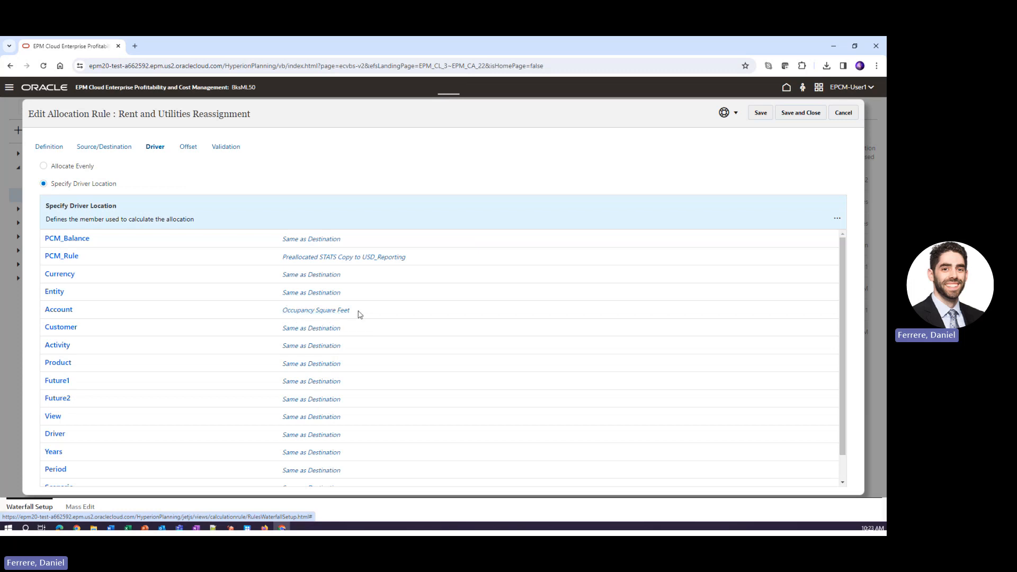
pyautogui.click(188, 147)
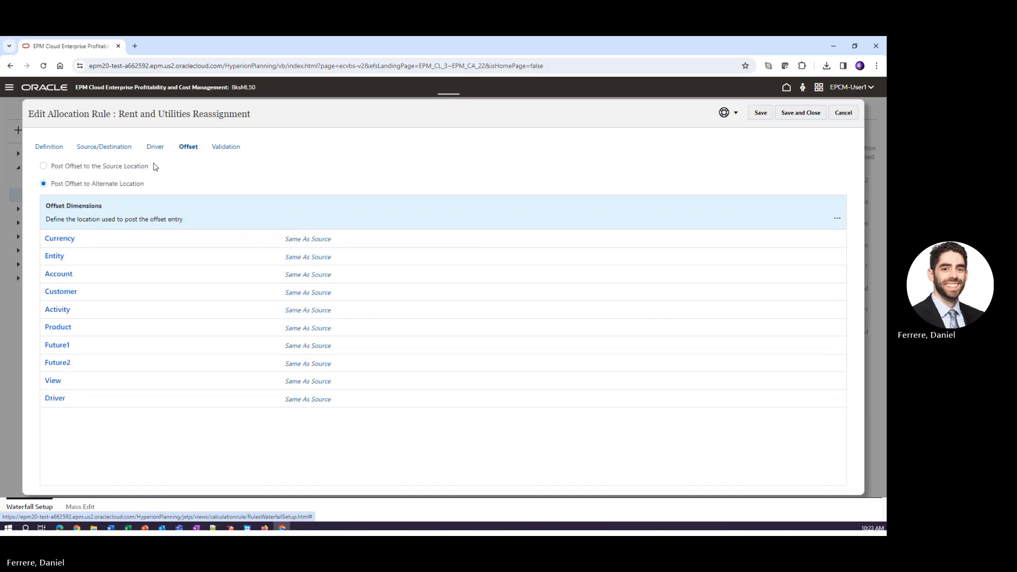
pyautogui.click(43, 166)
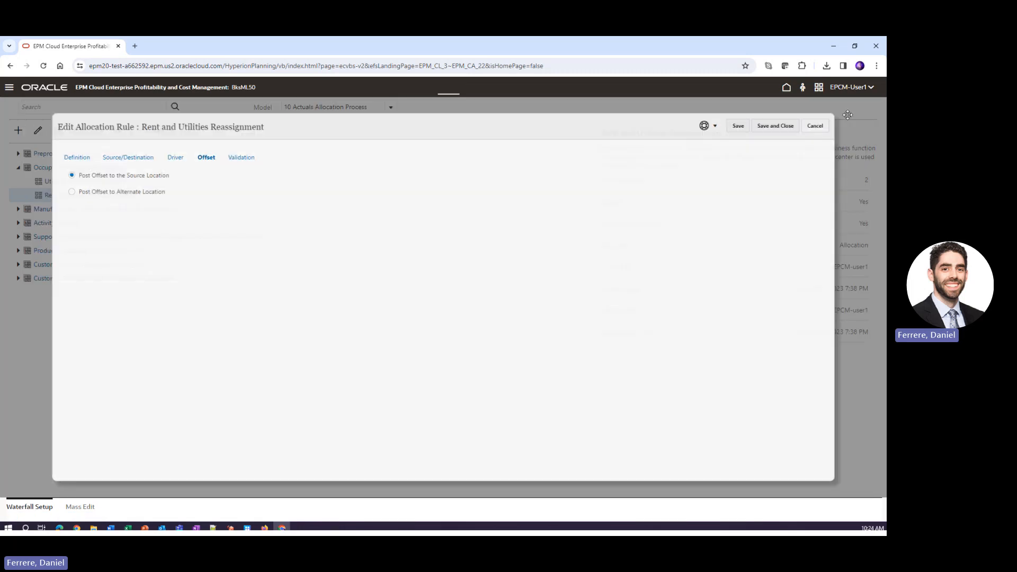
# Step: Cancel the rule edit and start a new Allocation Rule under Occupancy Expense Allocations
pyautogui.click(815, 125)
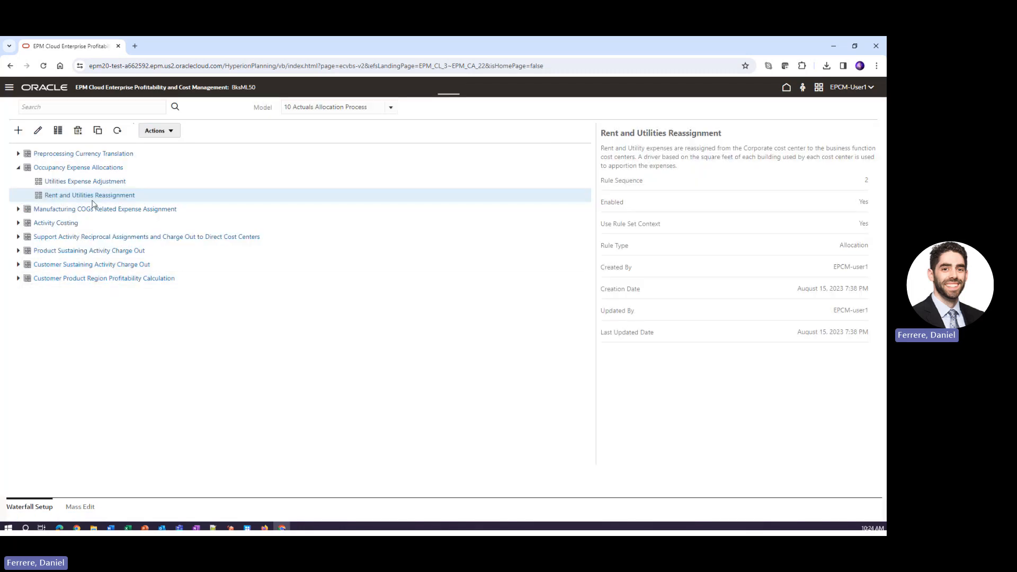
pyautogui.click(77, 167)
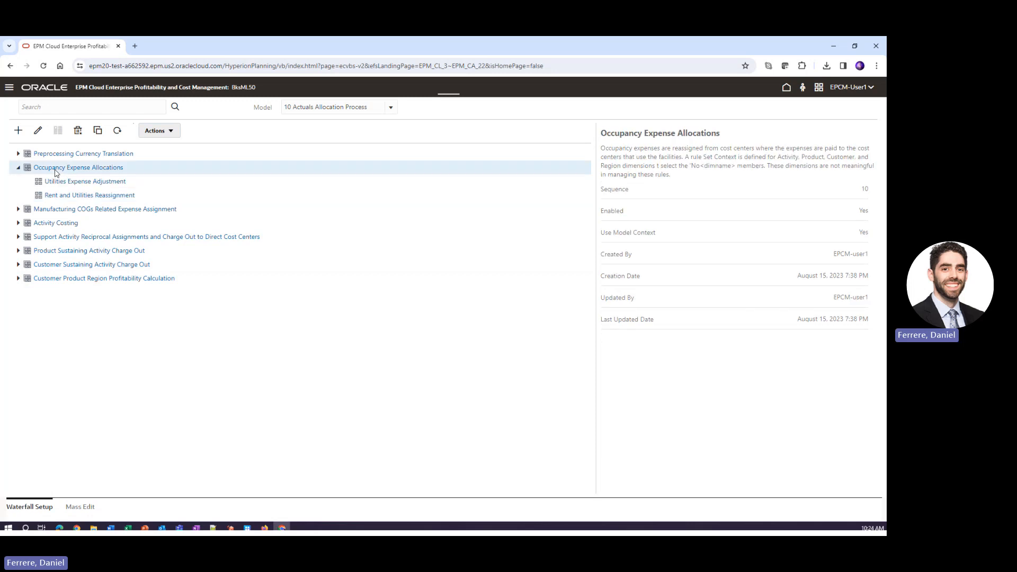
pyautogui.moveTo(18, 130)
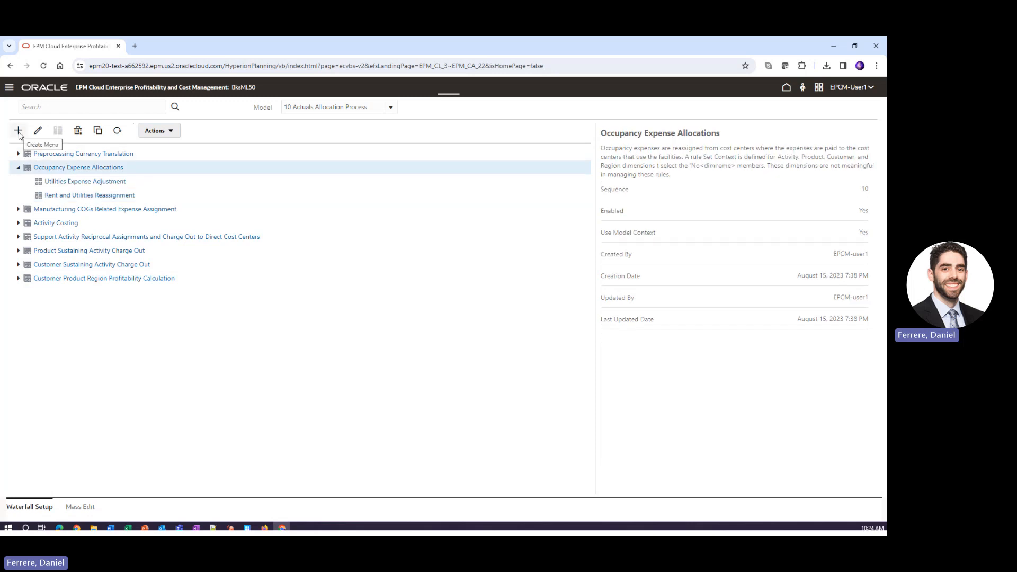
pyautogui.click(18, 129)
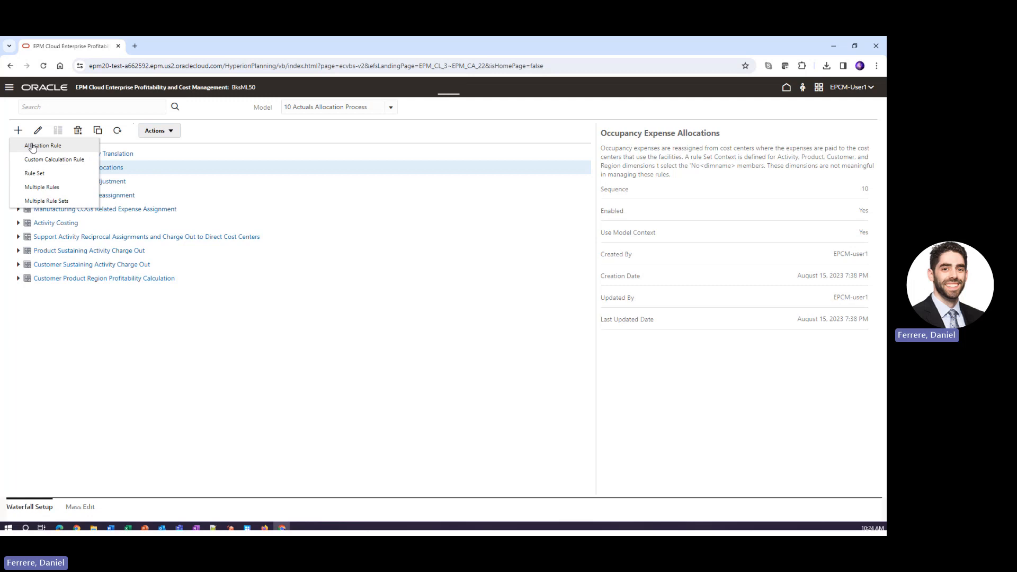
pyautogui.click(43, 145)
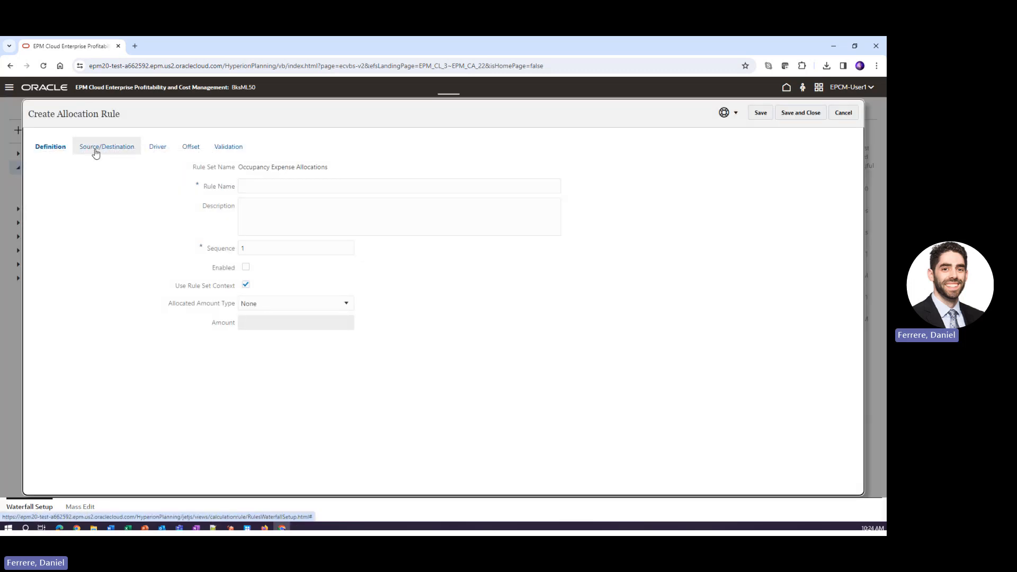
# Step: Check sequence numbers, leave the rule disabled, and expand Entity under Source/Destination
pyautogui.click(398, 186)
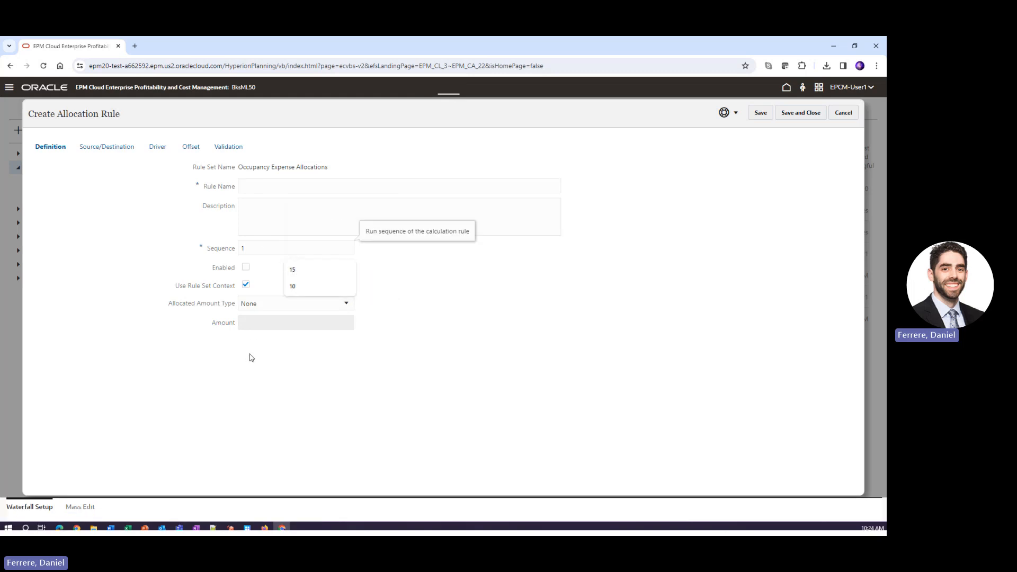
pyautogui.click(246, 267)
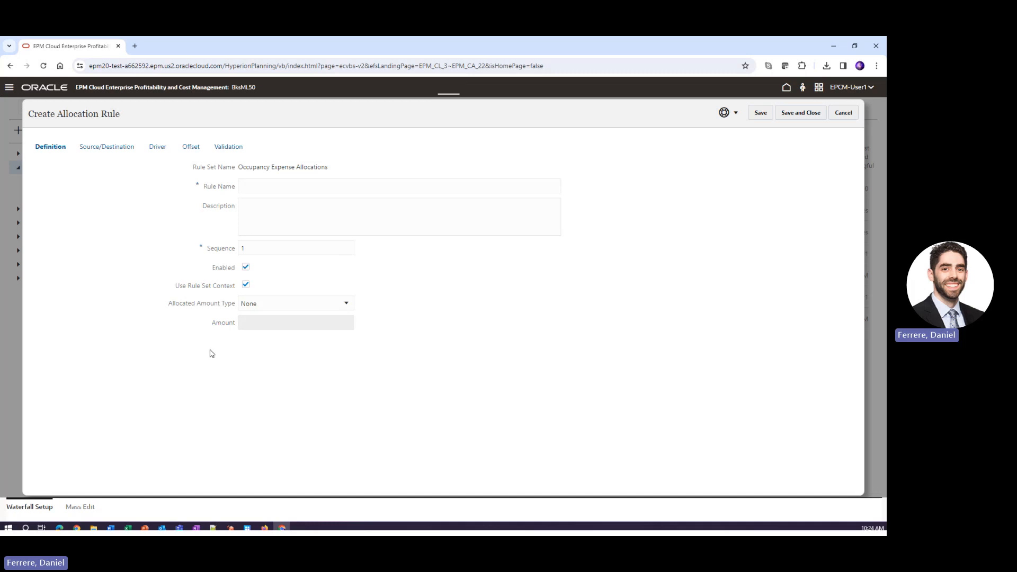
pyautogui.click(245, 266)
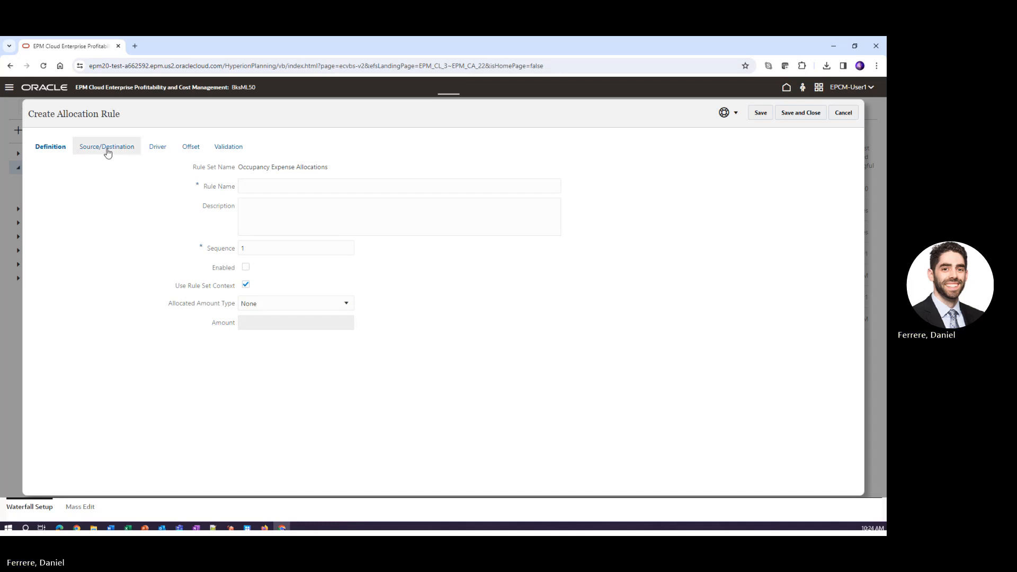
pyautogui.click(106, 147)
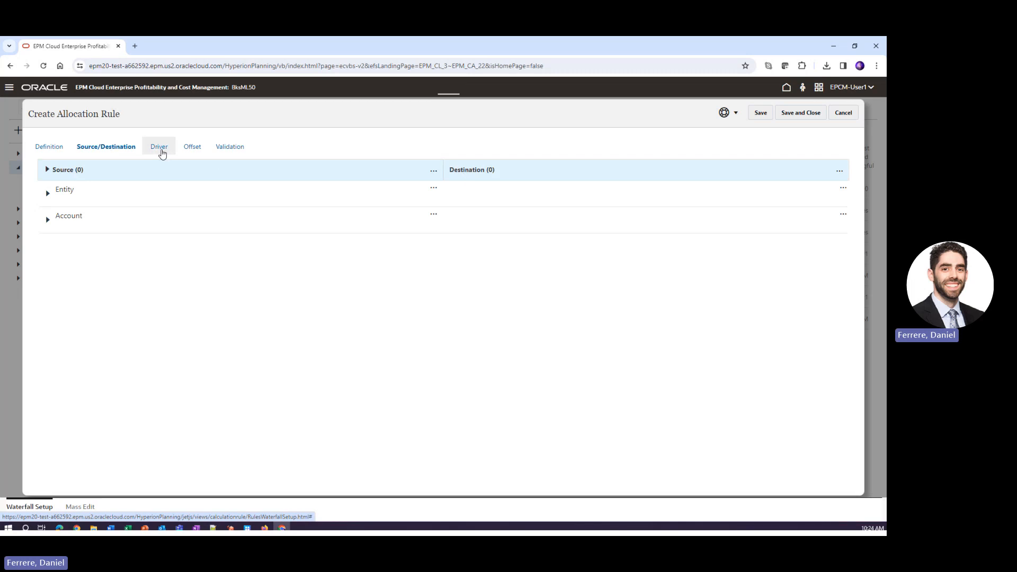
pyautogui.moveTo(192, 146)
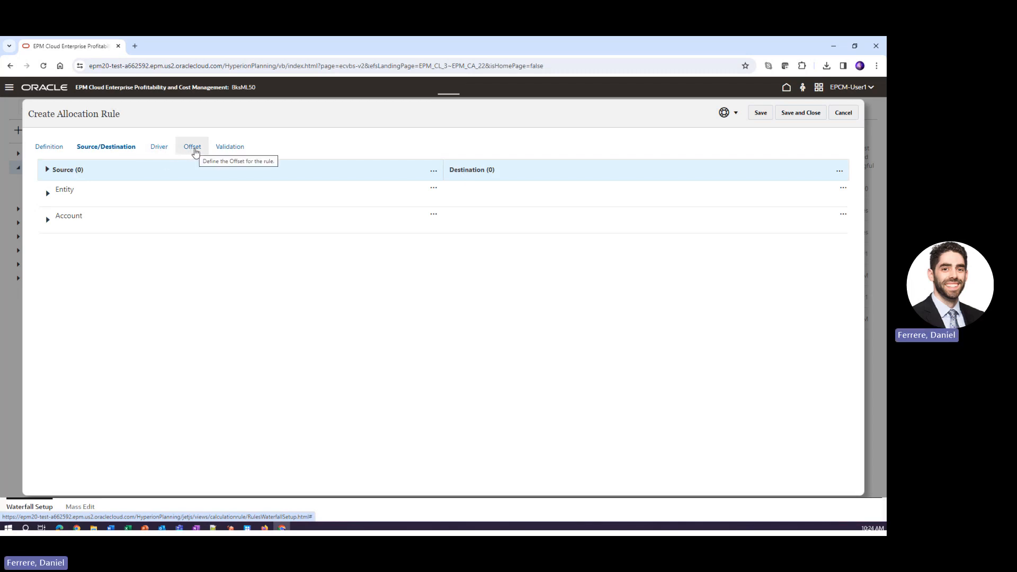
pyautogui.moveTo(191, 147)
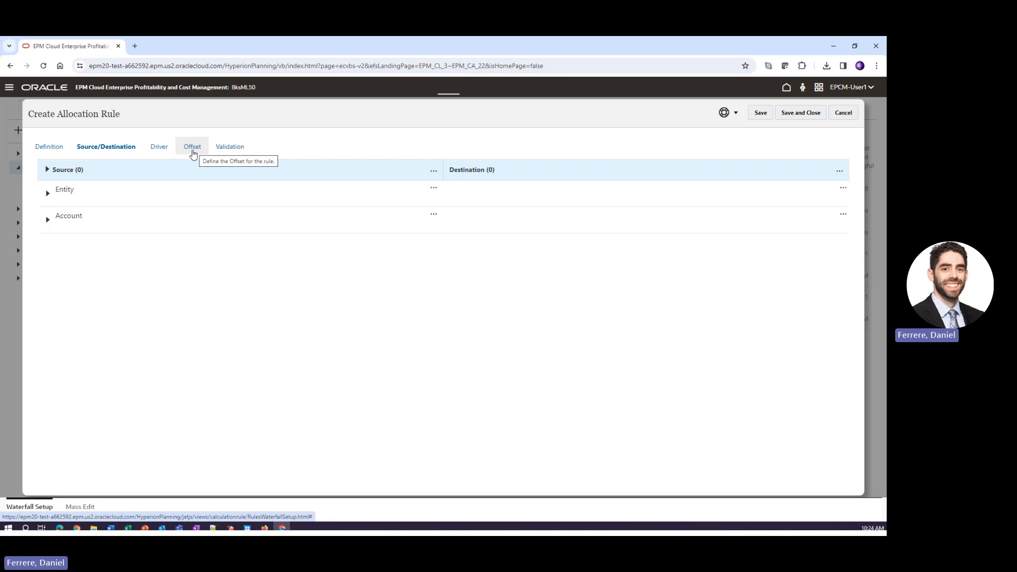
pyautogui.click(46, 188)
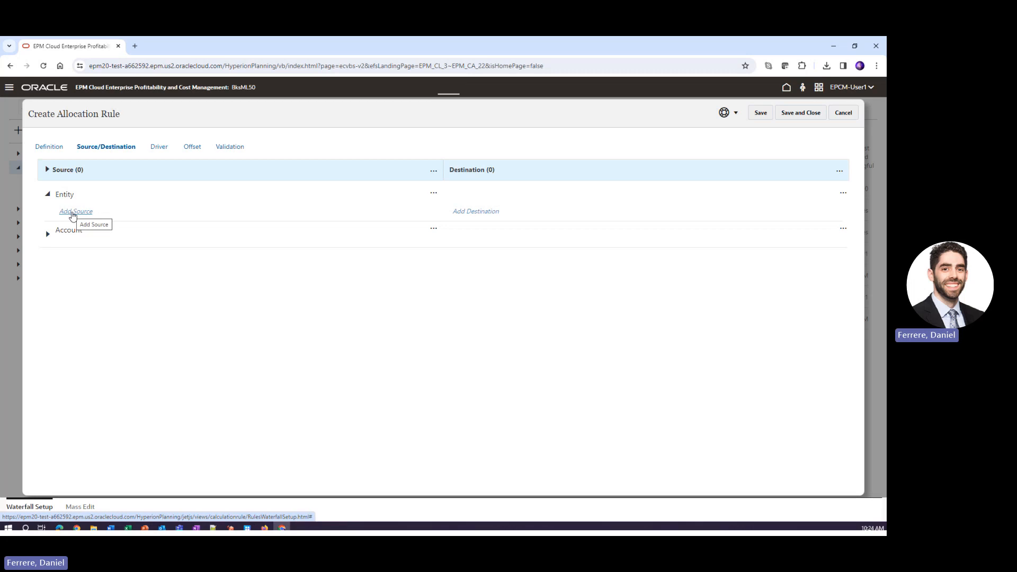
# Step: Set Corporate as the Entity source, then begin adding an Account source
pyautogui.click(75, 211)
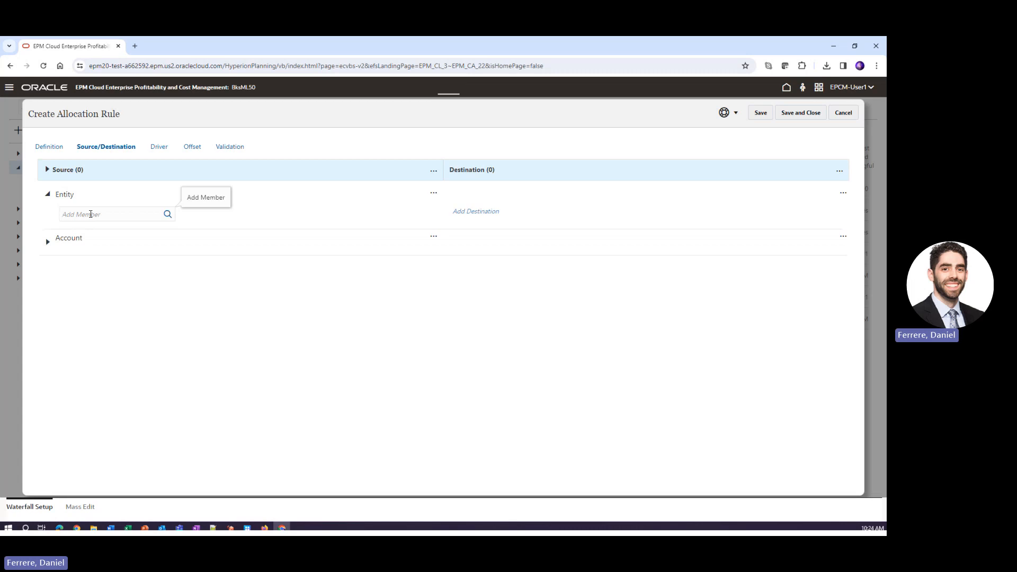
pyautogui.write('Corp')
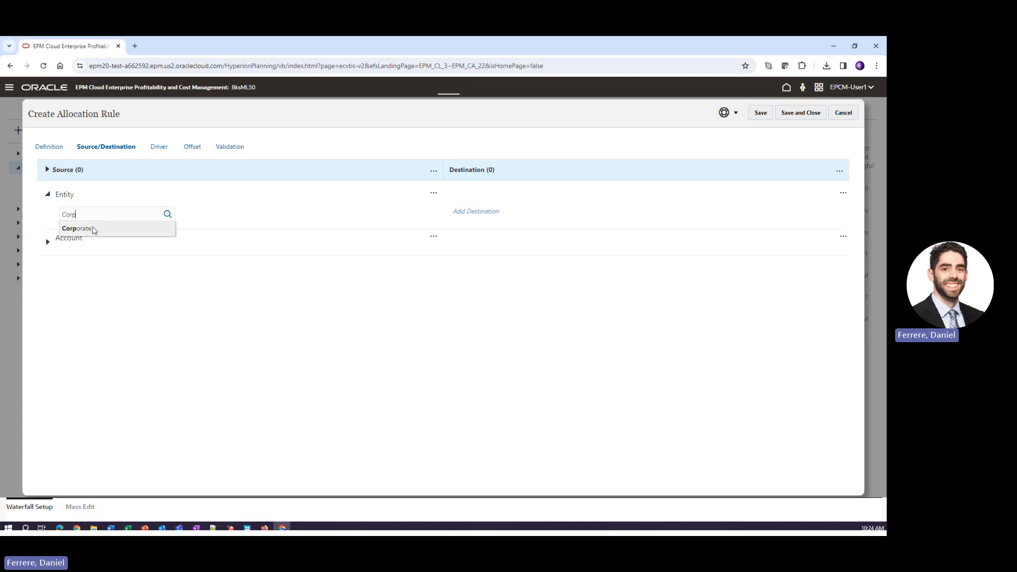
pyautogui.click(76, 228)
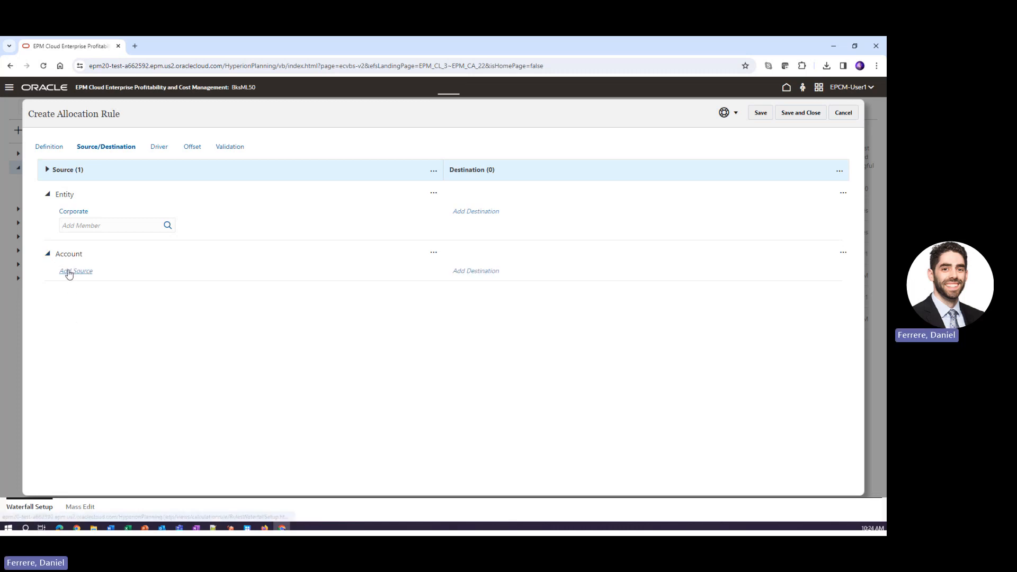
pyautogui.click(75, 270)
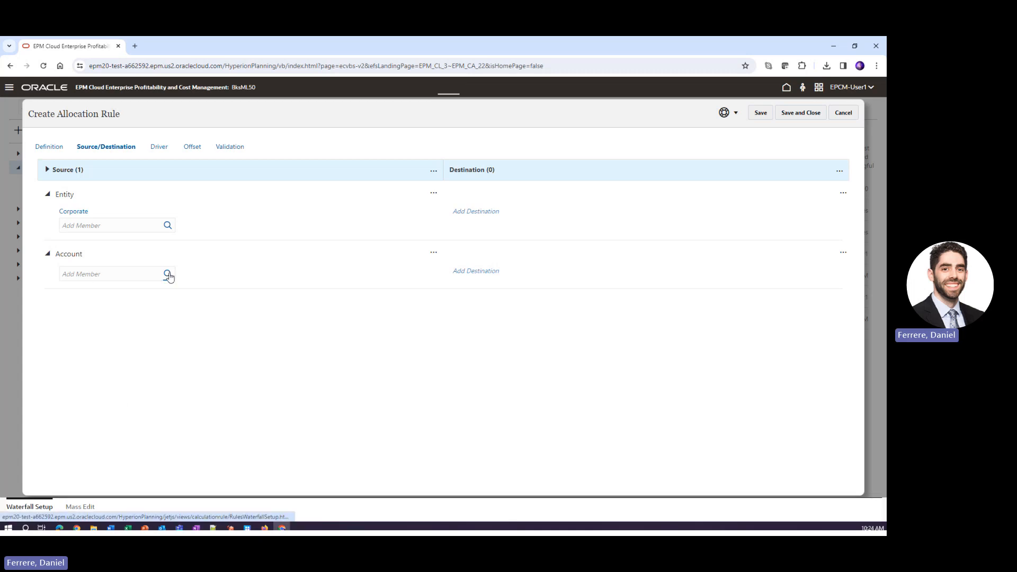
# Step: Add Revenue from All Accounts > Net Income > Gross Profit as the account source
pyautogui.click(168, 274)
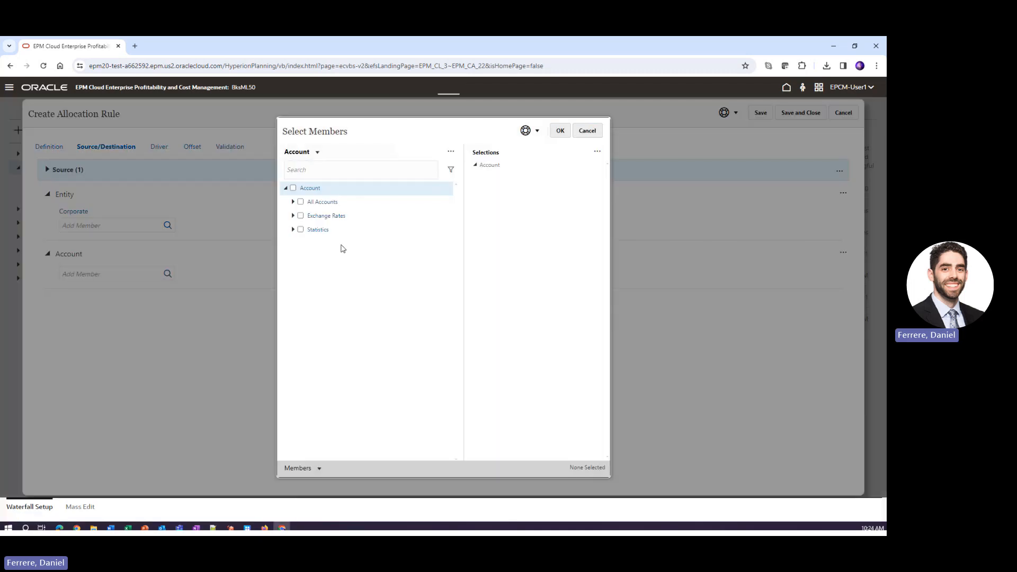
pyautogui.click(293, 202)
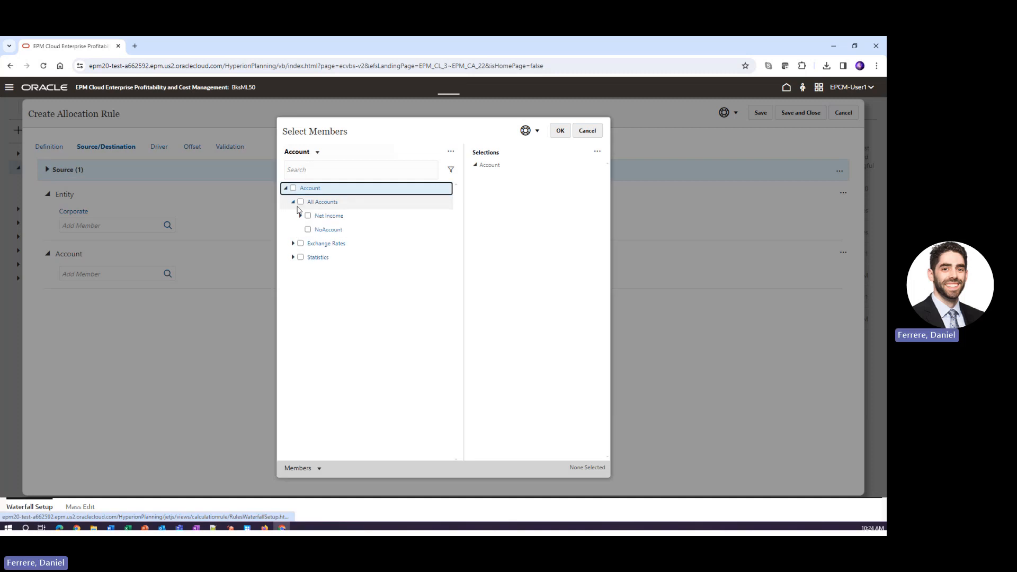
pyautogui.click(308, 215)
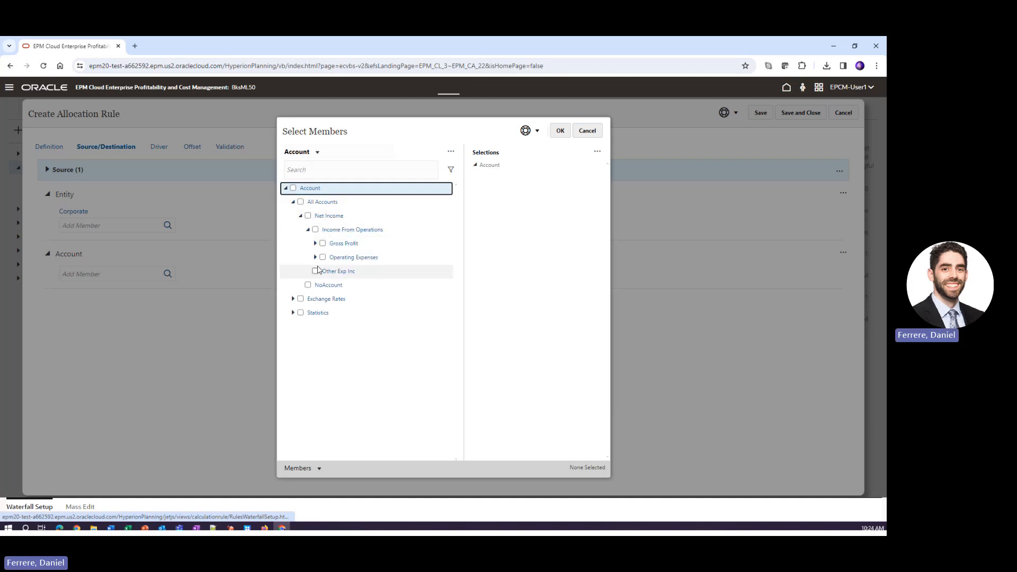
pyautogui.click(315, 243)
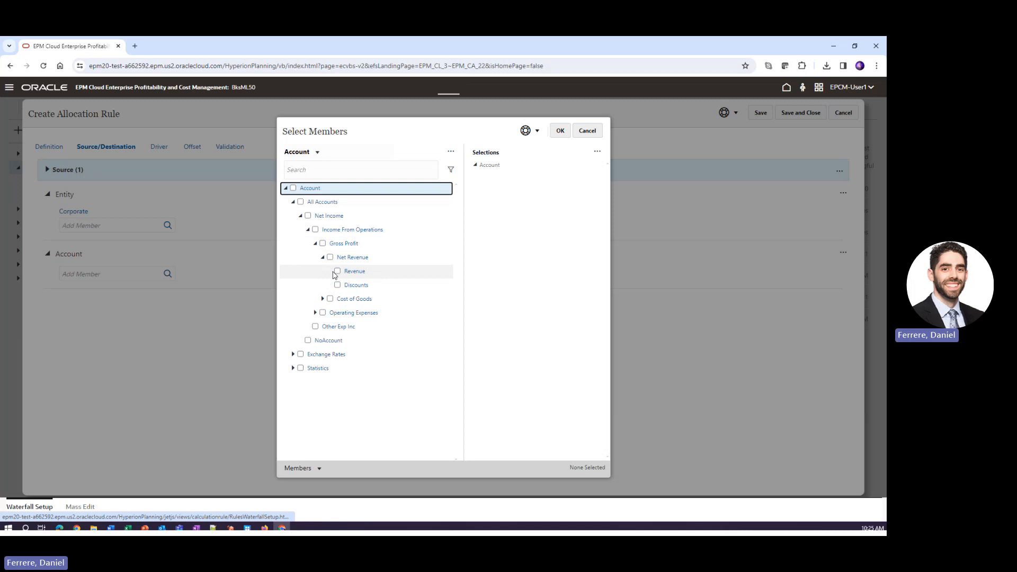
pyautogui.click(559, 131)
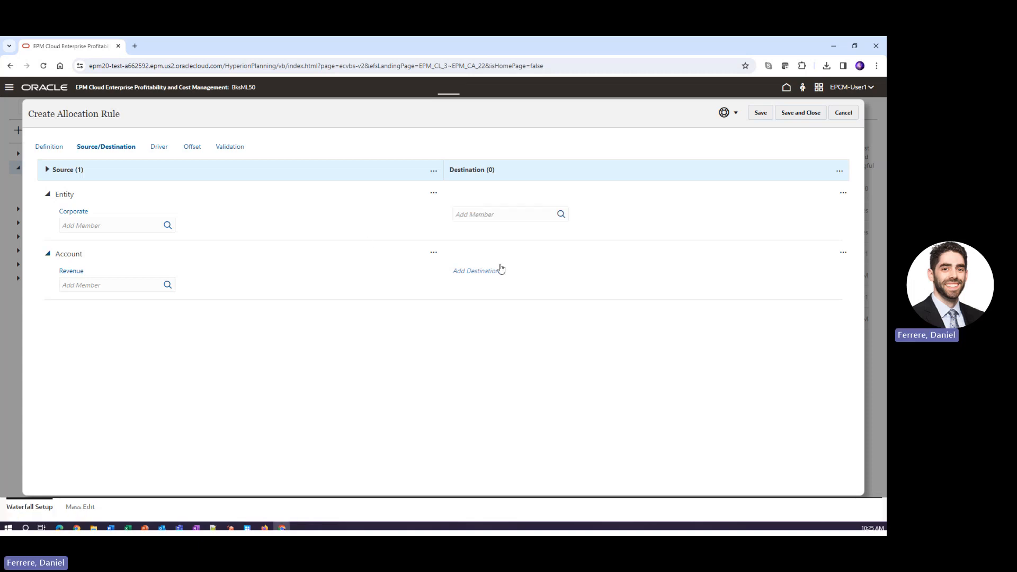
pyautogui.moveTo(546, 281)
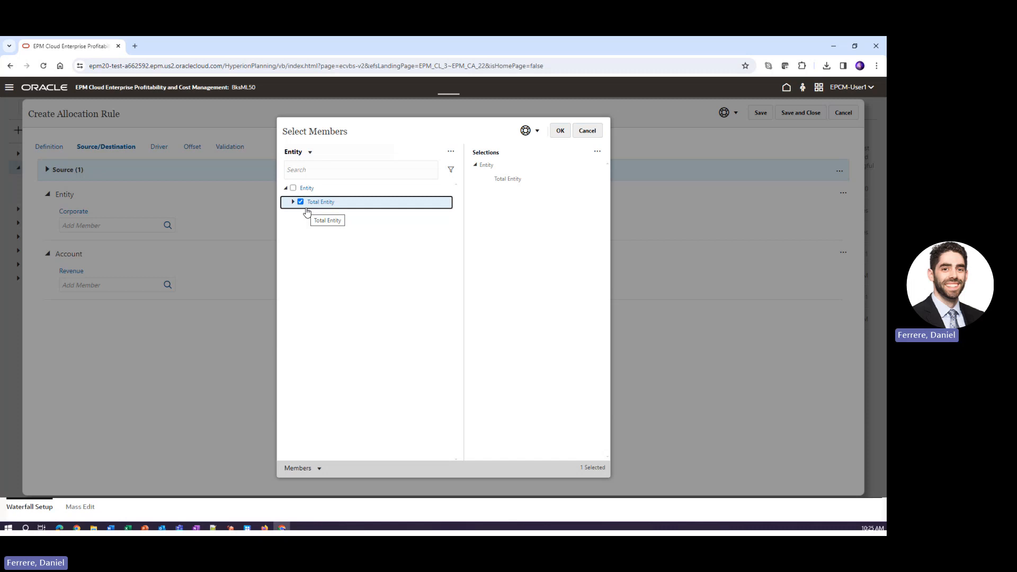
# Step: Browse Total Entity for a destination without choosing one, then go to driver settings
pyautogui.click(292, 202)
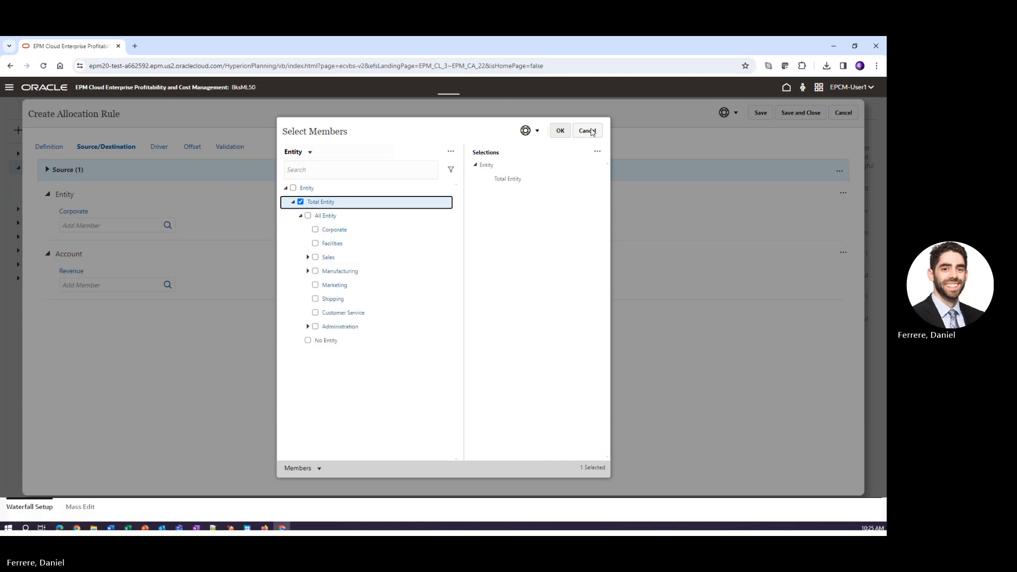
pyautogui.click(584, 130)
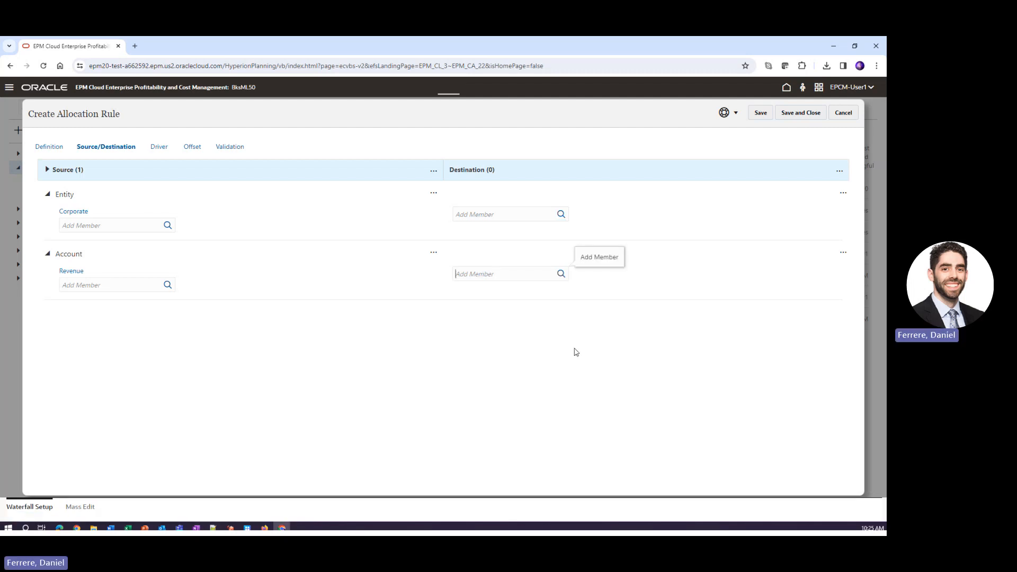
pyautogui.click(159, 147)
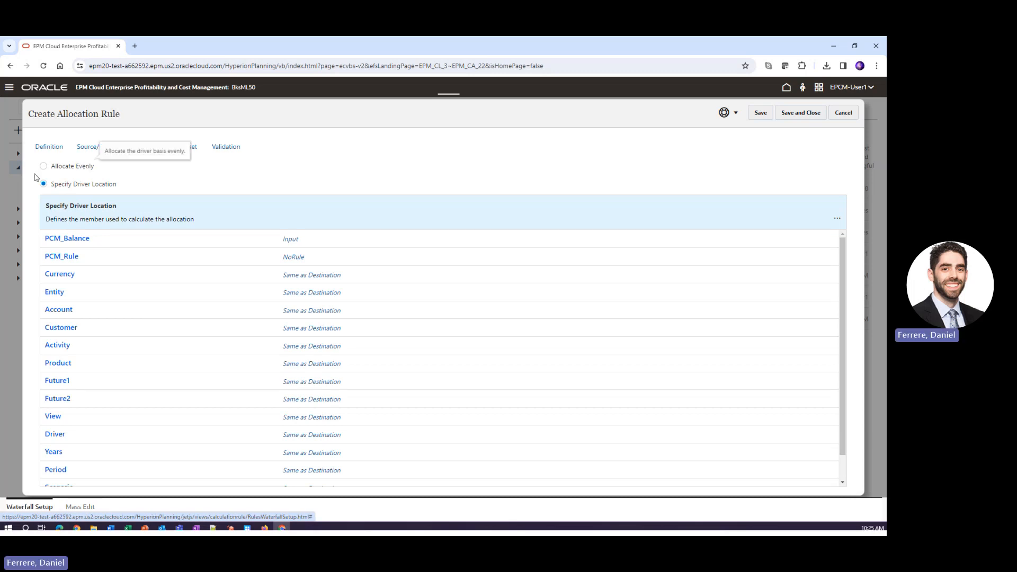
# Step: Pick even spread for the driver, view the offset settings, then abandon the new rule
pyautogui.click(43, 165)
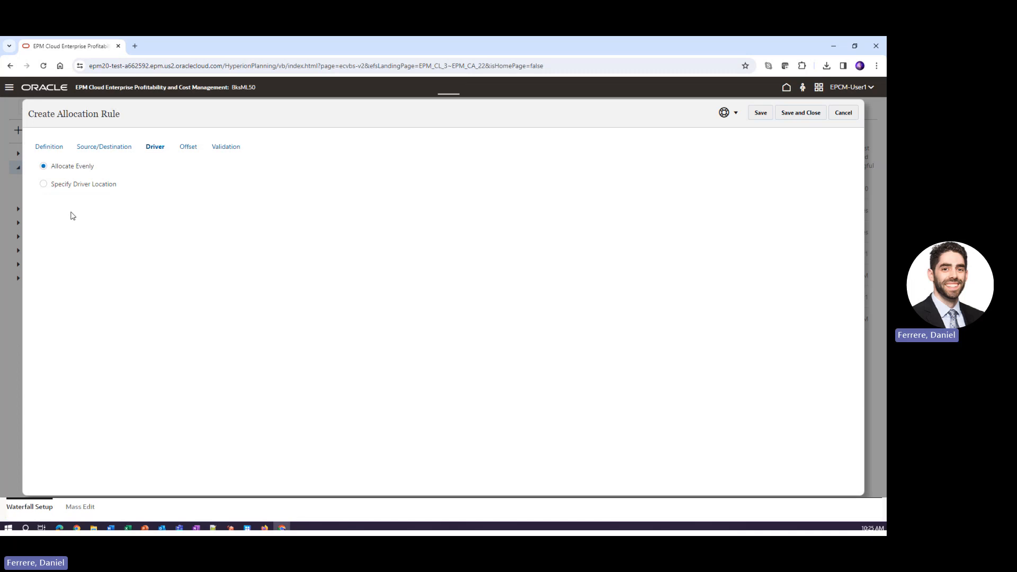
pyautogui.moveTo(188, 146)
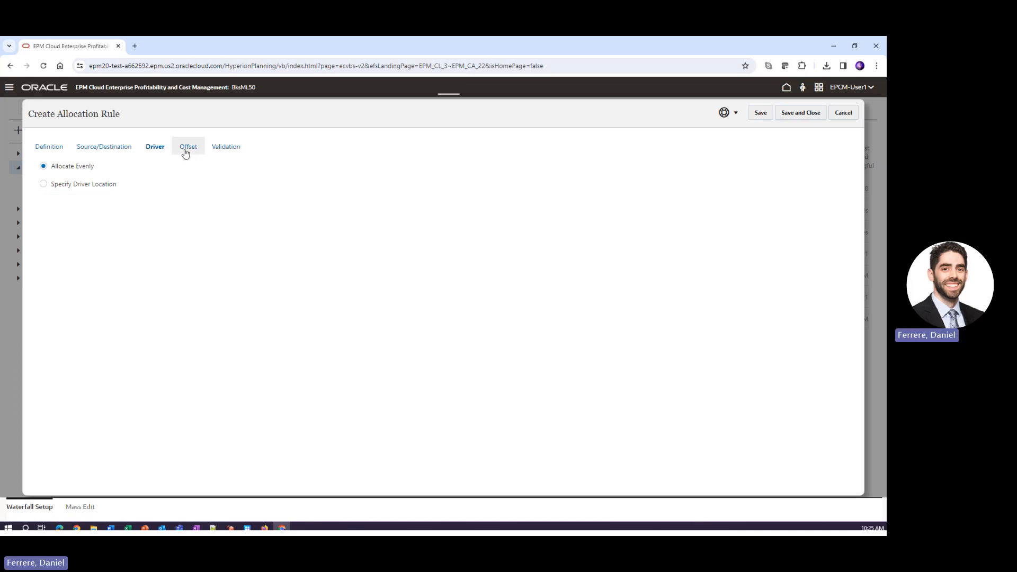
pyautogui.click(188, 146)
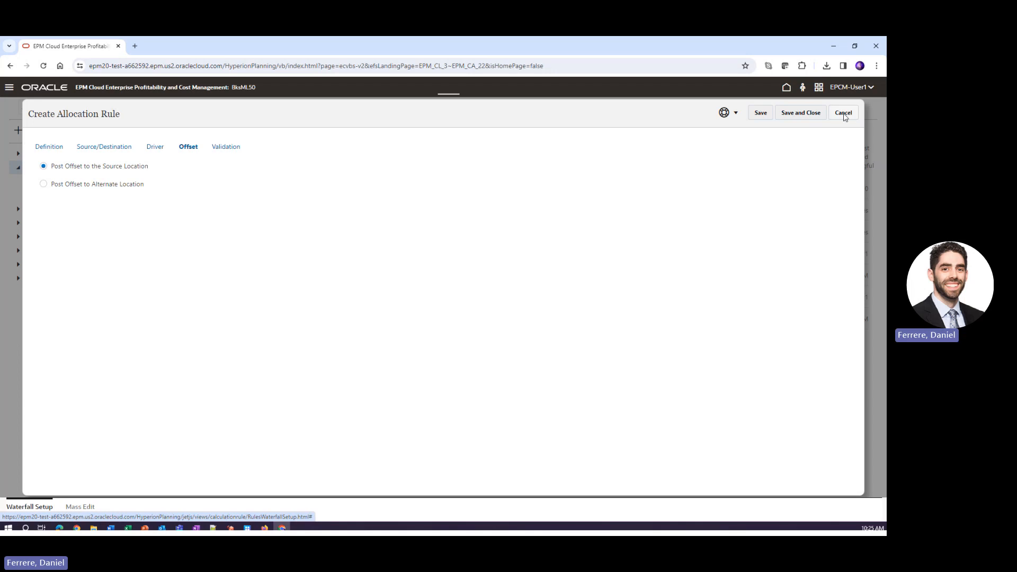
pyautogui.click(843, 112)
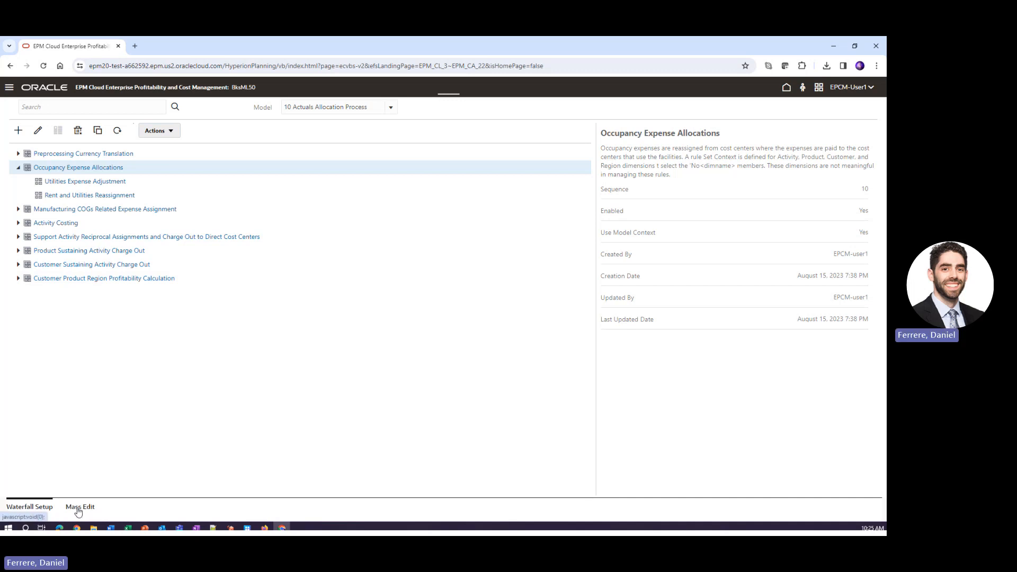
pyautogui.moveTo(80, 507)
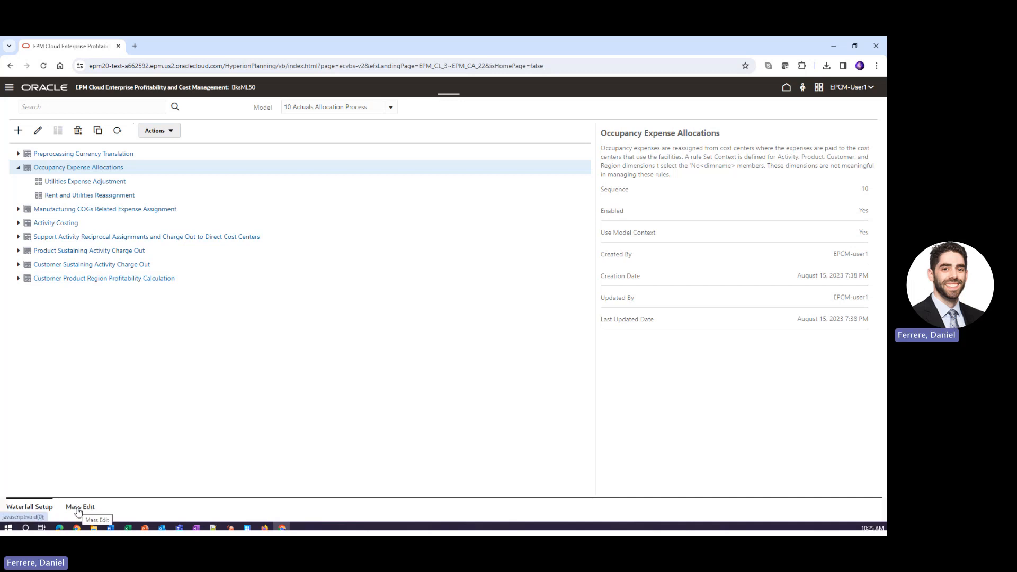
# Step: In Mass Edit, check the five rules through Executive Office Support Activity Charge Out and show Actions
pyautogui.click(79, 507)
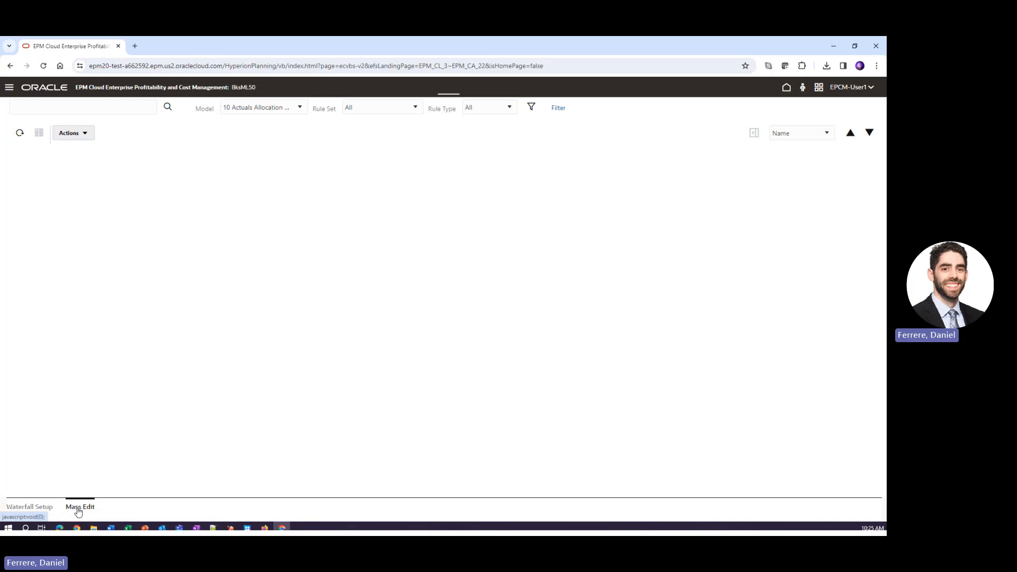
pyautogui.click(80, 507)
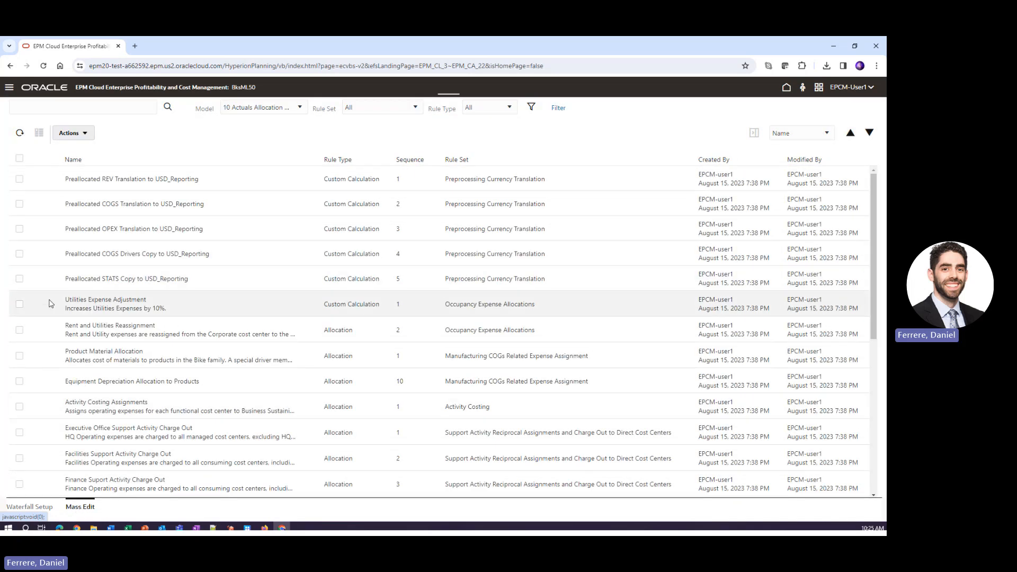
pyautogui.click(19, 330)
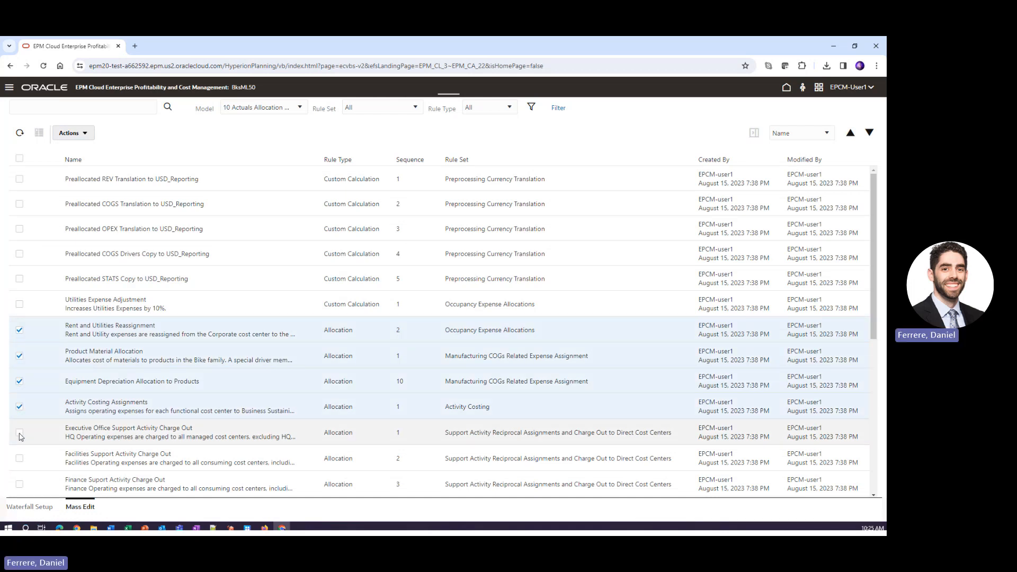
pyautogui.click(19, 433)
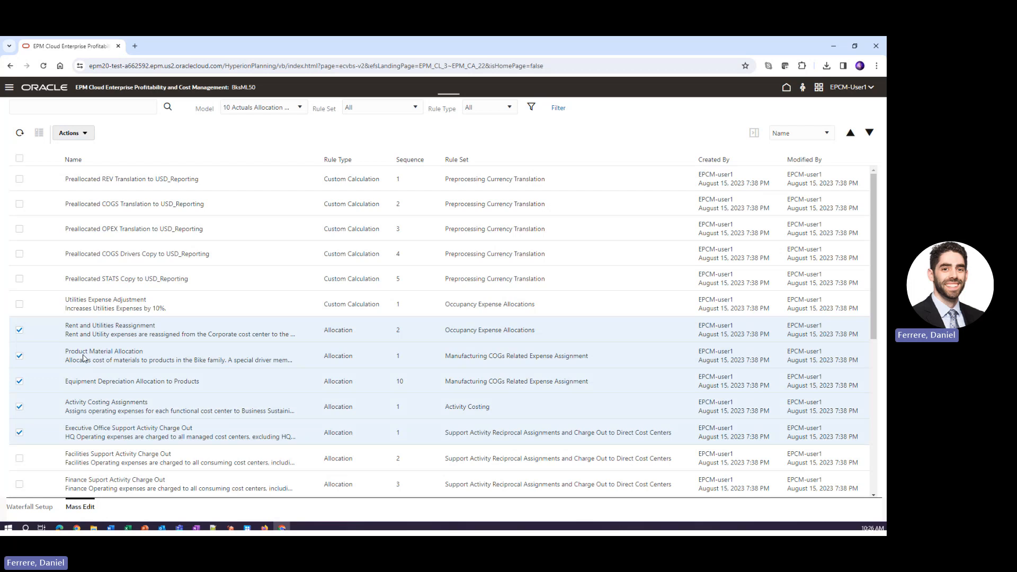
pyautogui.click(70, 133)
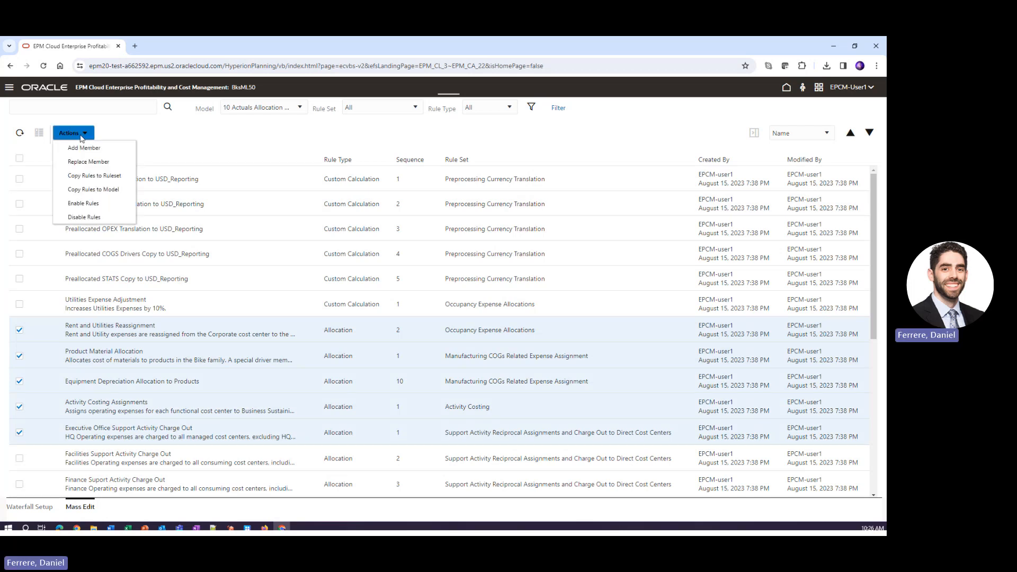
pyautogui.moveTo(83, 147)
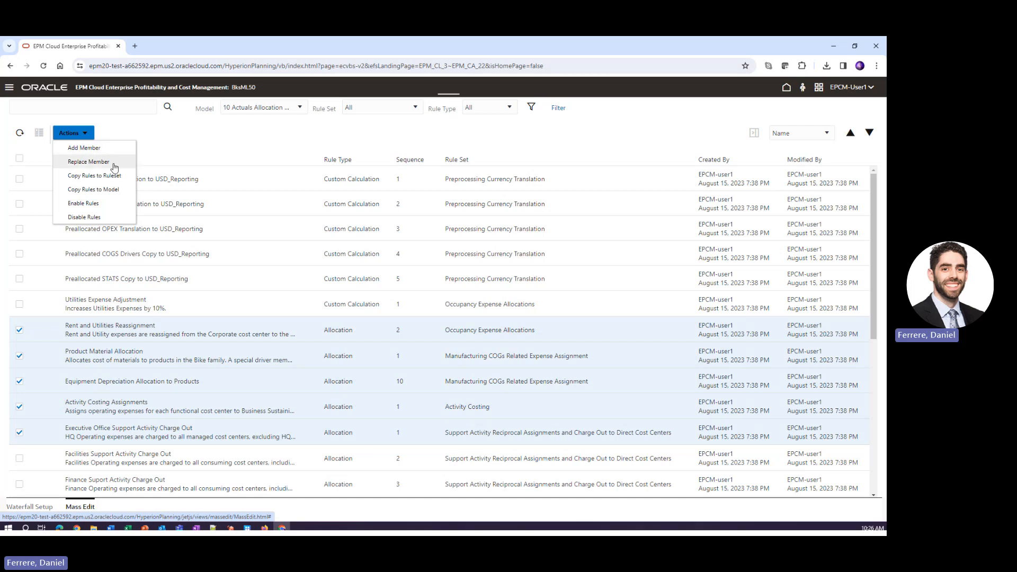
pyautogui.moveTo(84, 148)
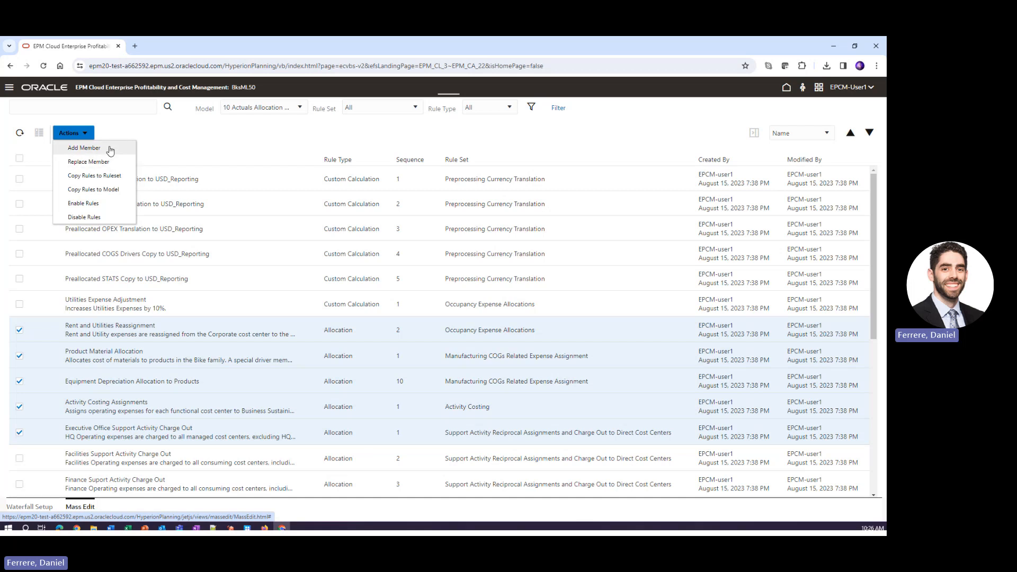
pyautogui.click(84, 147)
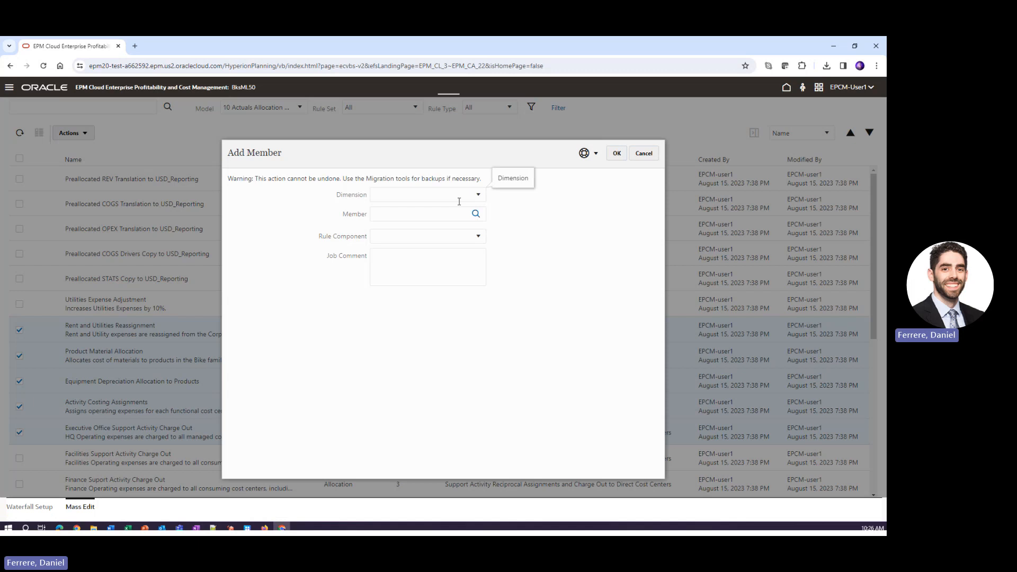
pyautogui.click(477, 195)
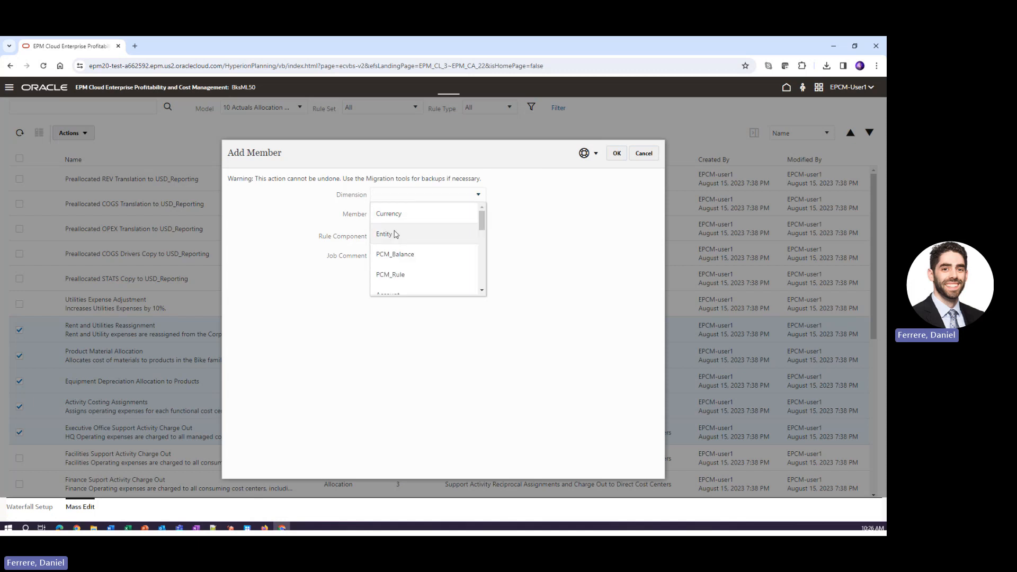
pyautogui.click(384, 233)
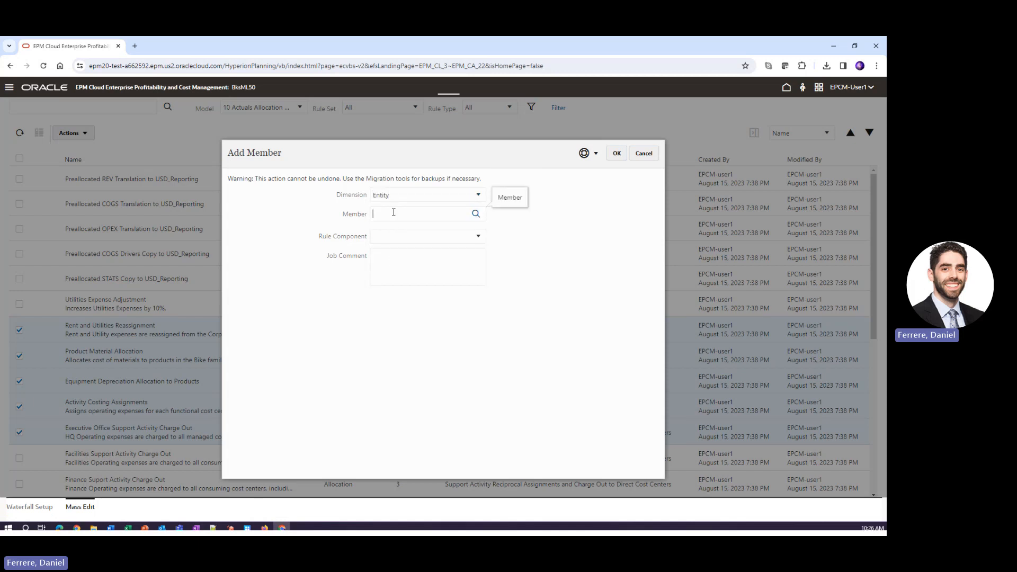
pyautogui.write('Corp')
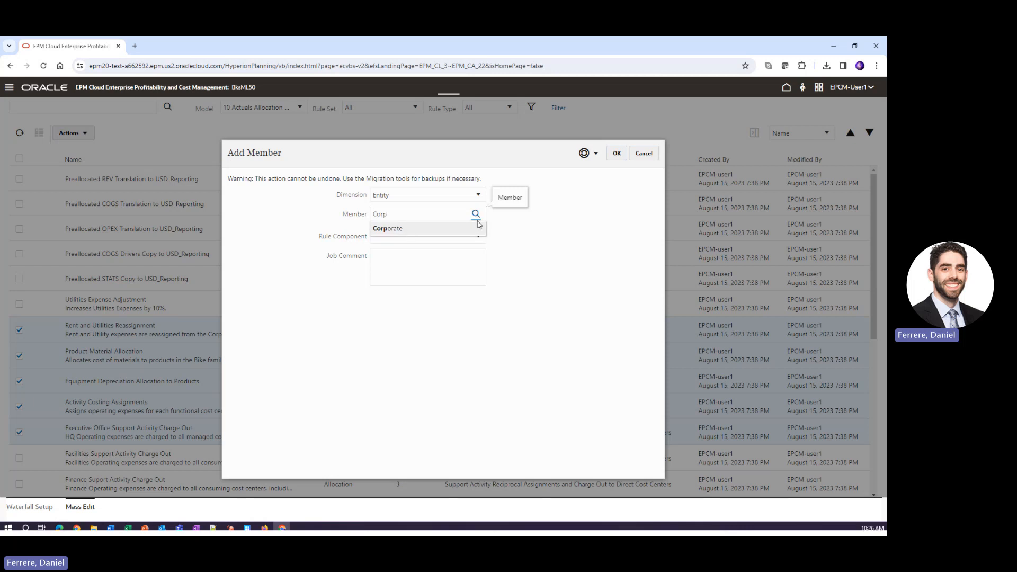
pyautogui.click(387, 229)
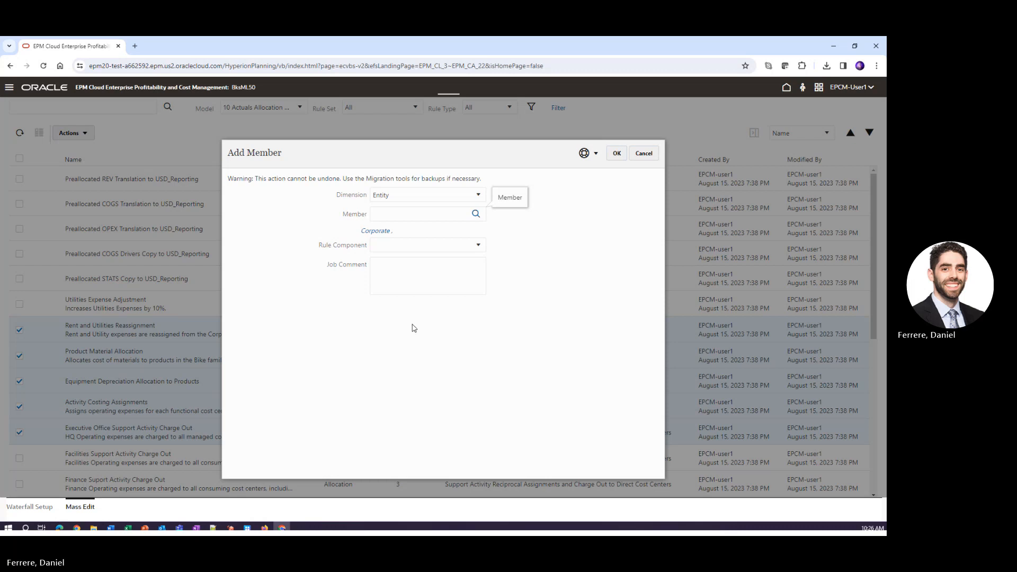
pyautogui.click(478, 245)
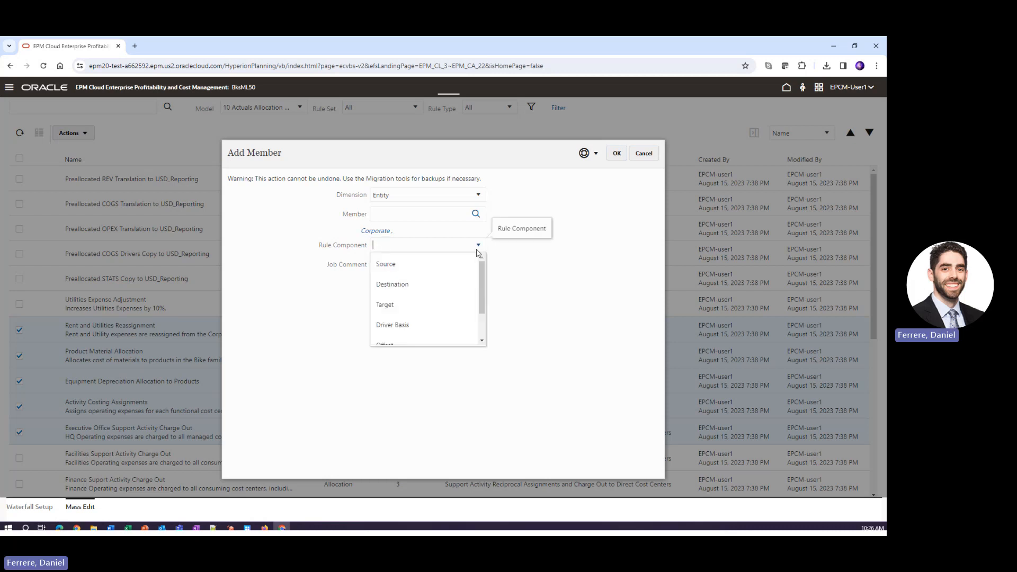
pyautogui.click(385, 263)
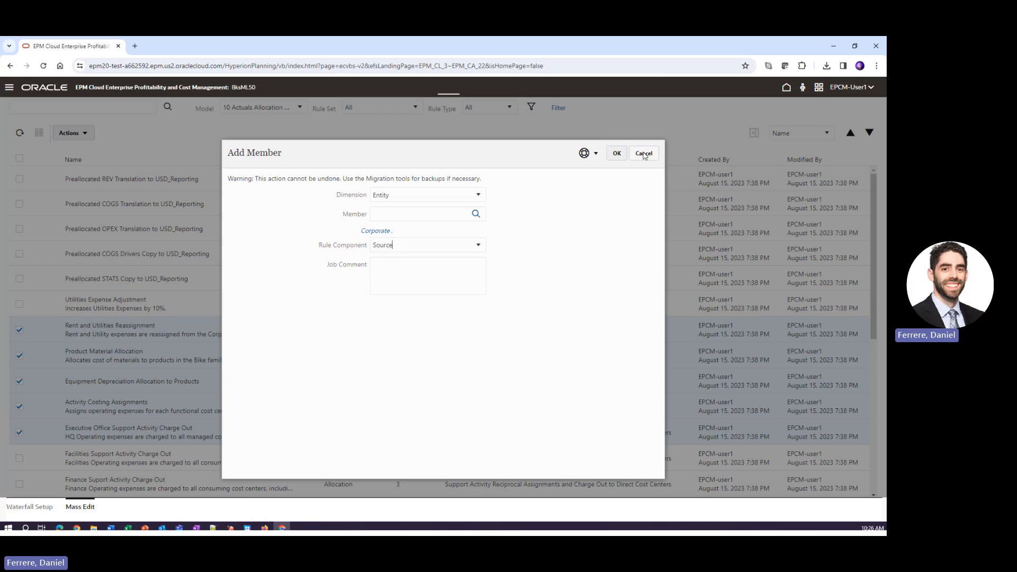
pyautogui.click(643, 153)
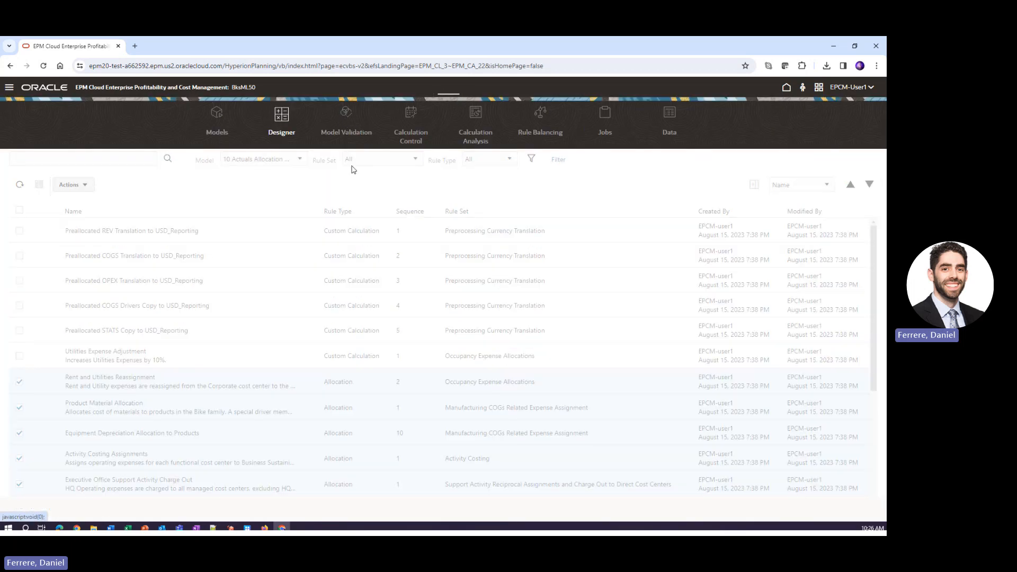
# Step: Show Model Validation for 10 Actuals Allocation Process, listing nine rule warnings
pyautogui.click(346, 121)
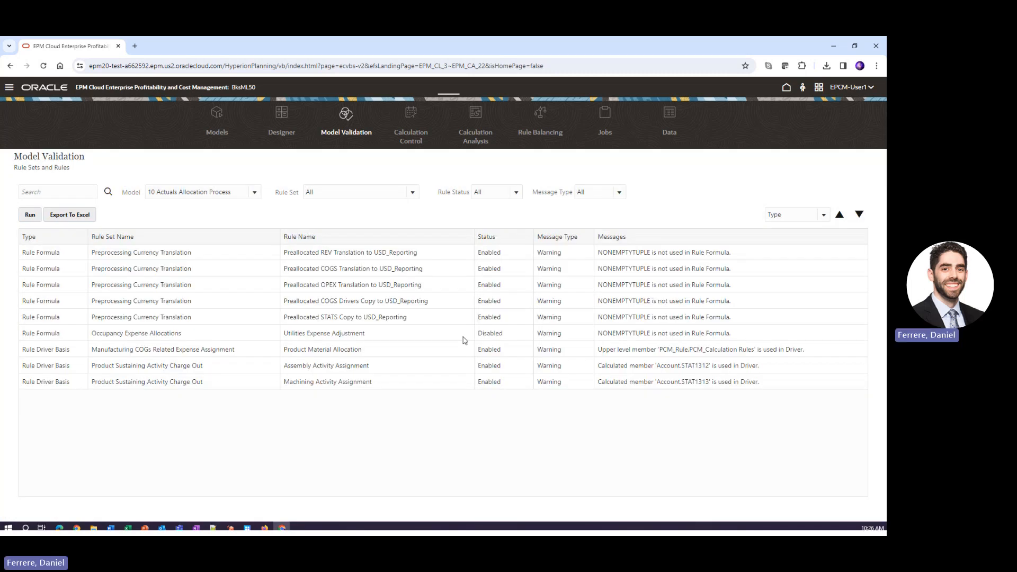
pyautogui.moveTo(145, 211)
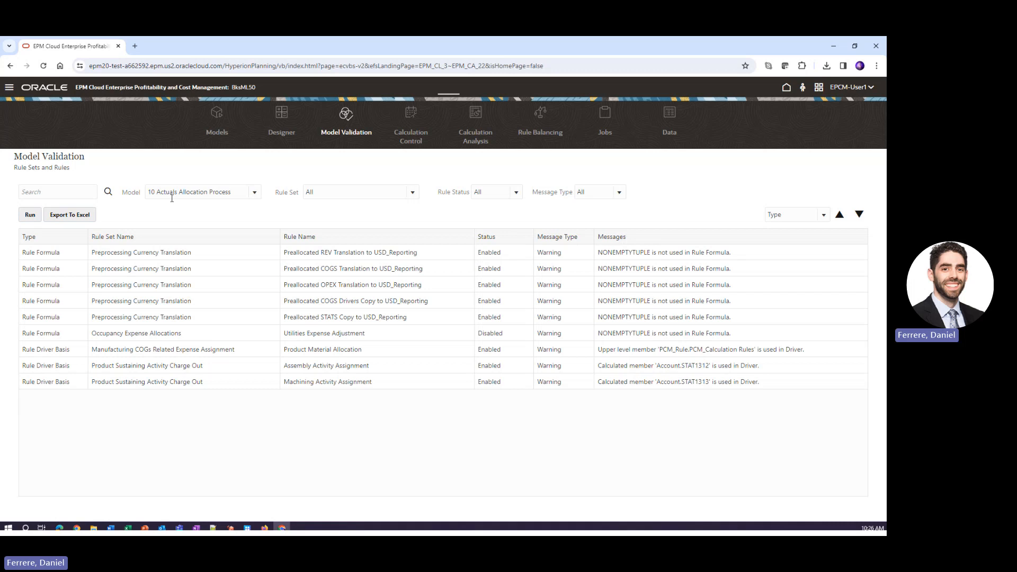
pyautogui.moveTo(311, 295)
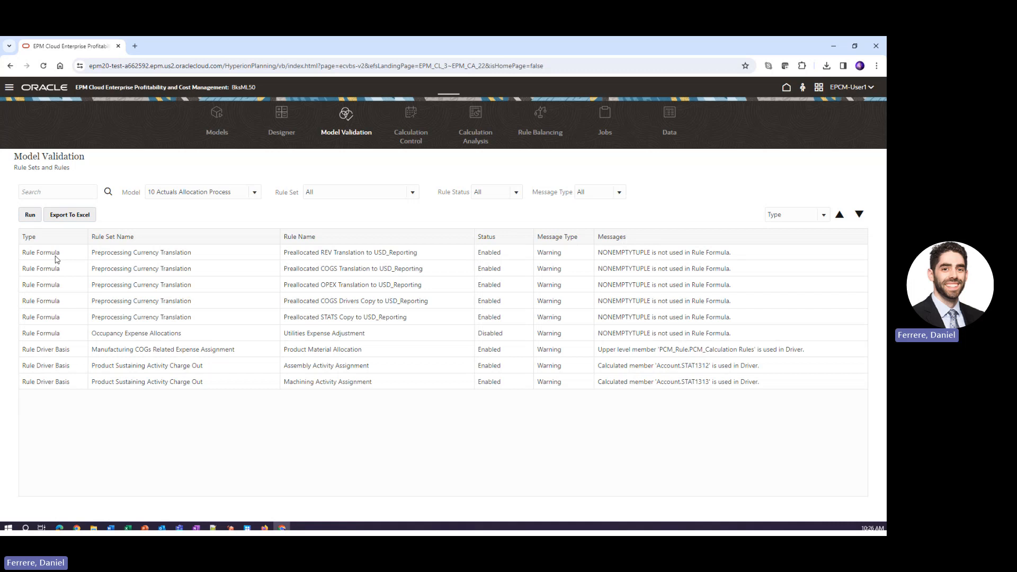
pyautogui.moveTo(564, 251)
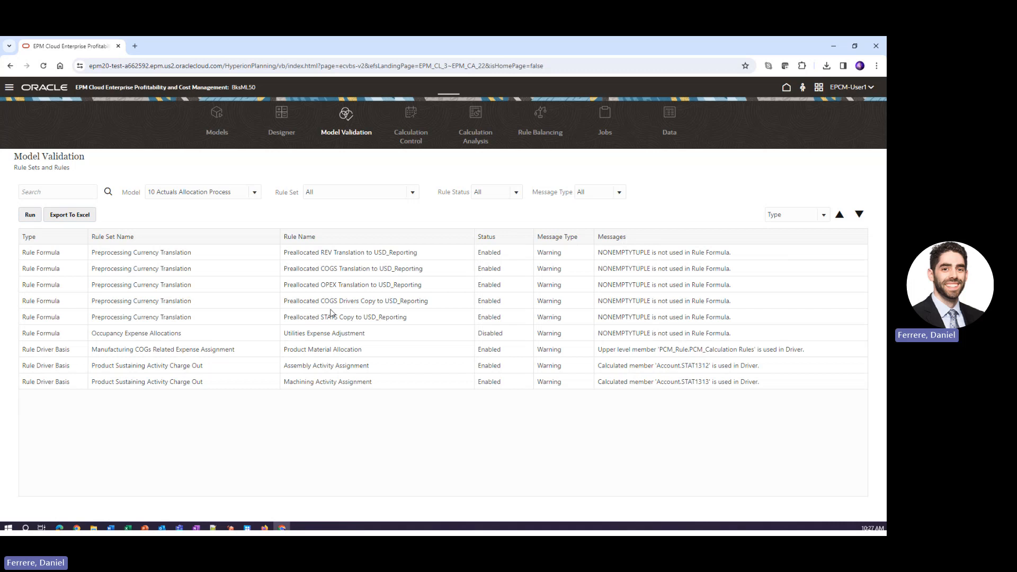
pyautogui.moveTo(330, 326)
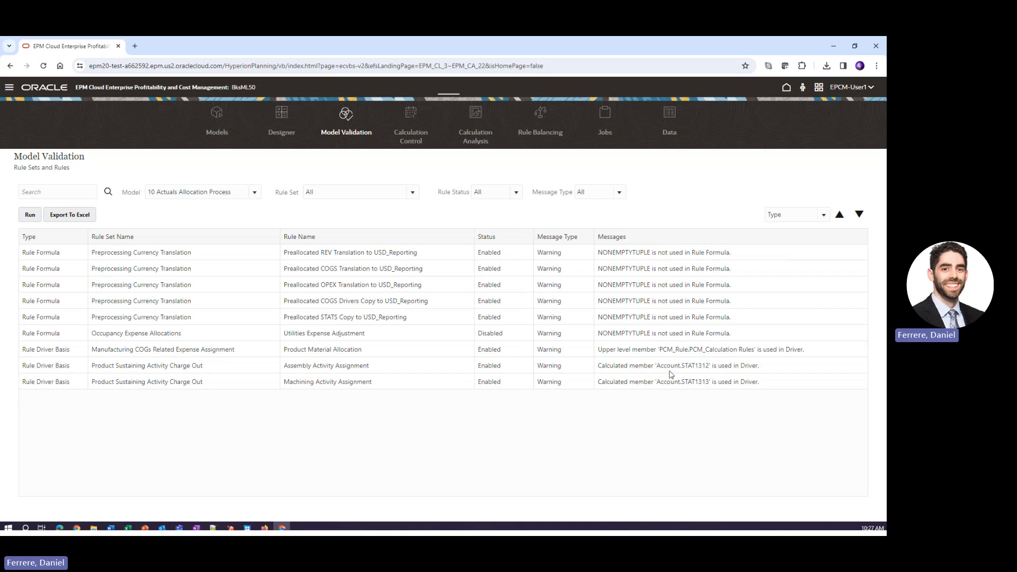
pyautogui.moveTo(619, 355)
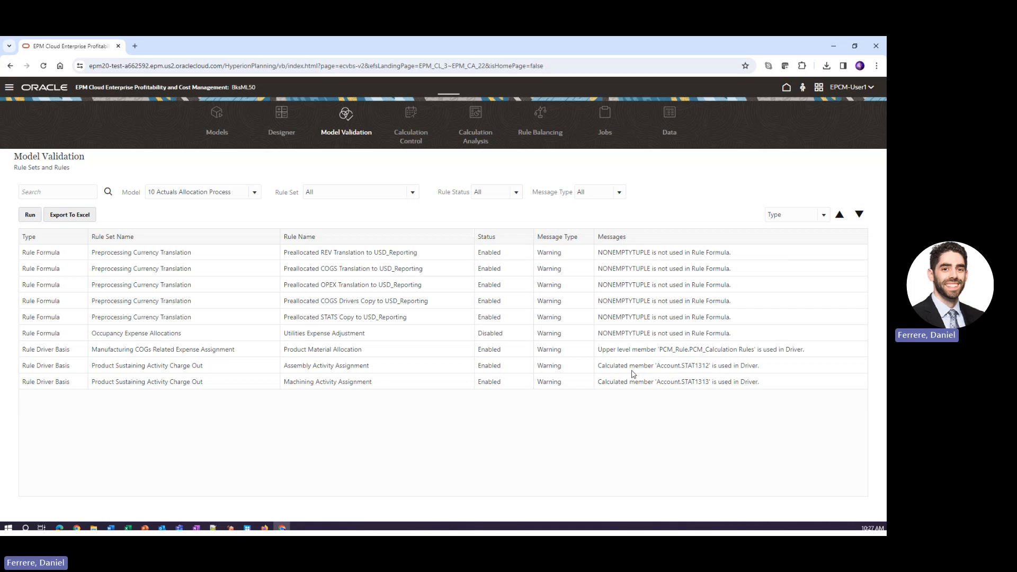
pyautogui.moveTo(672, 373)
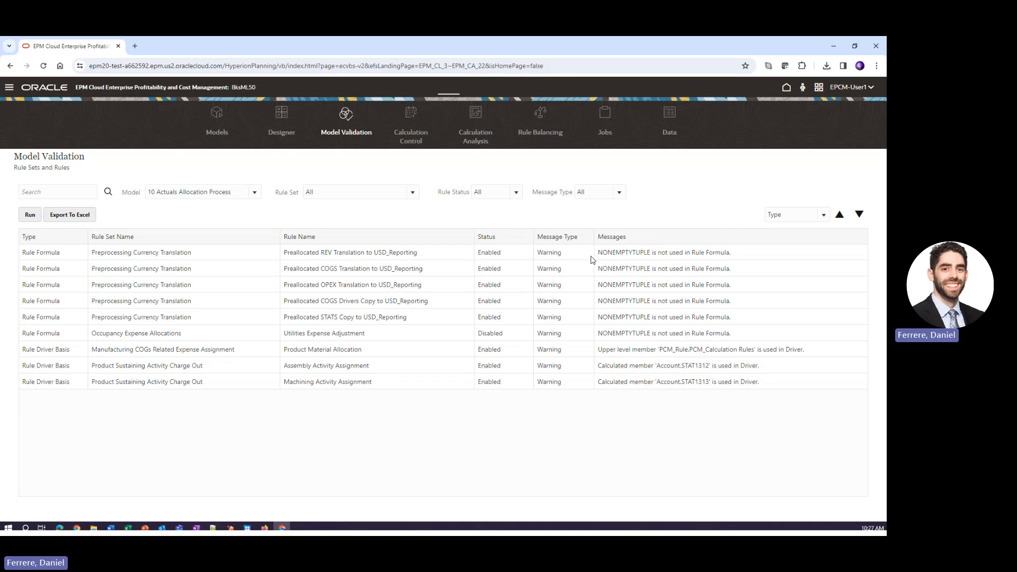
pyautogui.moveTo(411, 123)
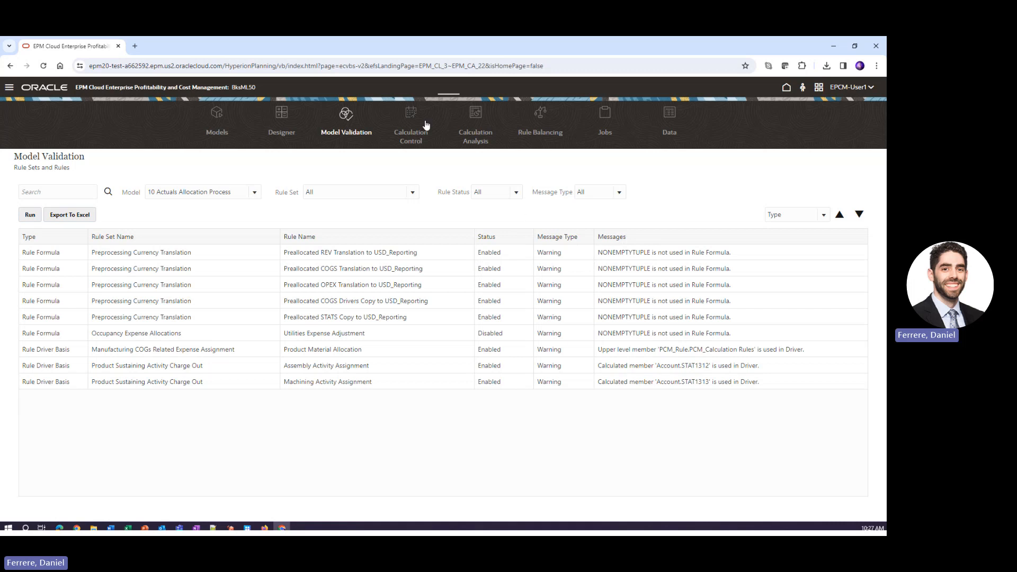
# Step: Open Calculation Control and check the FY22 Jan Actual Working point of view
pyautogui.click(411, 120)
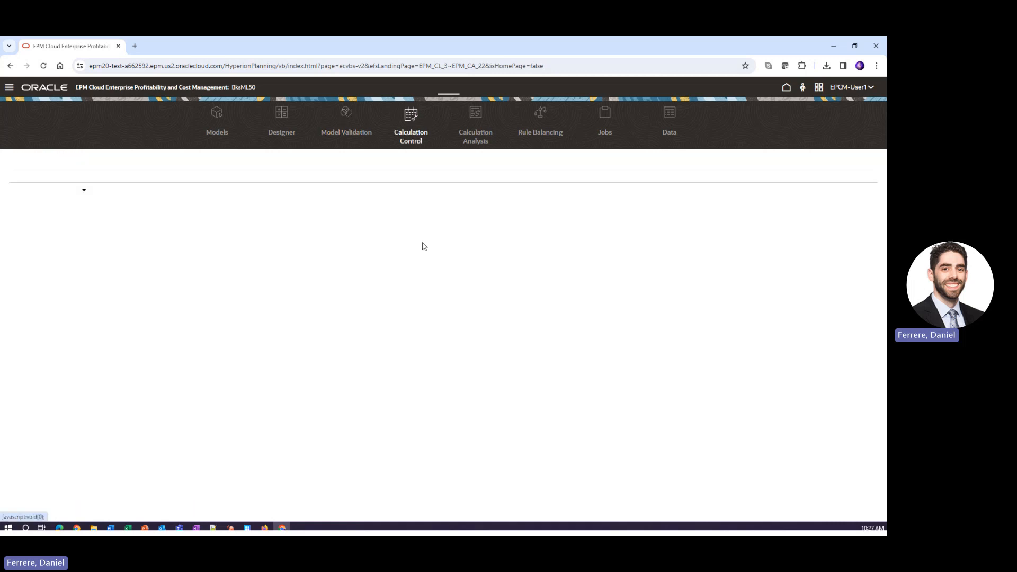
pyautogui.click(410, 124)
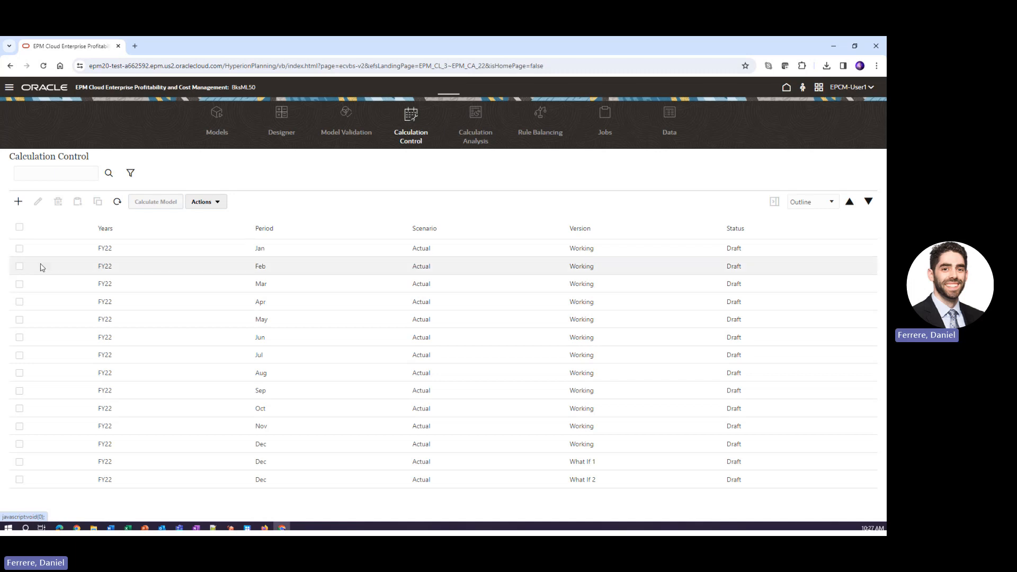
pyautogui.click(19, 248)
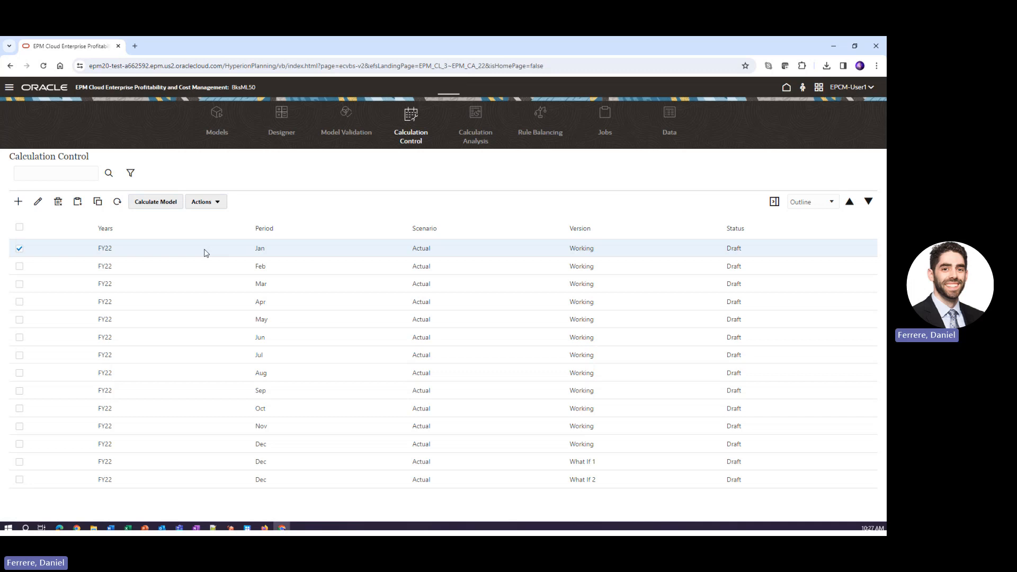
pyautogui.moveTo(268, 244)
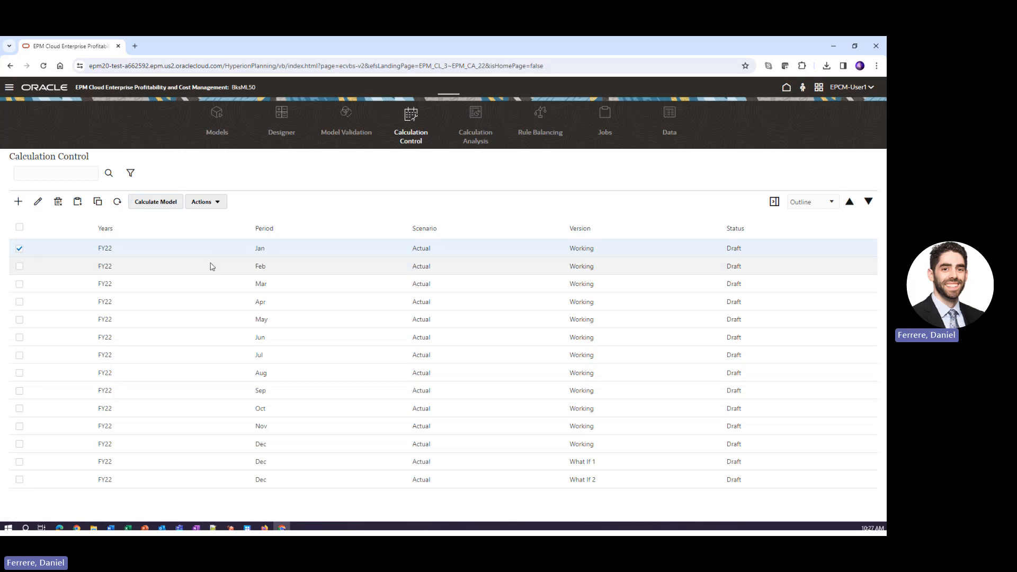
pyautogui.moveTo(496, 253)
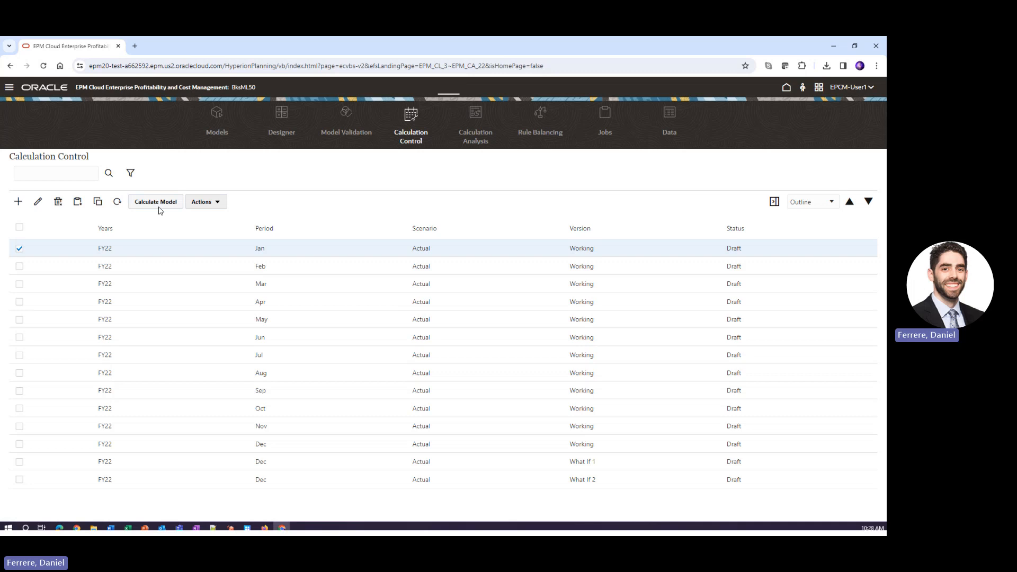
# Step: Run the 10 Actuals Allocation Process calculation for FY22 Jan with All Rules, acknowledging the message
pyautogui.click(155, 202)
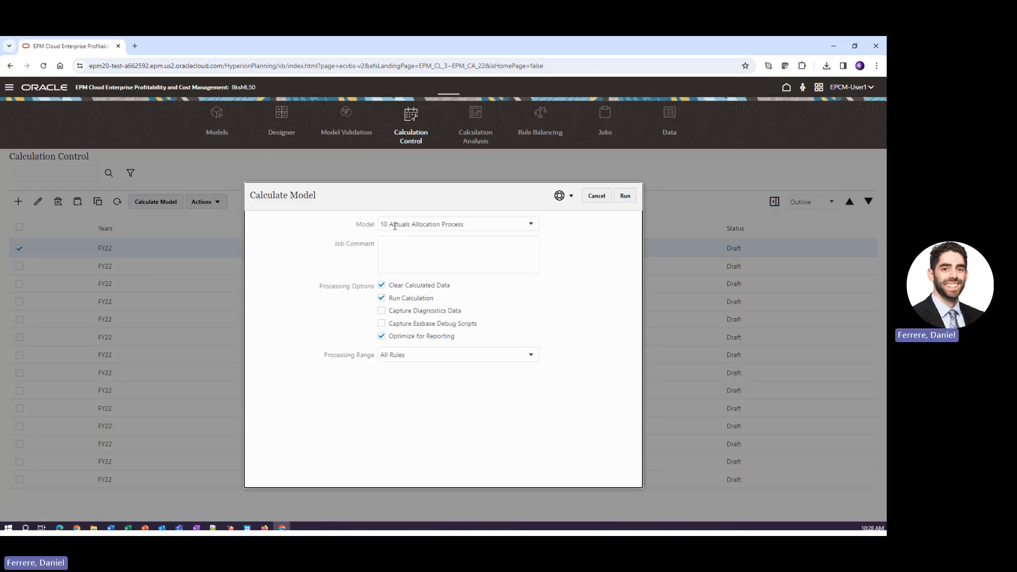
pyautogui.moveTo(384, 289)
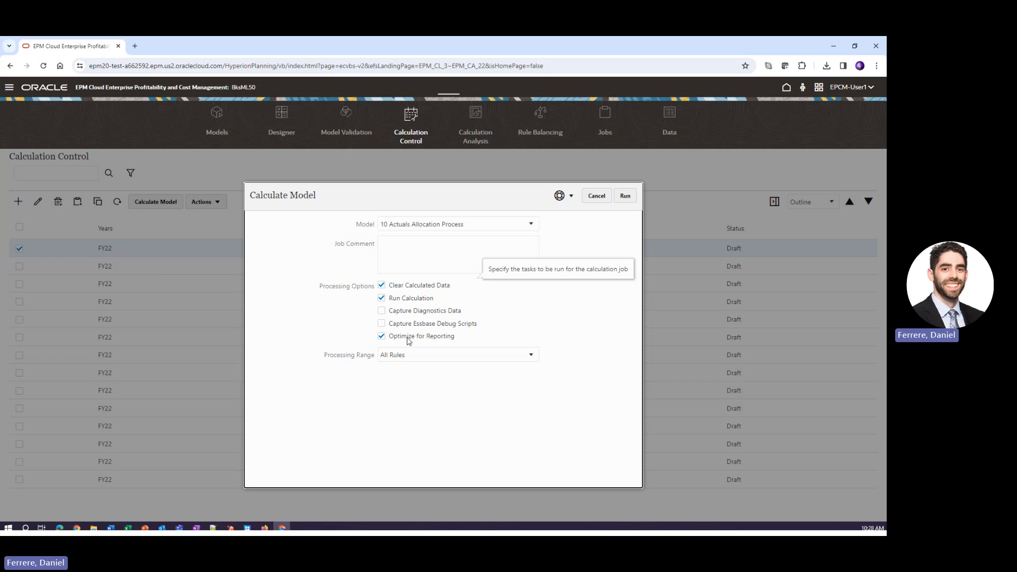
pyautogui.moveTo(413, 350)
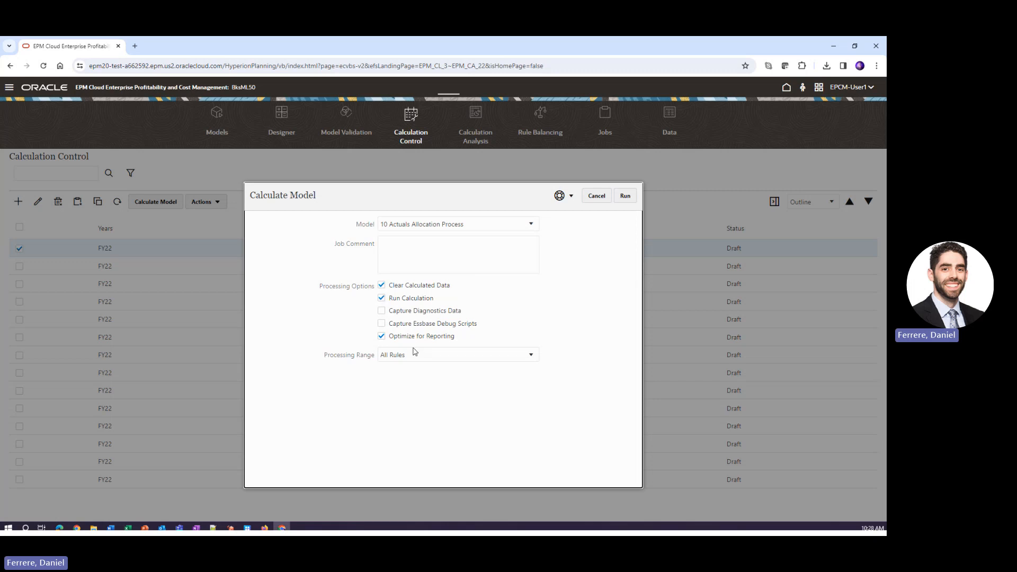
pyautogui.click(530, 355)
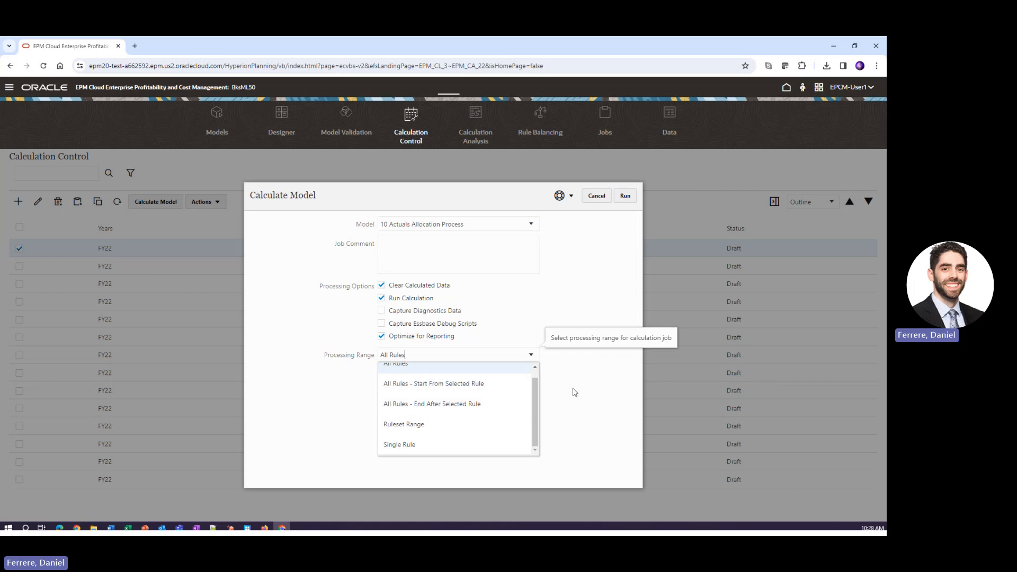
pyautogui.click(624, 196)
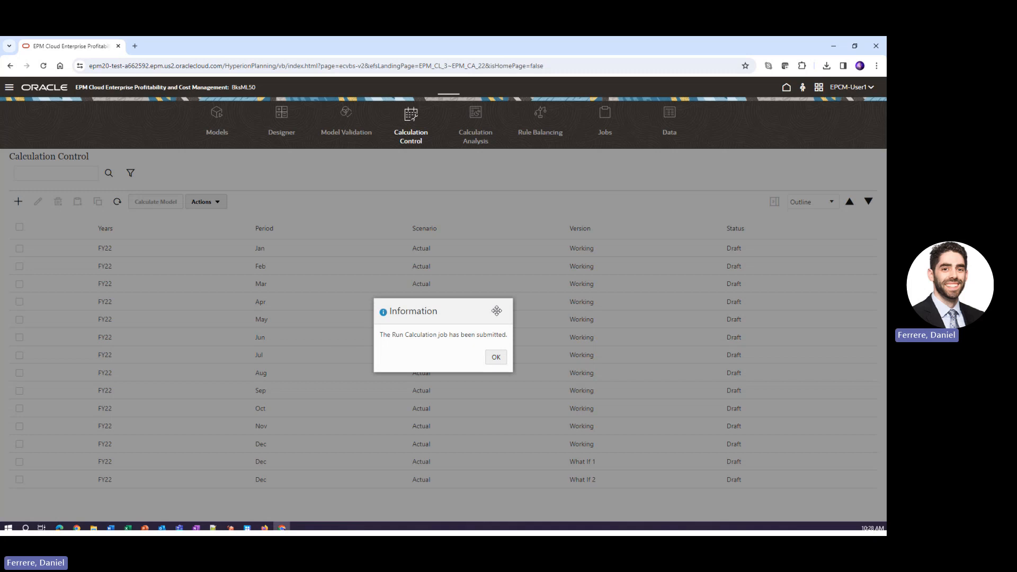
pyautogui.click(495, 356)
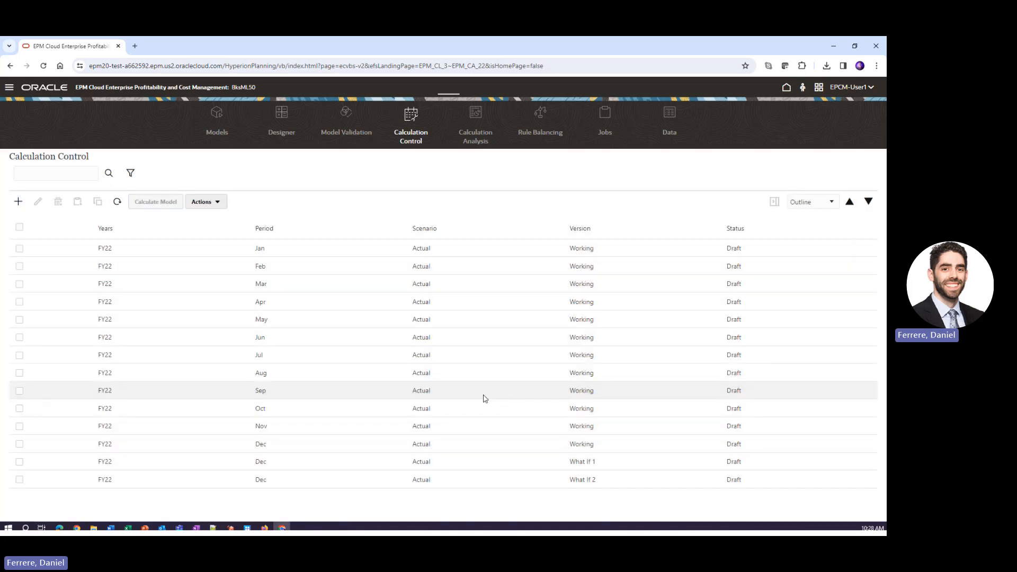
pyautogui.moveTo(281, 117)
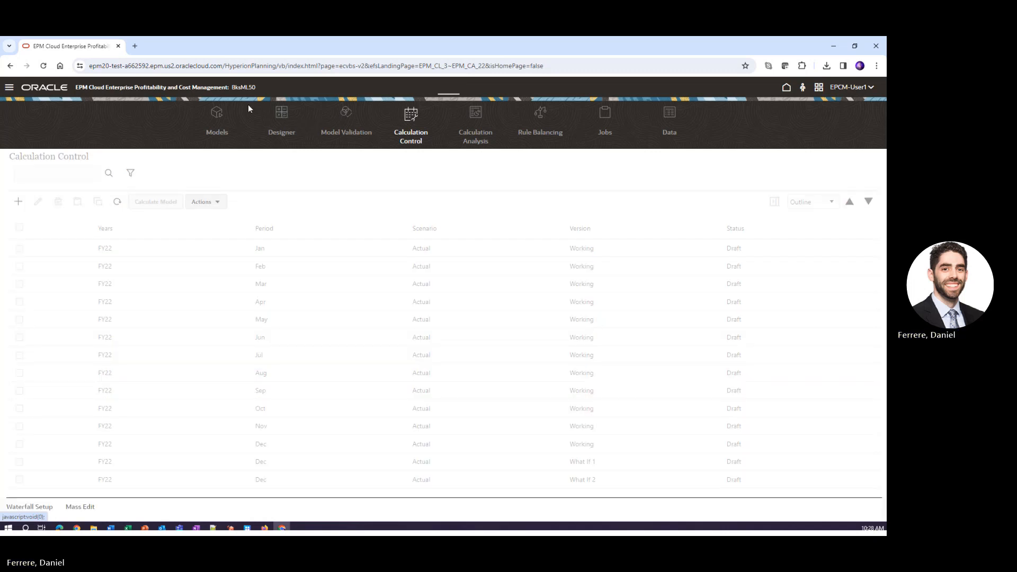
# Step: From Designer's Waterfall Setup, export the Model Documentation Report to Excel
pyautogui.click(281, 120)
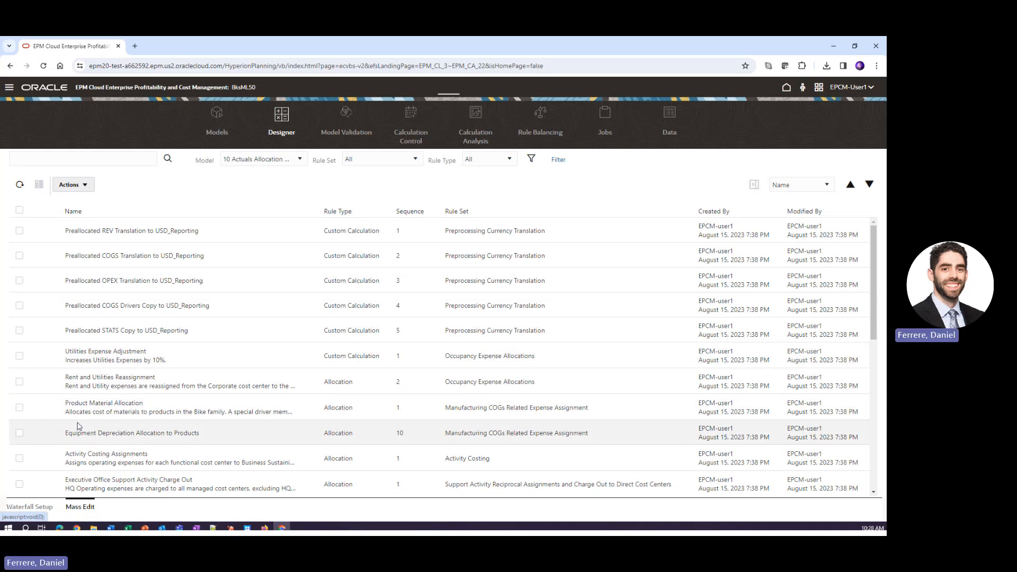
pyautogui.click(29, 506)
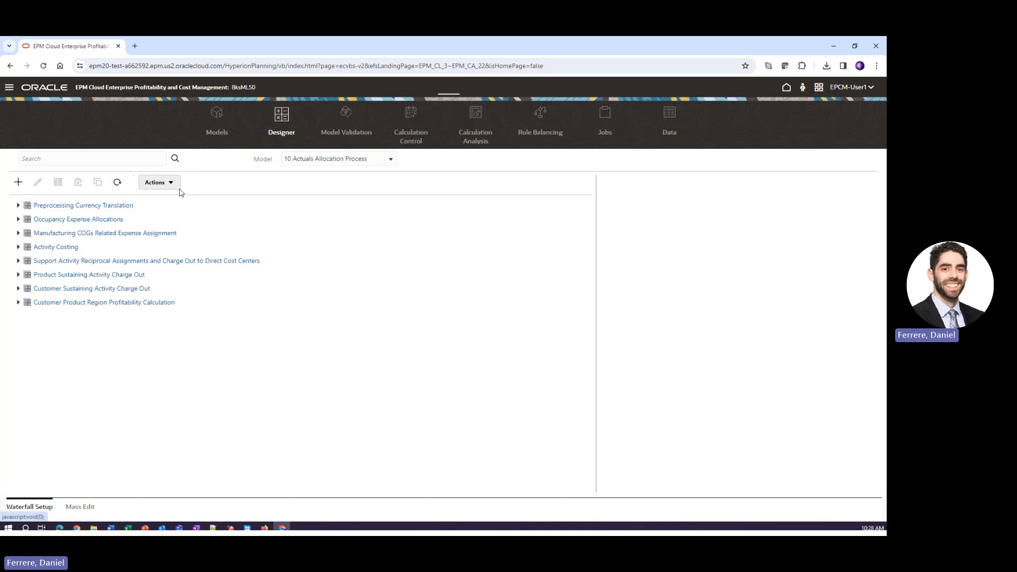
pyautogui.click(158, 182)
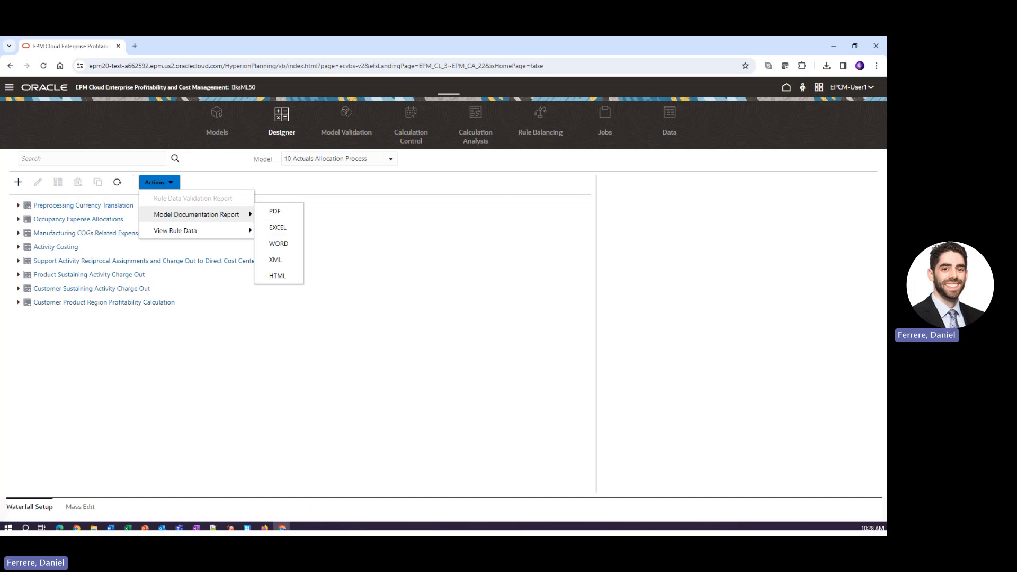
pyautogui.click(277, 227)
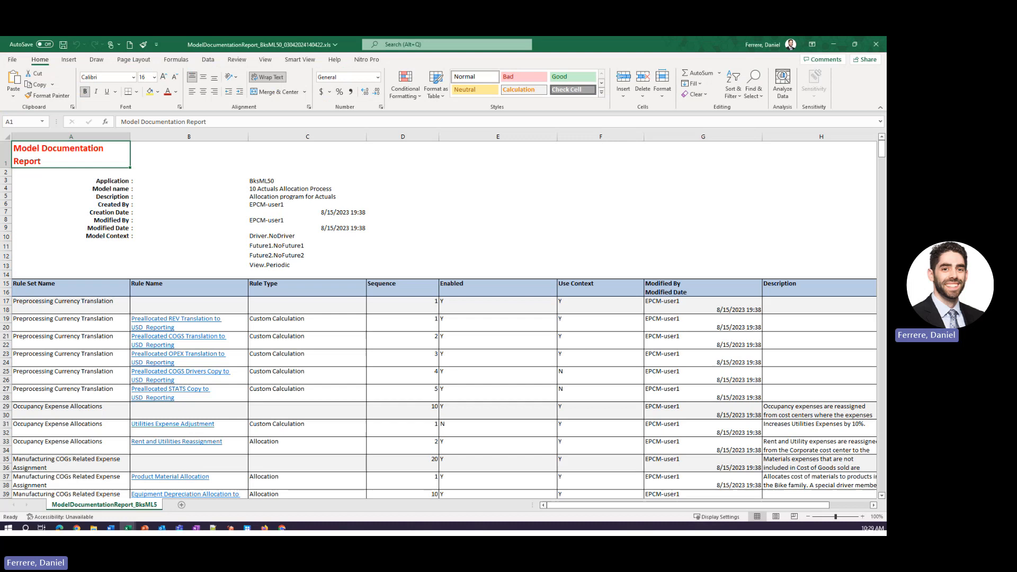
pyautogui.moveTo(216, 269)
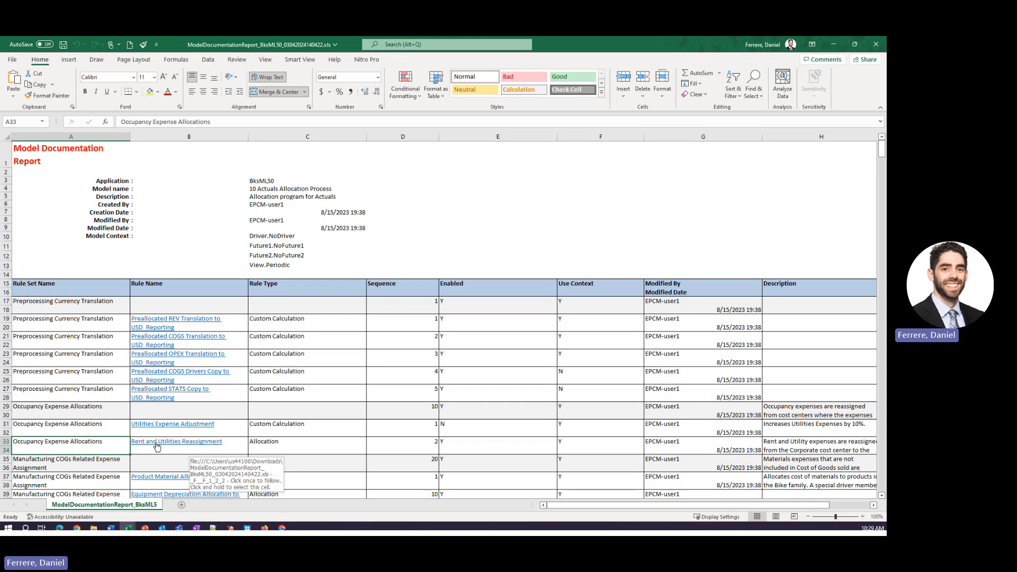
pyautogui.click(175, 441)
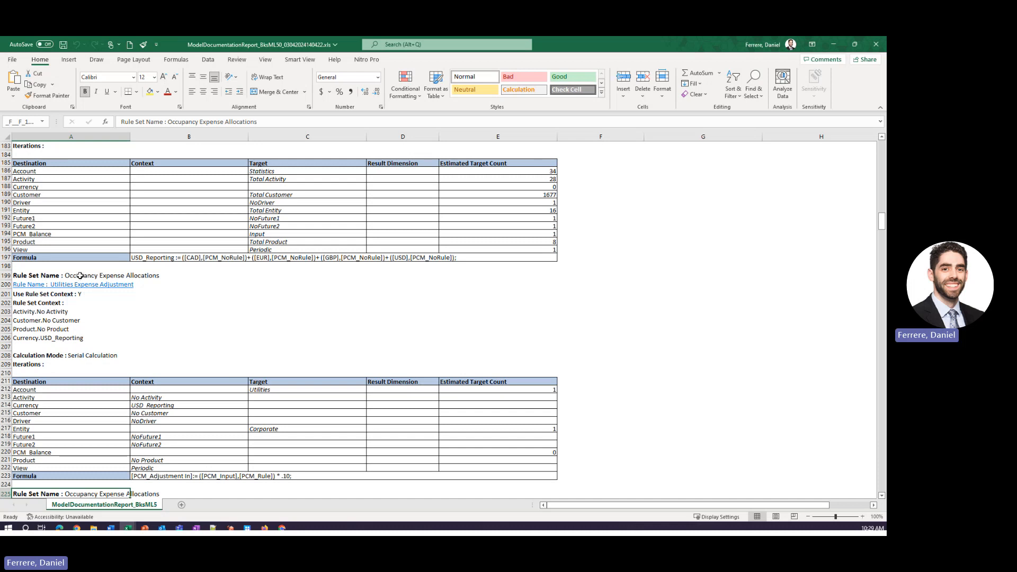
pyautogui.scroll(-3)
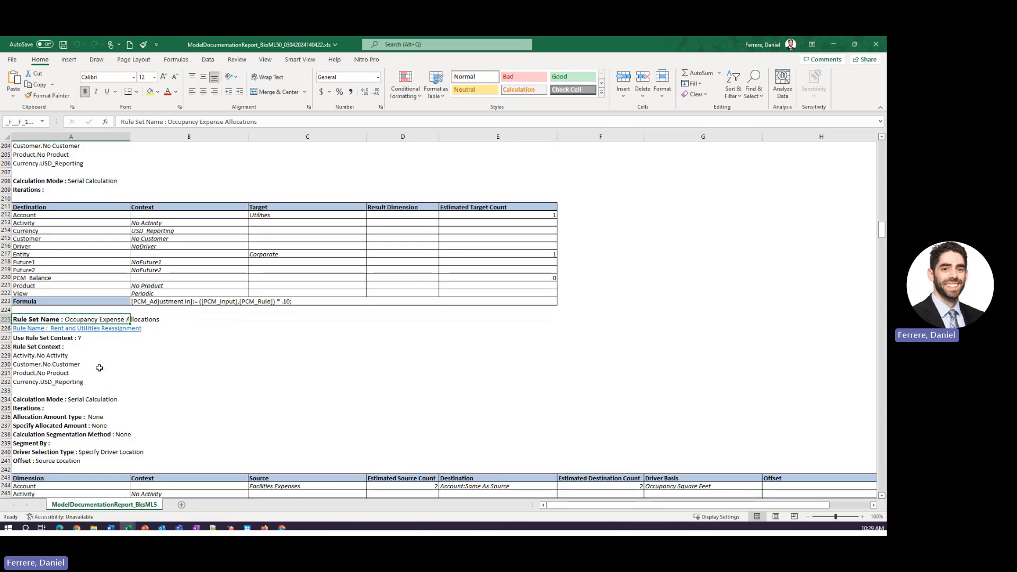
pyautogui.scroll(-3)
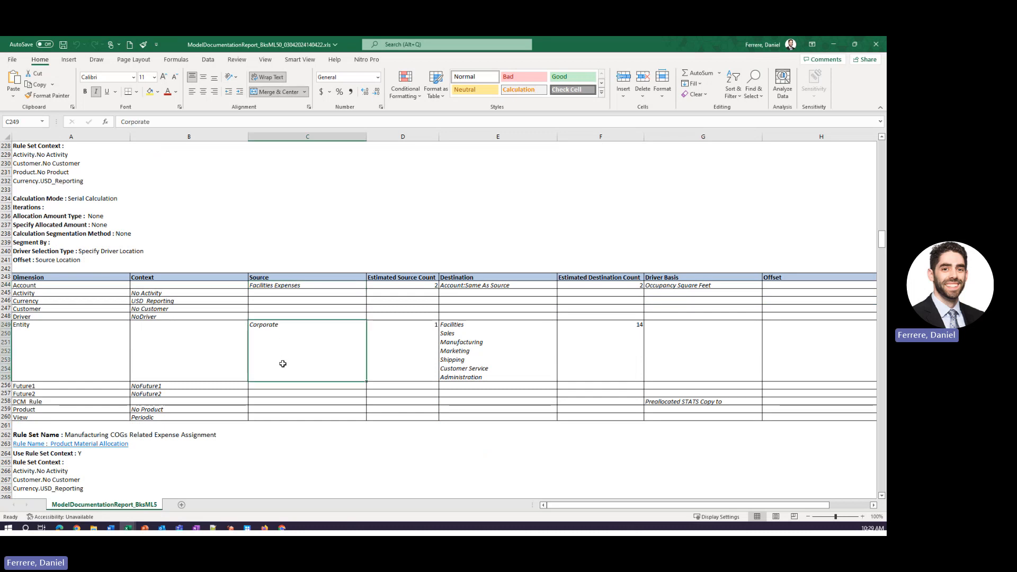
pyautogui.moveTo(451, 324); pyautogui.dragTo(461, 350)
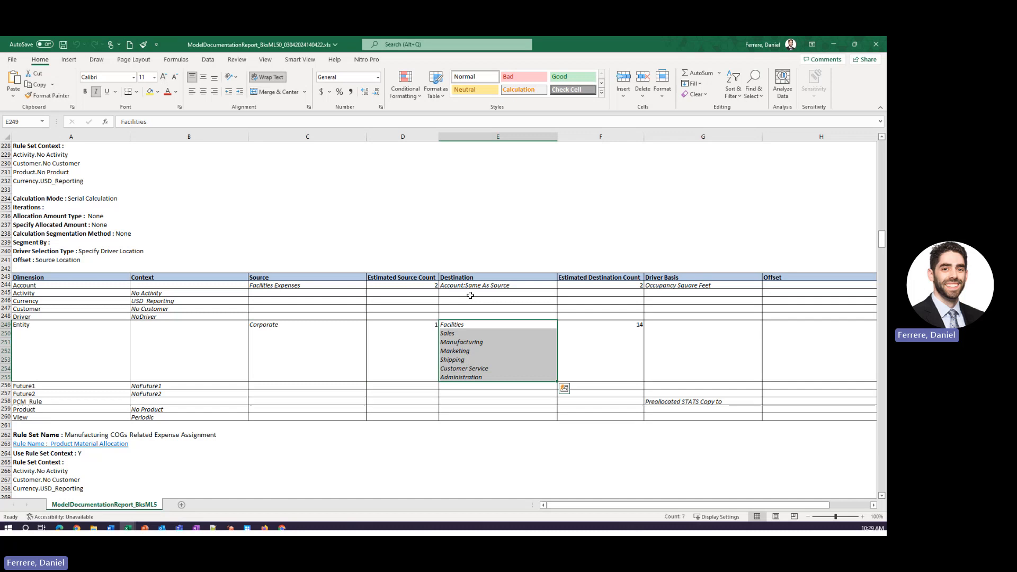
pyautogui.click(702, 285)
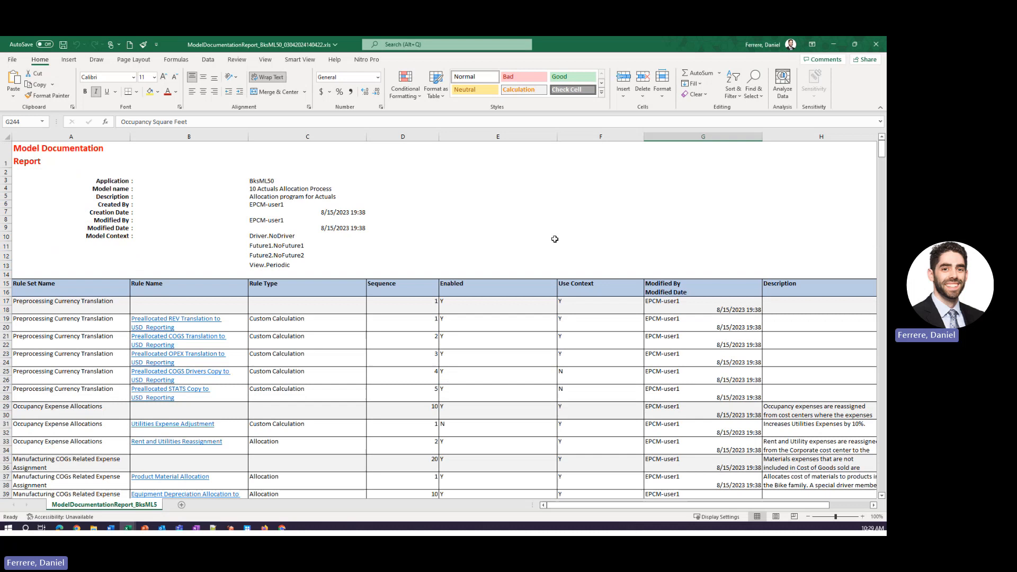
pyautogui.click(70, 154)
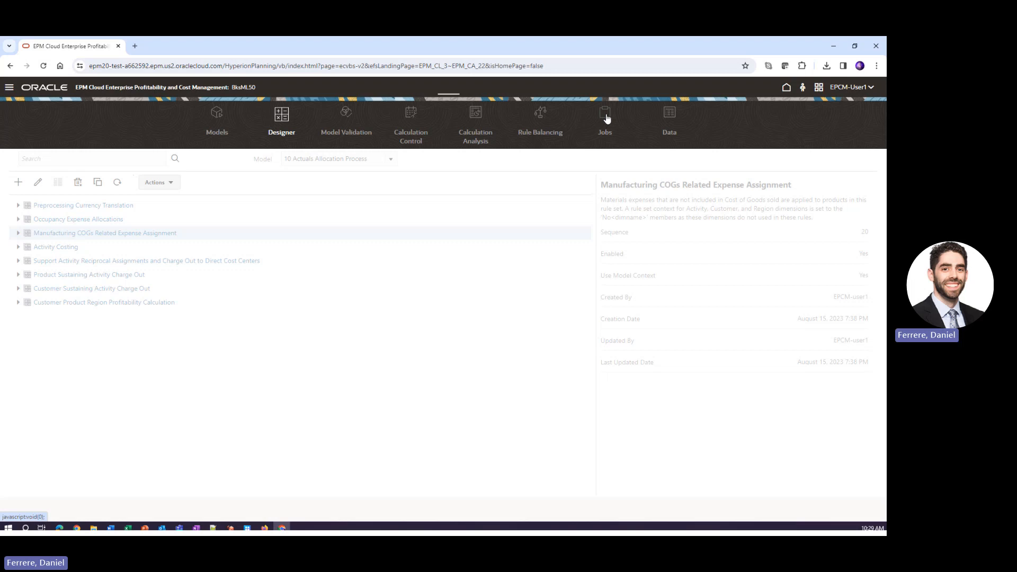
# Step: Open Jobs and check the latest FY22 Jan Actual Working Run Calculation status
pyautogui.click(604, 117)
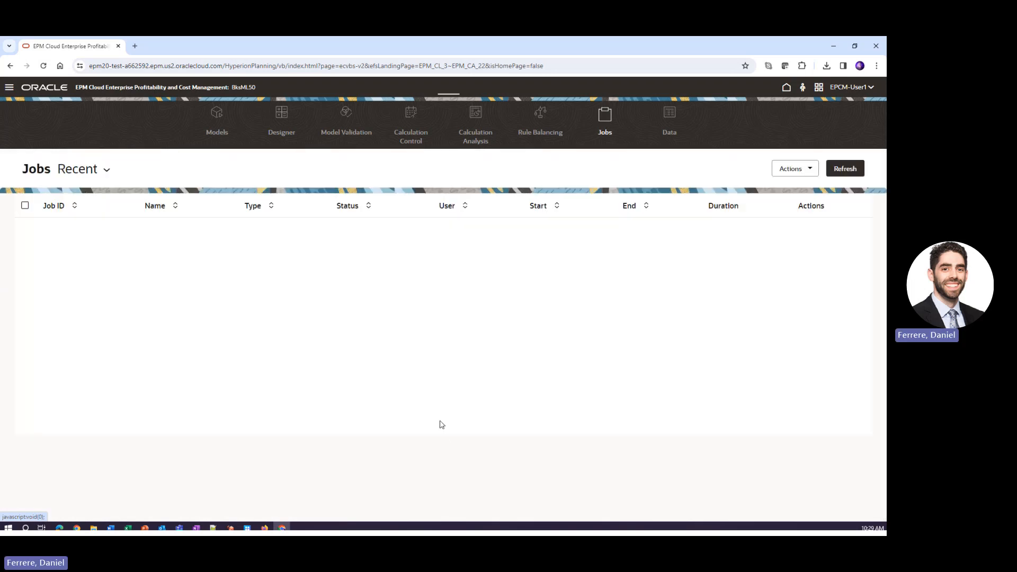
pyautogui.click(843, 168)
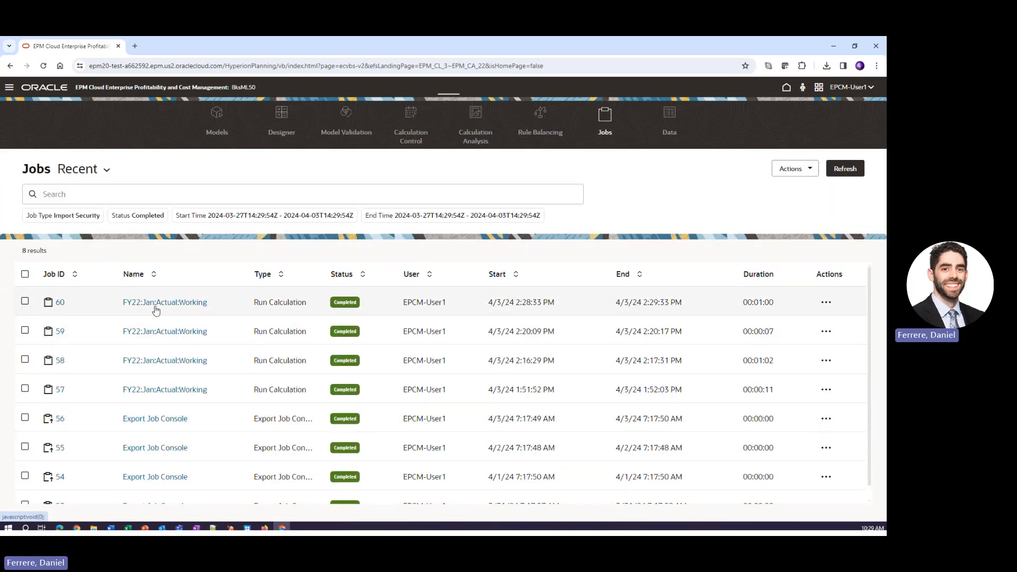
pyautogui.moveTo(164, 302)
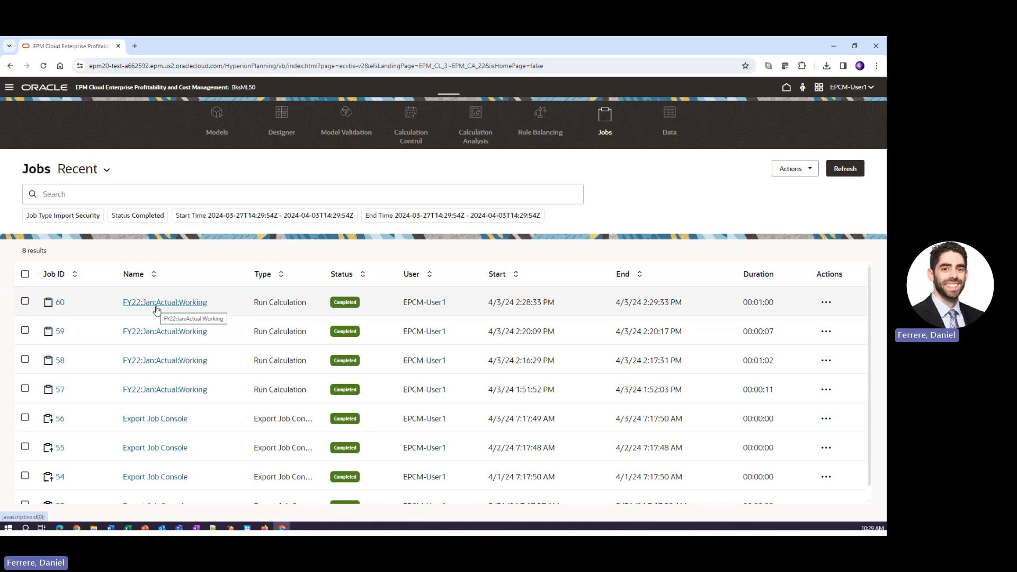
pyautogui.moveTo(177, 306)
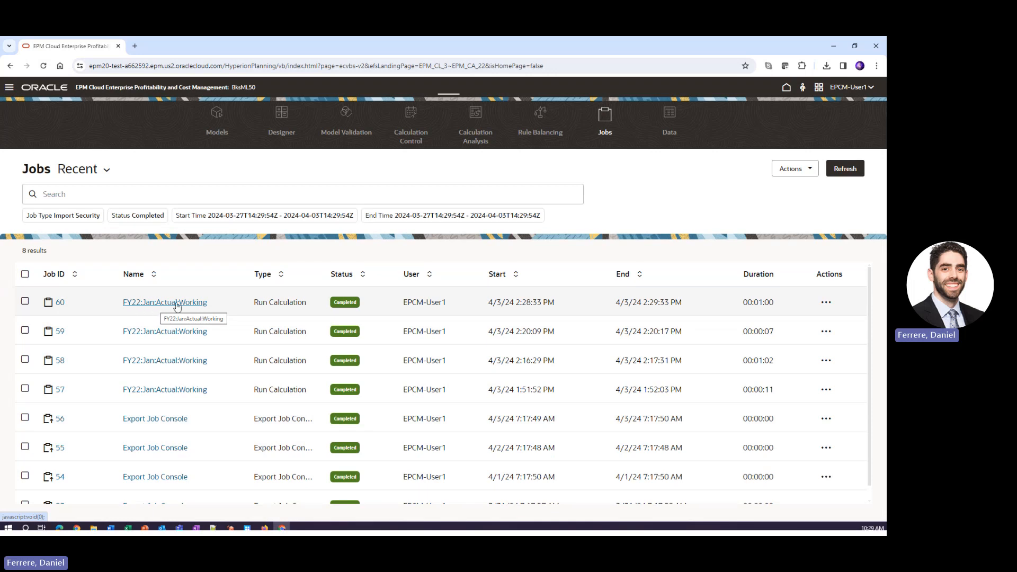
pyautogui.moveTo(764, 309)
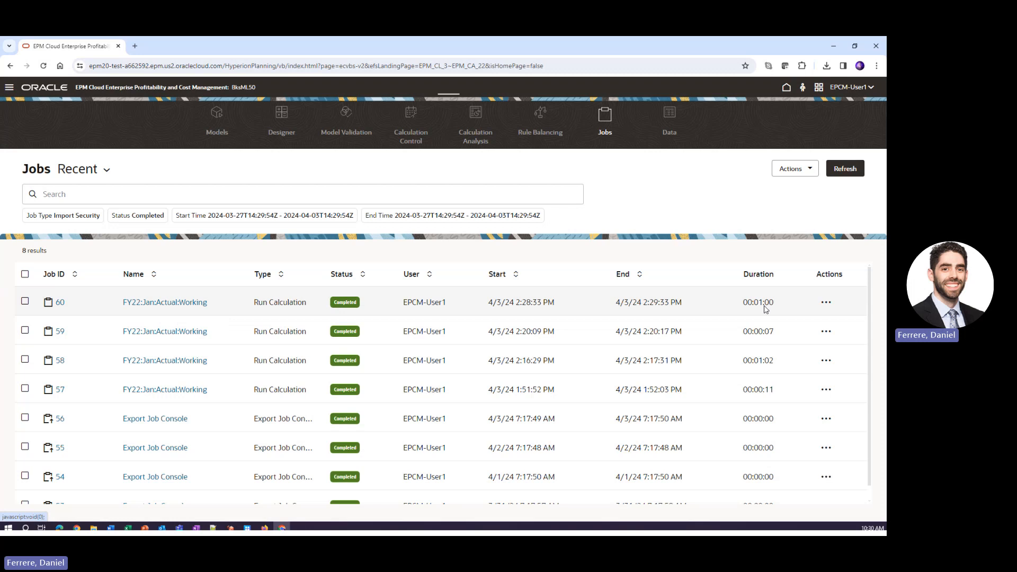
pyautogui.moveTo(638, 356)
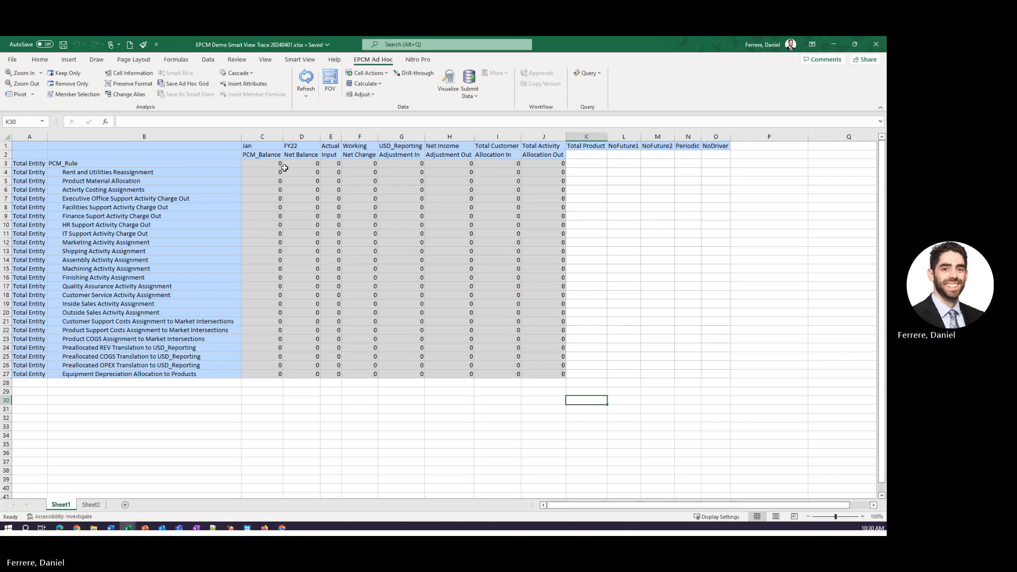
# Step: Select the rule names and Allocation In/Net Balance headers, then refresh the grid
pyautogui.moveTo(261, 154); pyautogui.dragTo(543, 154)
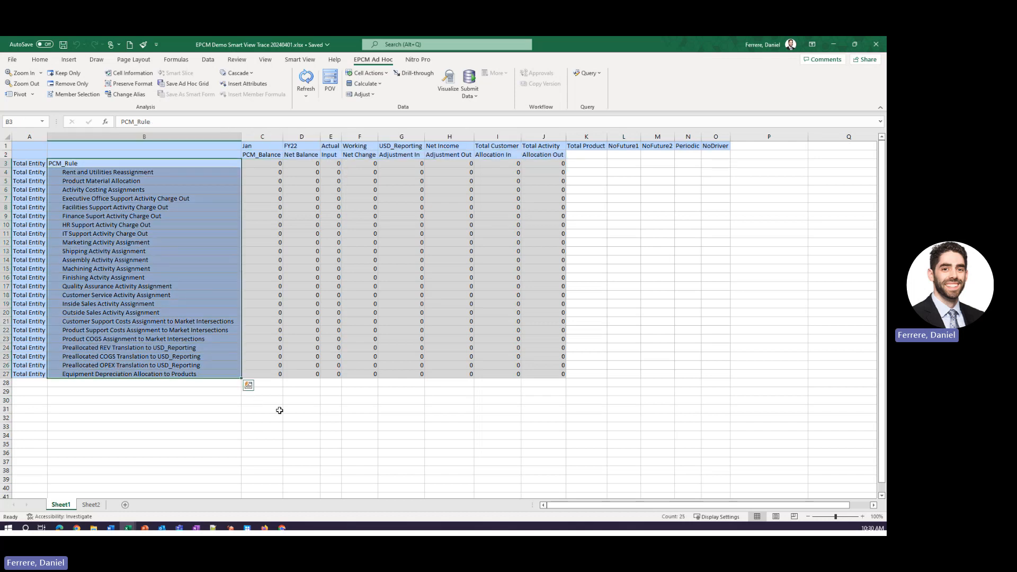
pyautogui.click(261, 408)
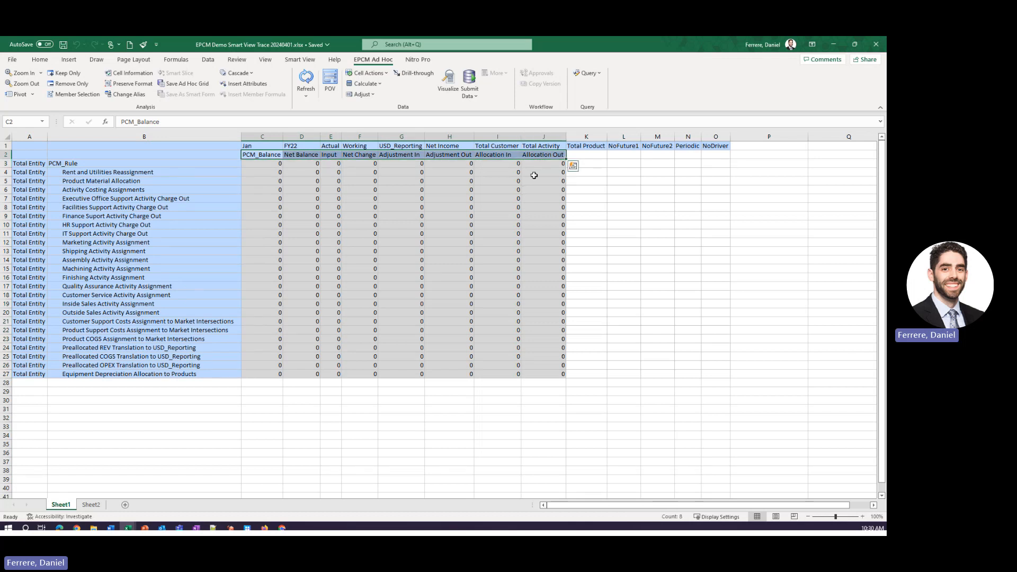
pyautogui.click(330, 154)
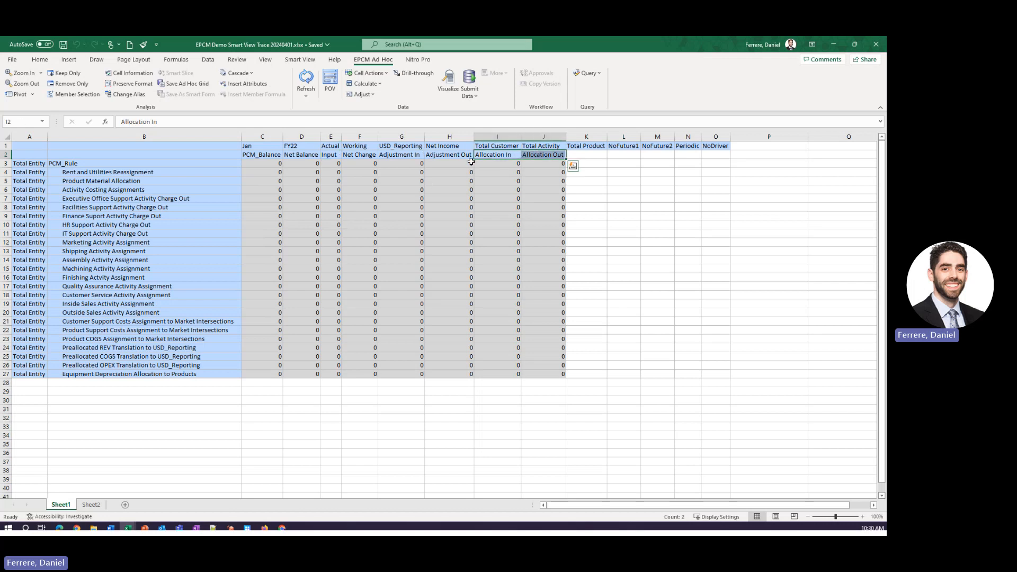
pyautogui.click(300, 154)
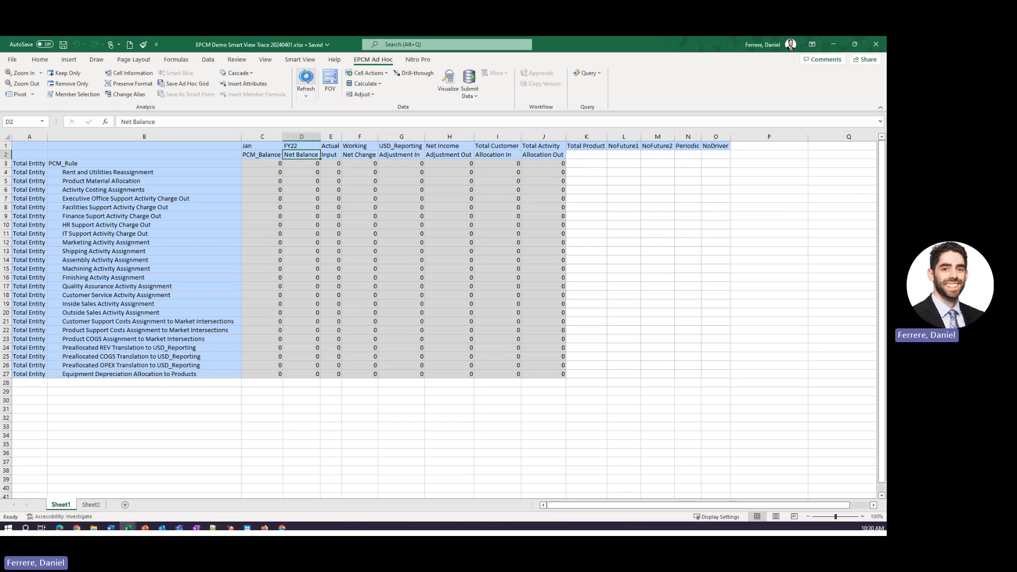
pyautogui.click(305, 87)
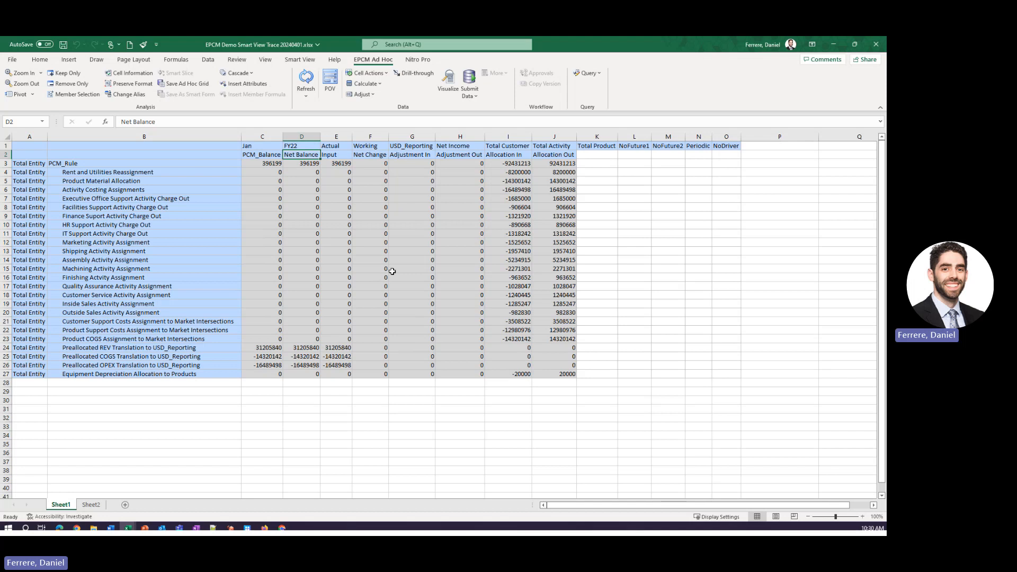
pyautogui.moveTo(383, 268)
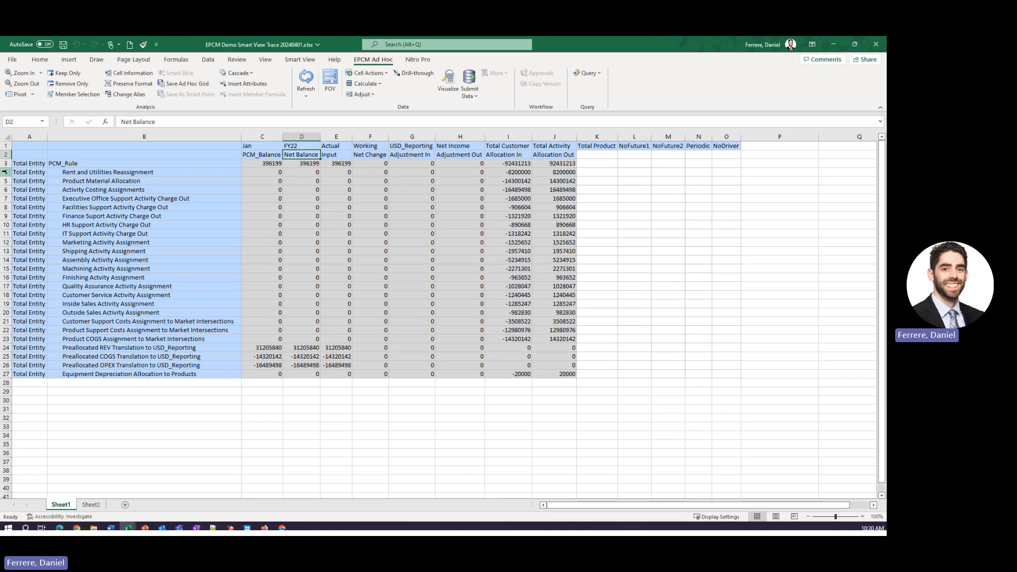
# Step: Inspect Rent and Utilities Reassignment's Allocation Out and Allocation In amounts
pyautogui.click(28, 171)
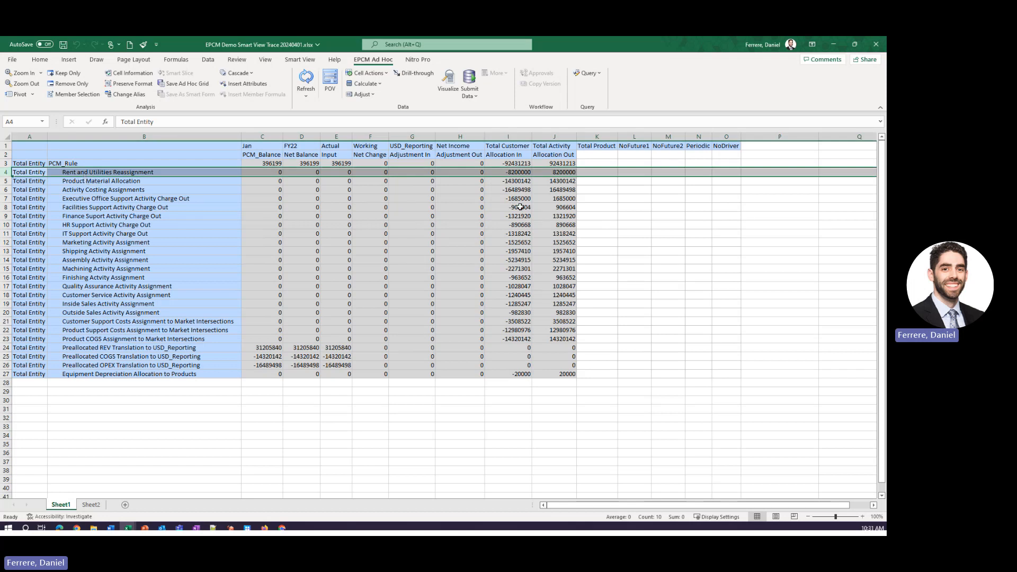
pyautogui.click(554, 172)
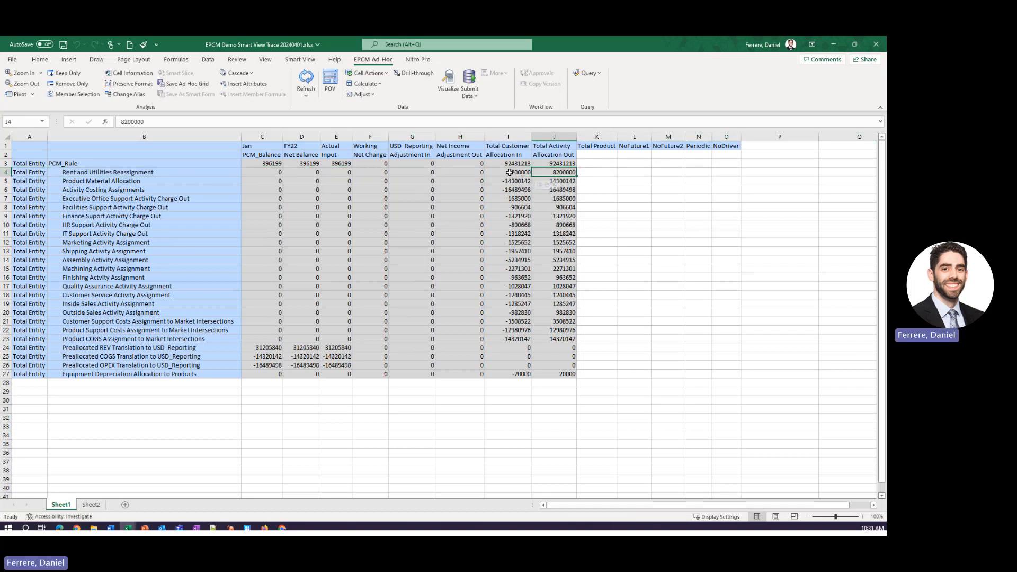
pyautogui.click(508, 172)
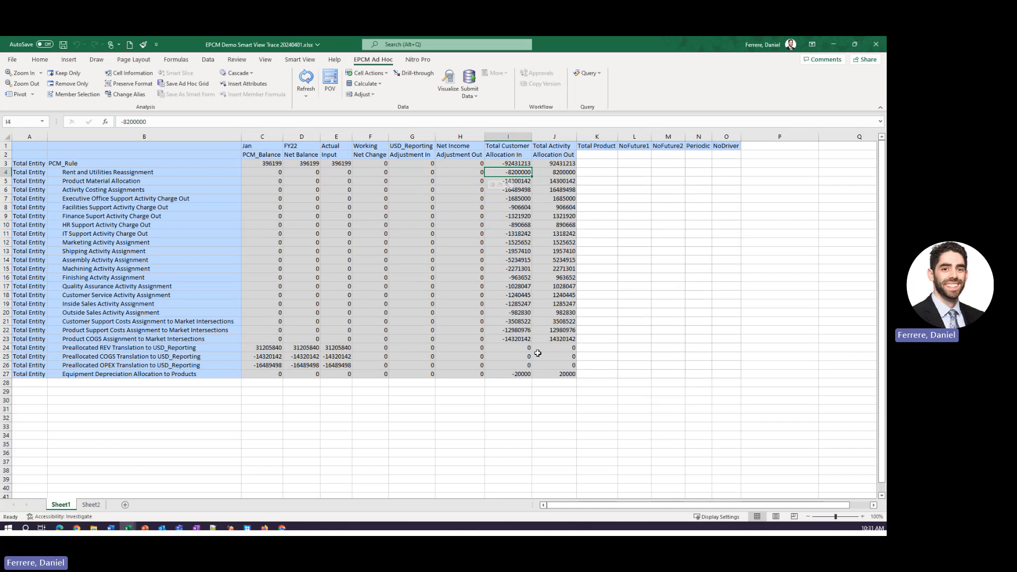
pyautogui.moveTo(422, 251)
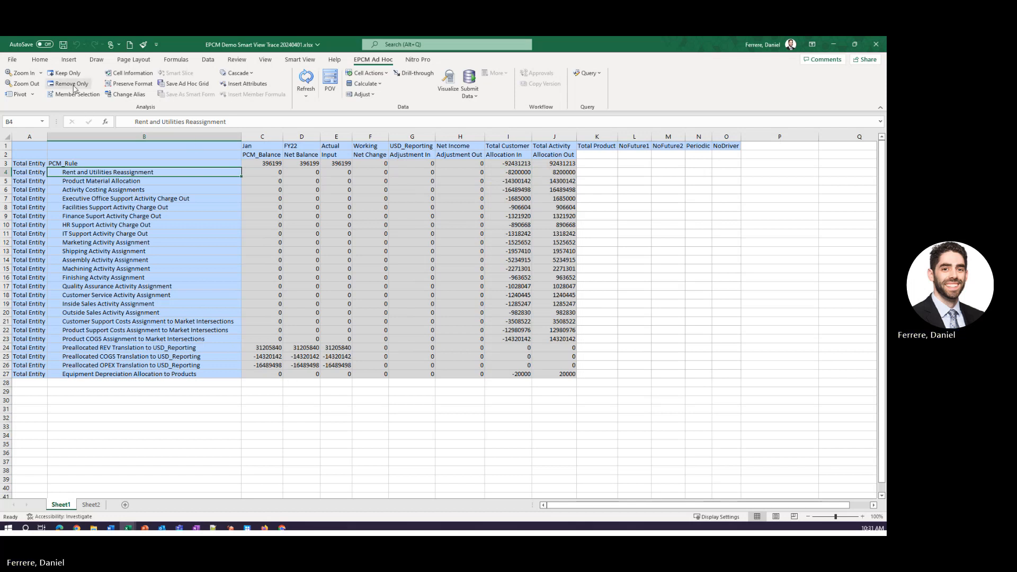
pyautogui.moveTo(67, 72)
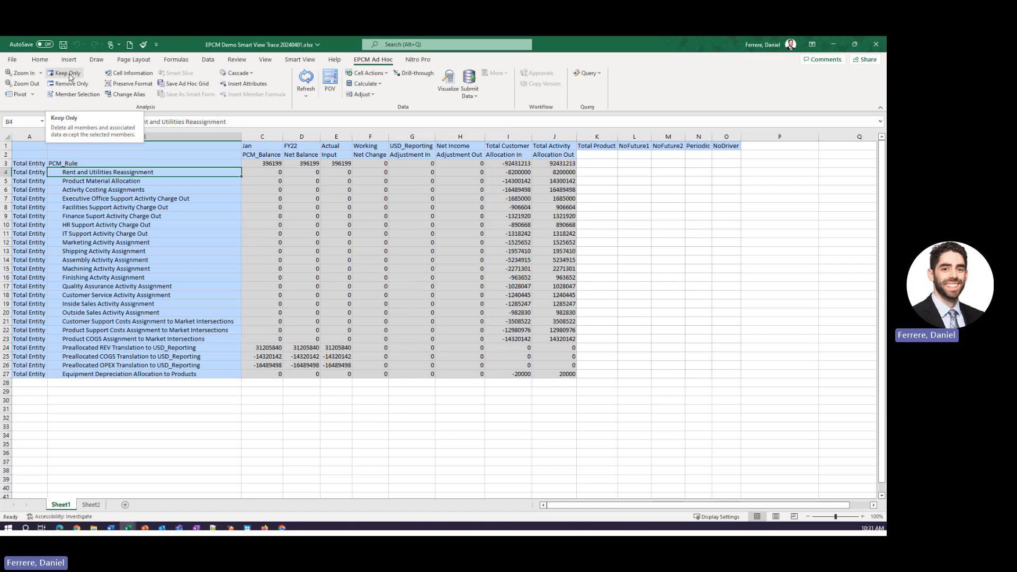
# Step: Keep only Rent and Utilities Reassignment and zoom Total Entity into all levels
pyautogui.click(67, 73)
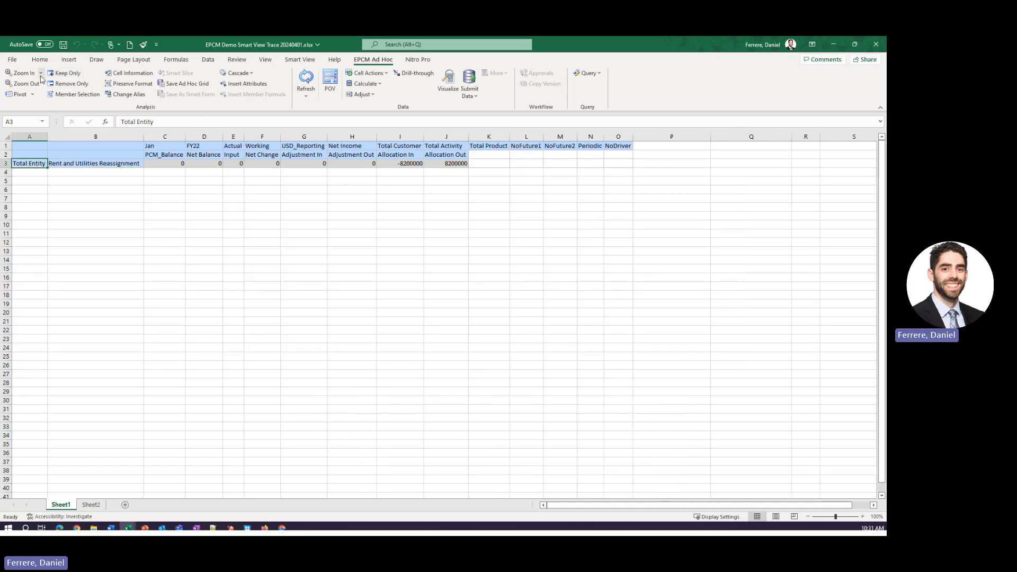
pyautogui.click(24, 72)
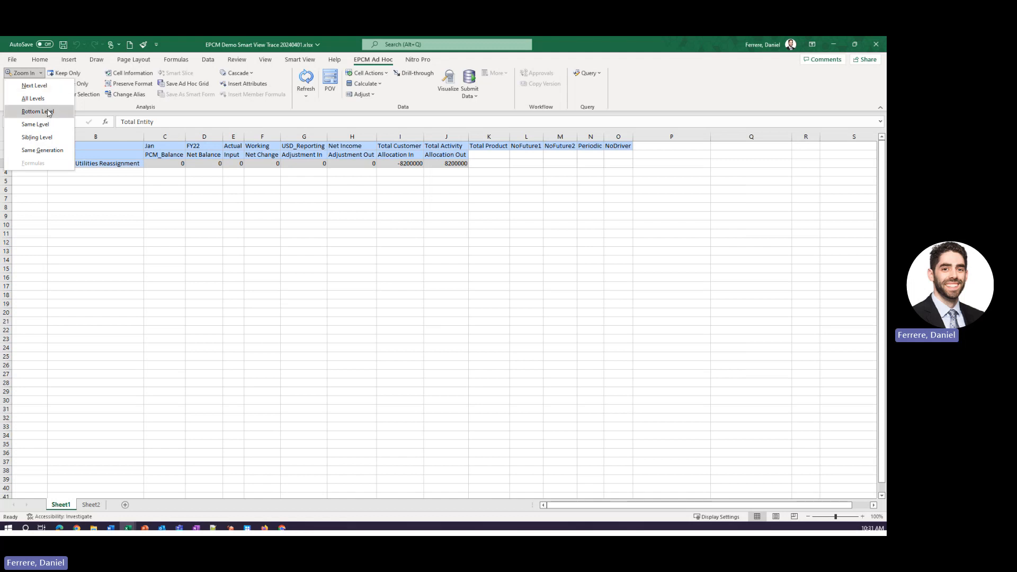
pyautogui.click(37, 111)
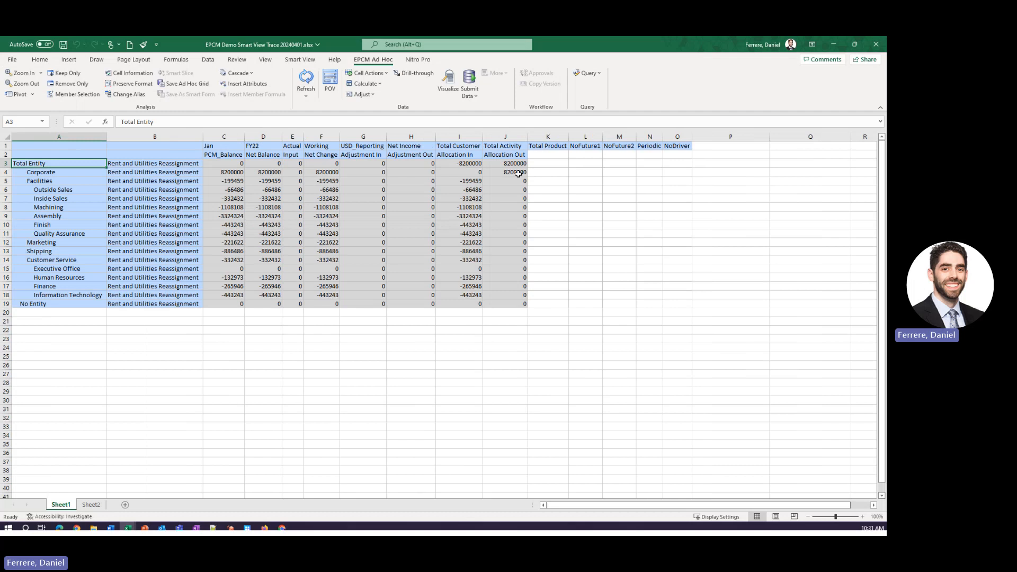
# Step: Review Corporate's Allocation Out and the departments' Allocation In amounts and totals
pyautogui.click(505, 172)
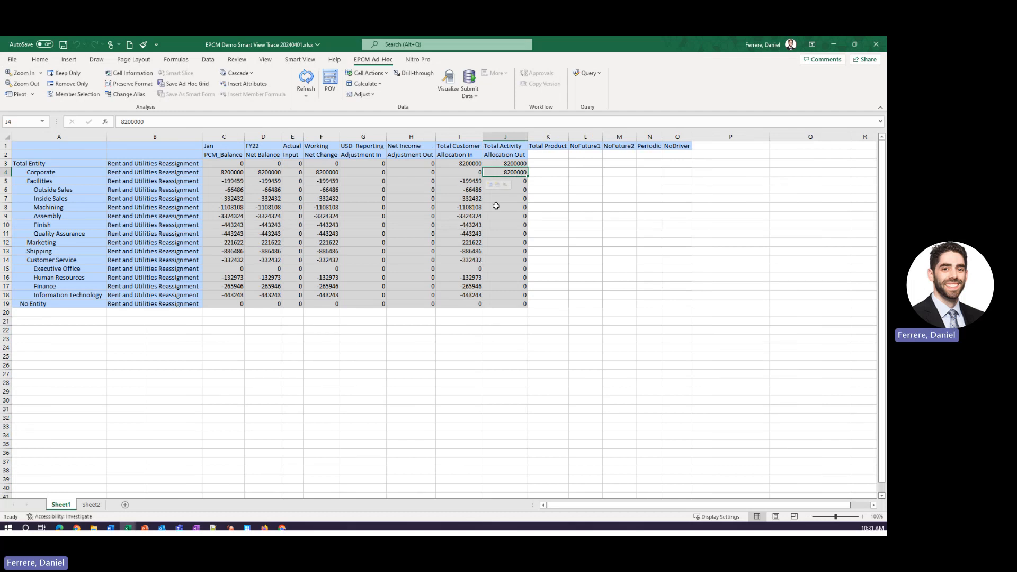
pyautogui.click(40, 171)
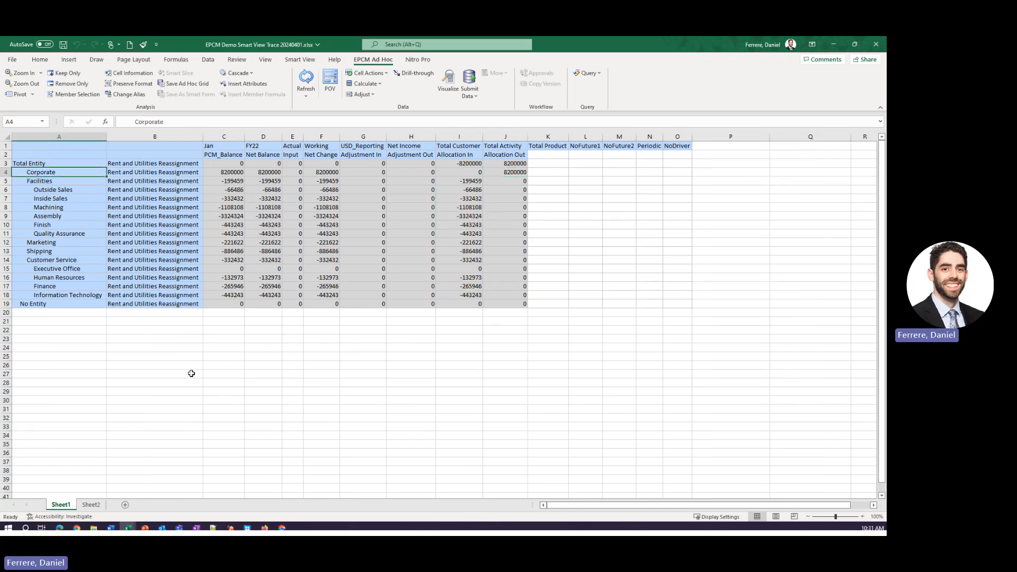
pyautogui.click(505, 172)
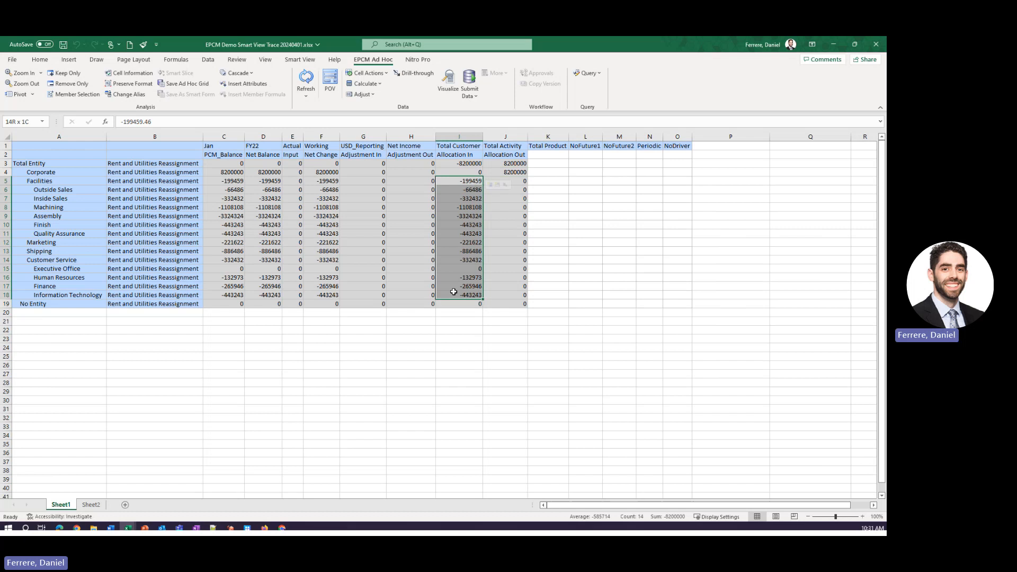
pyautogui.click(459, 180)
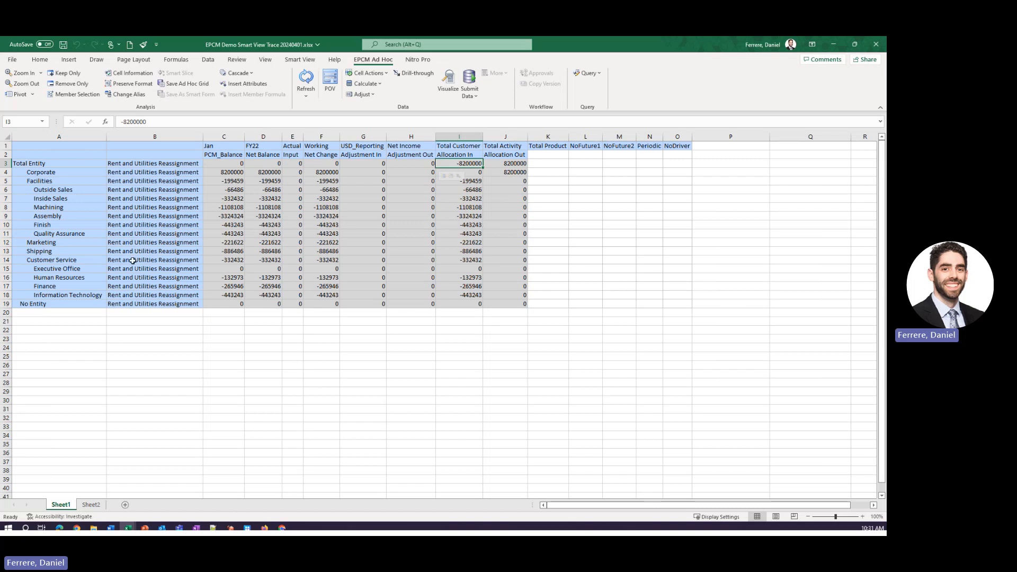
pyautogui.click(153, 251)
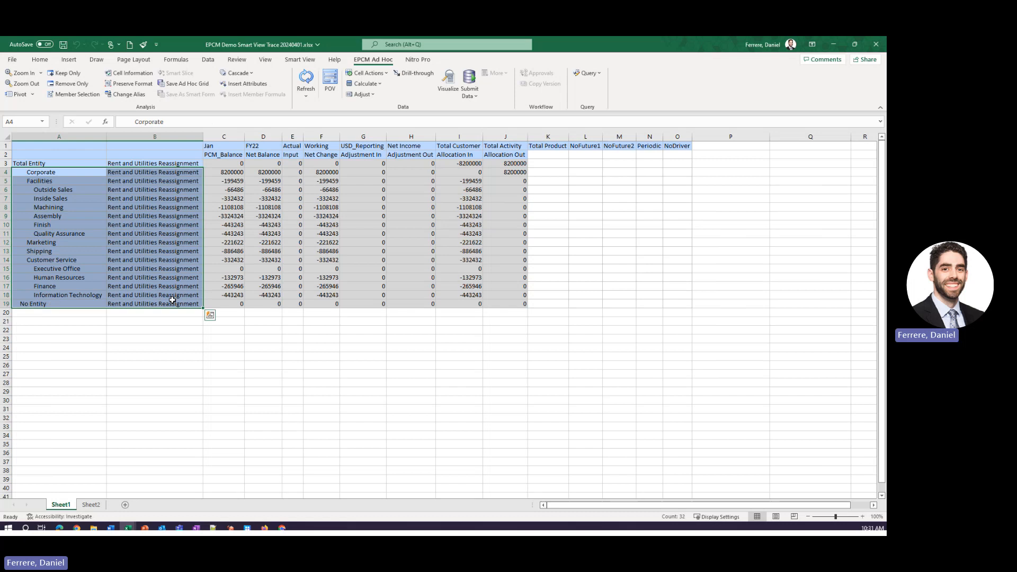
pyautogui.click(59, 330)
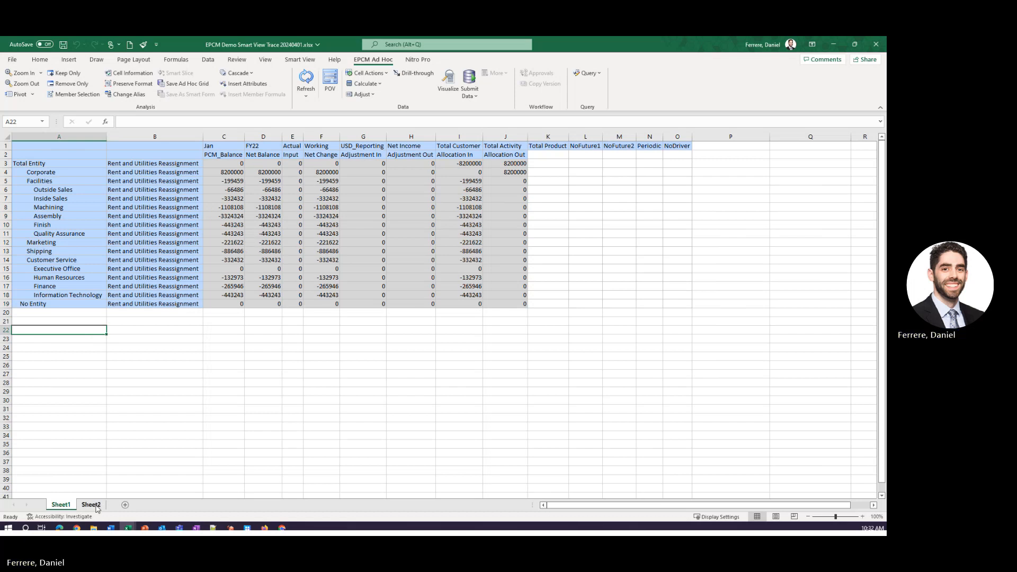
# Step: Refresh the product grid on Sheet2 and select the Standard Cruiser rows
pyautogui.click(90, 505)
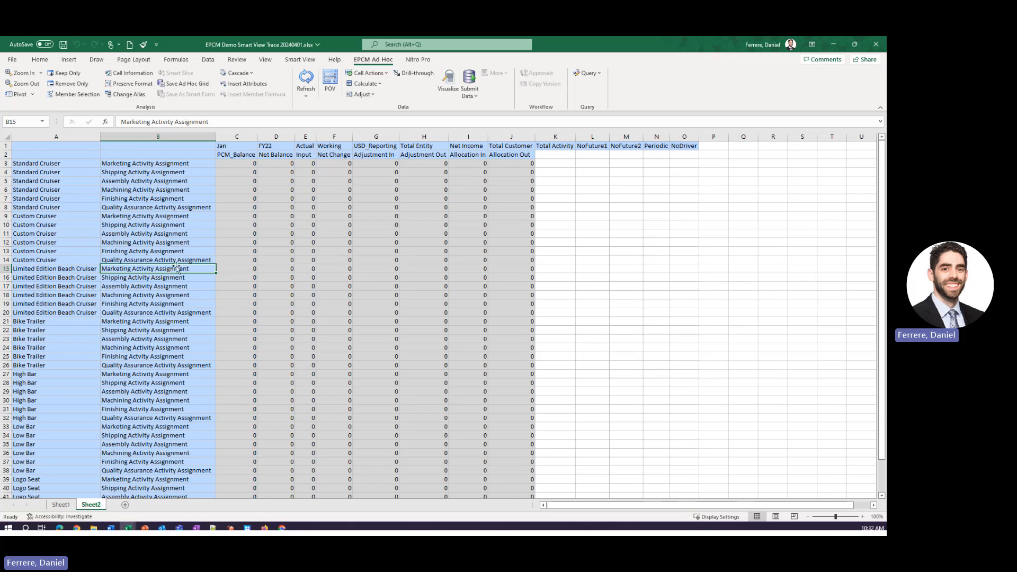
pyautogui.moveTo(178, 166)
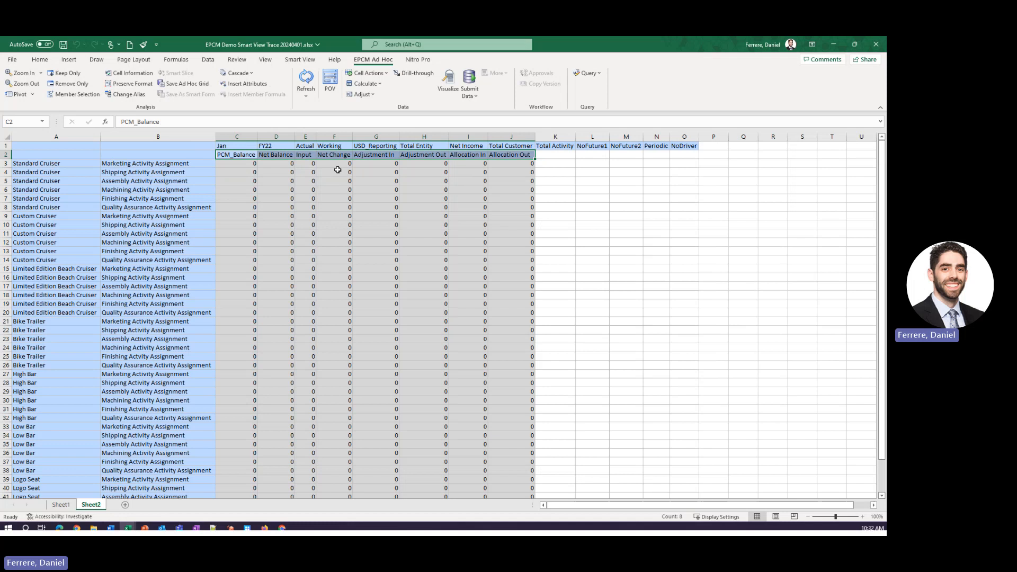
pyautogui.moveTo(213, 193)
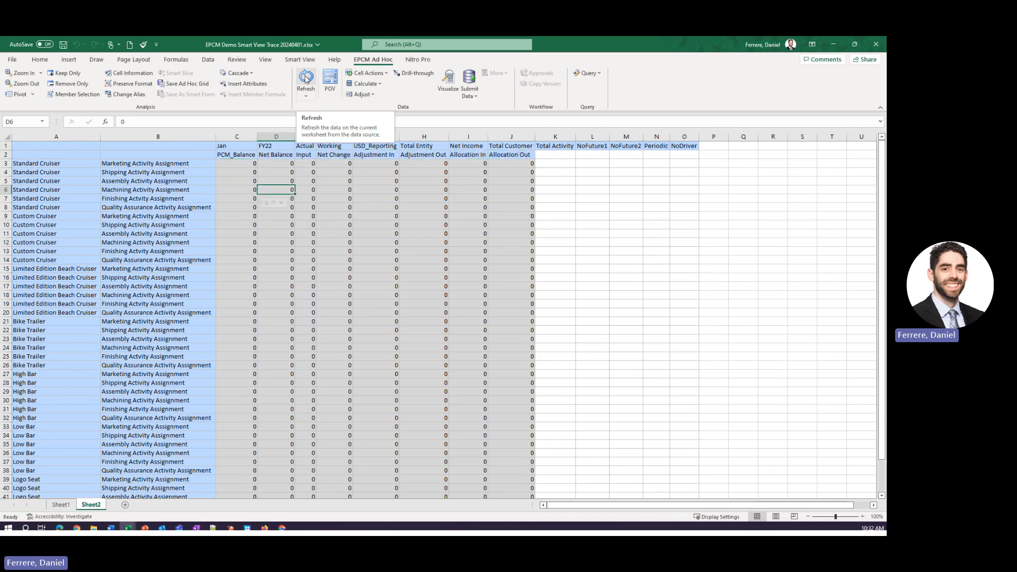
pyautogui.click(305, 83)
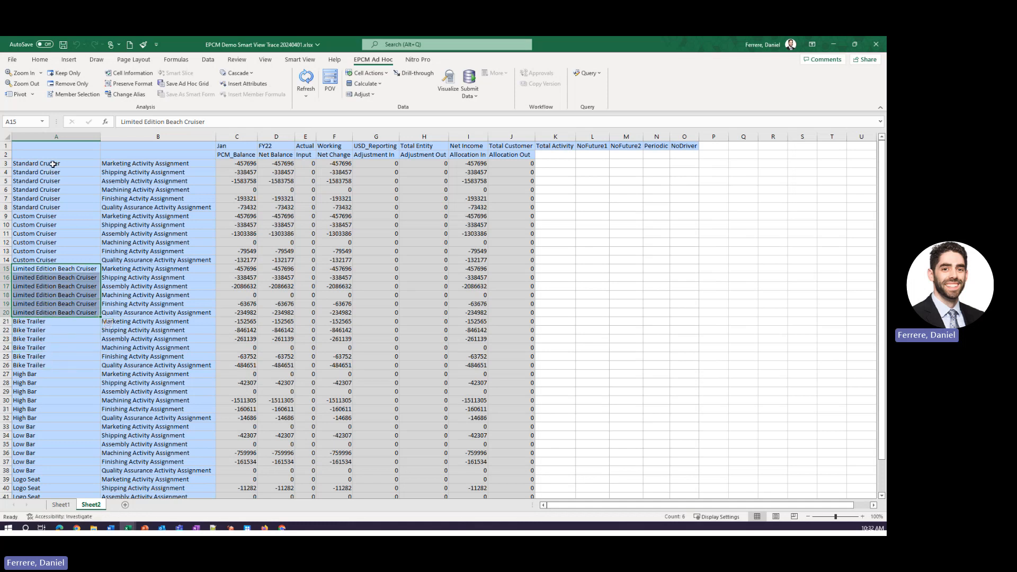
pyautogui.moveTo(6, 162); pyautogui.dragTo(6, 207)
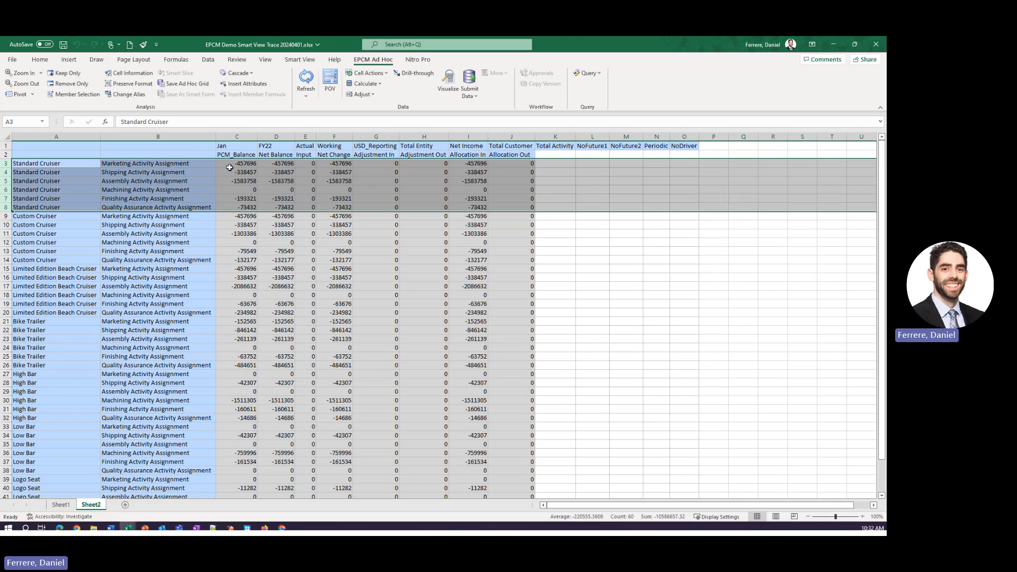
pyautogui.moveTo(450, 175)
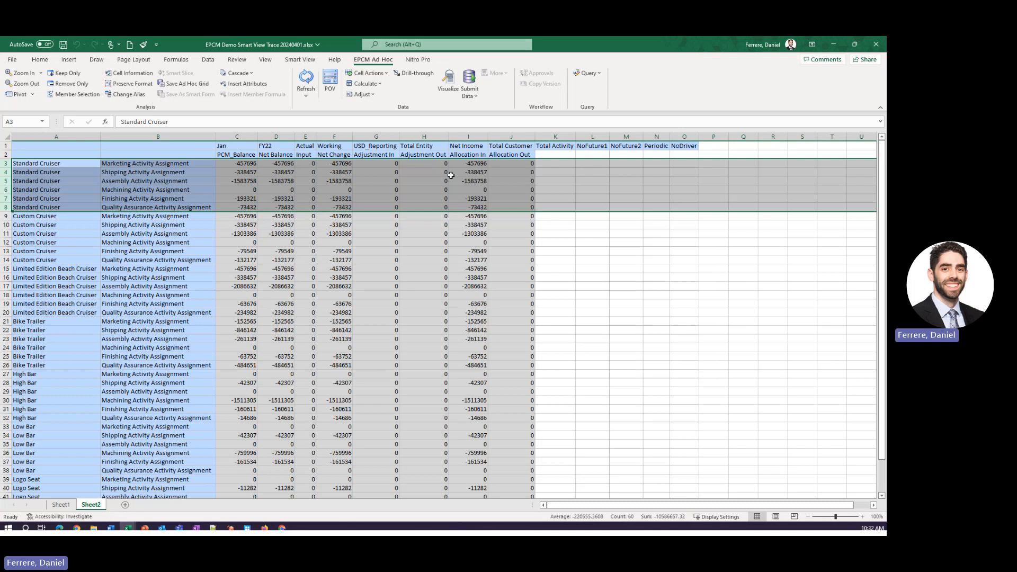
pyautogui.moveTo(473, 169)
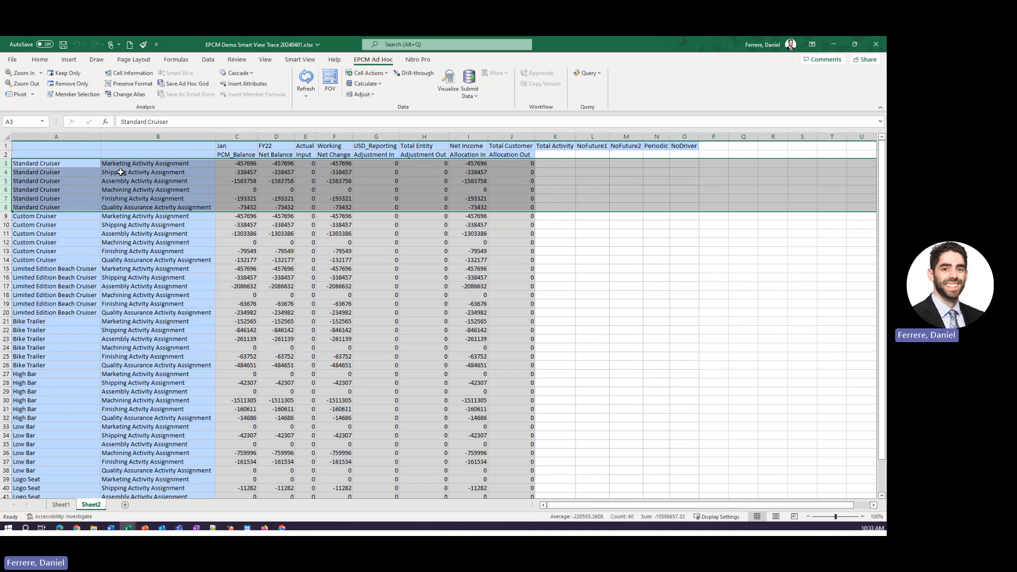
pyautogui.click(144, 180)
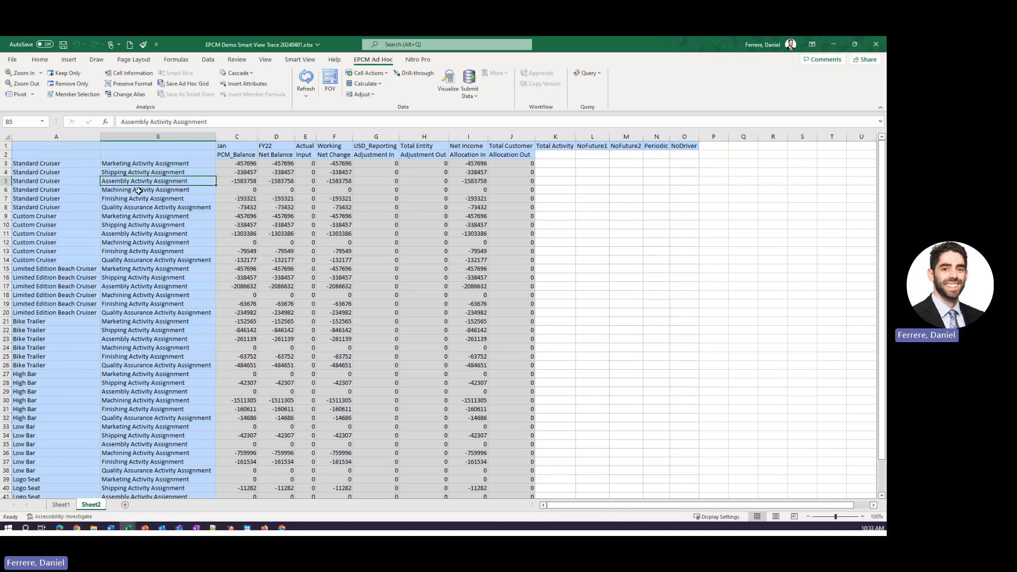